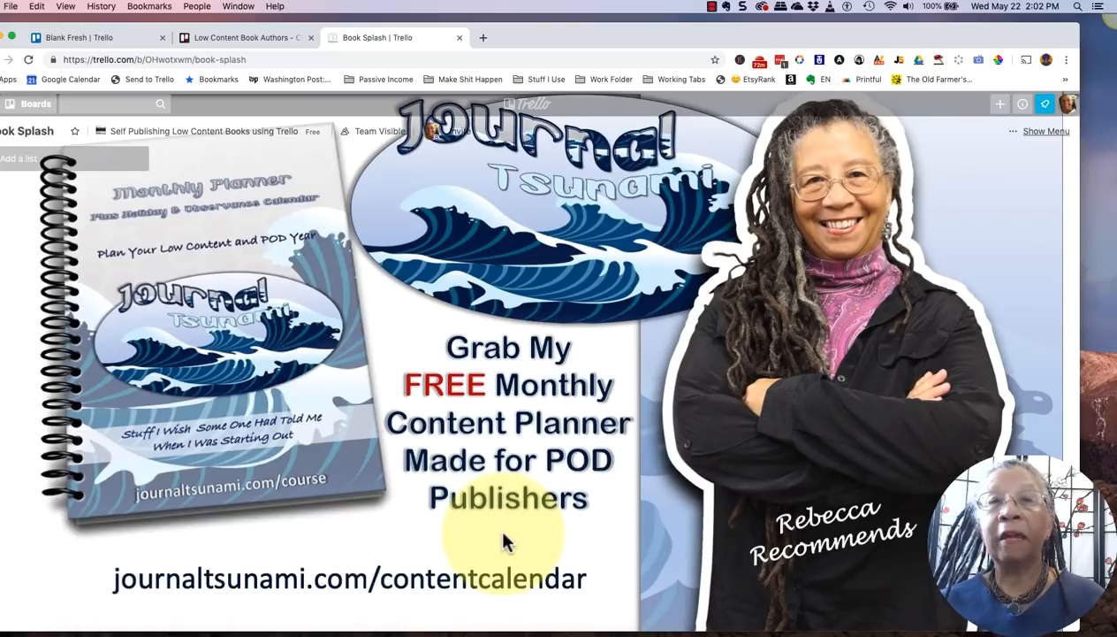
mouse_move(401, 559)
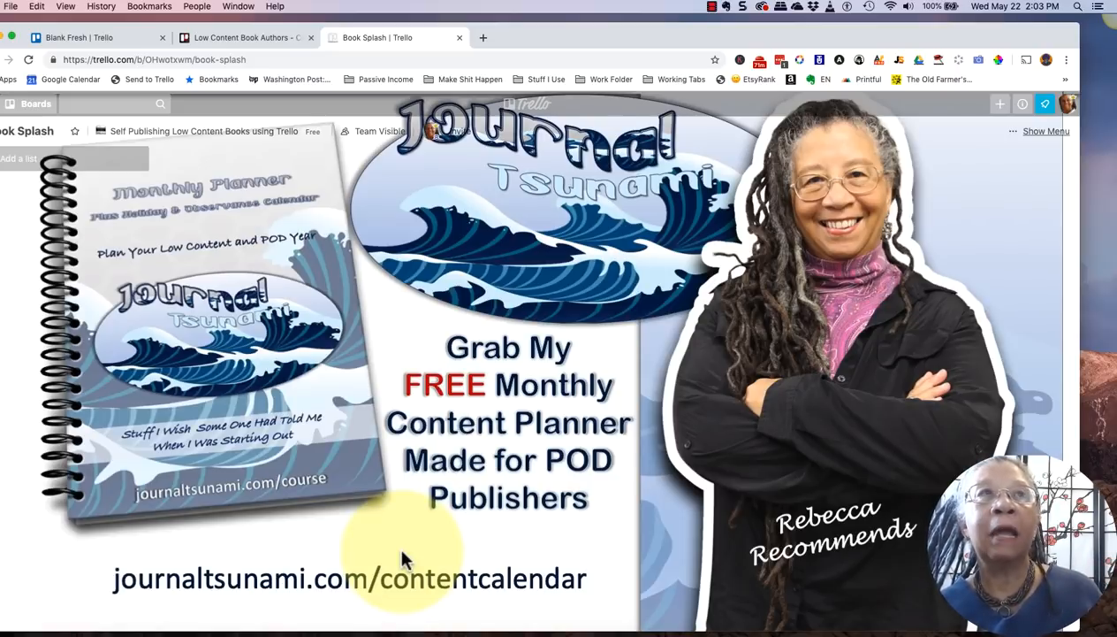
mouse_move(469, 446)
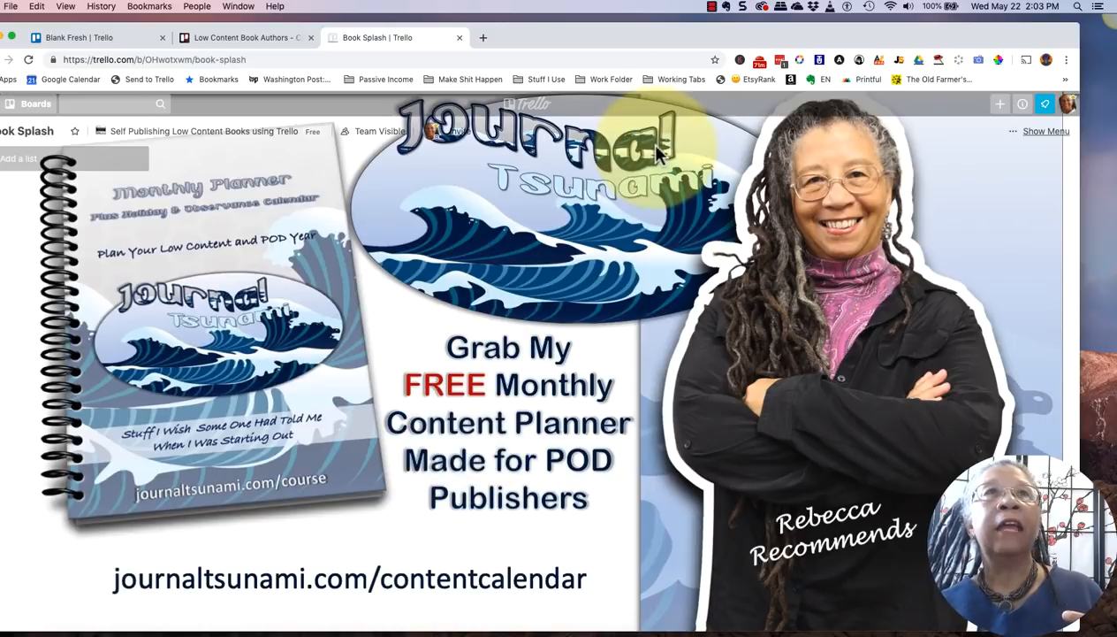
Step: Switch from the empty Blank Fresh board to the Low Content Book Authors template board
left_click(712, 7)
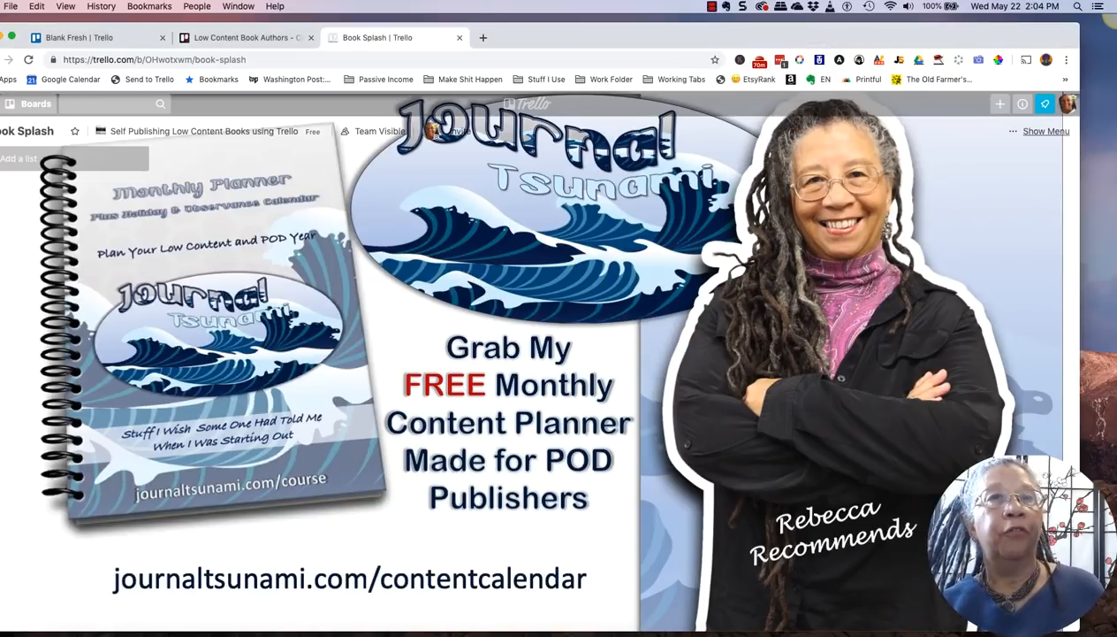
mouse_move(962, 244)
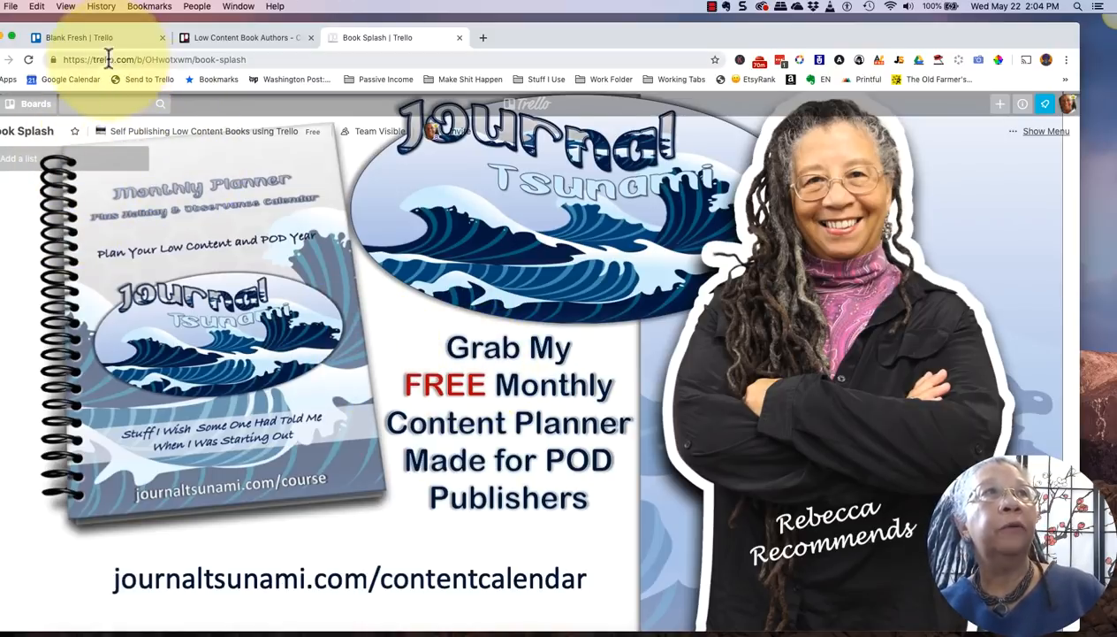
left_click(80, 37)
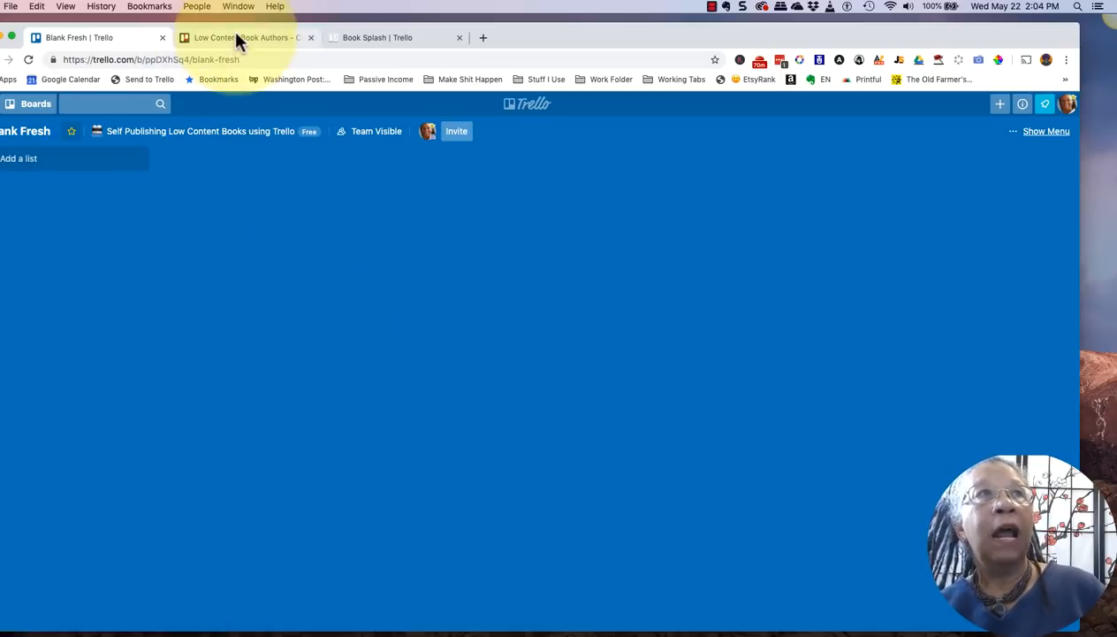
left_click(248, 38)
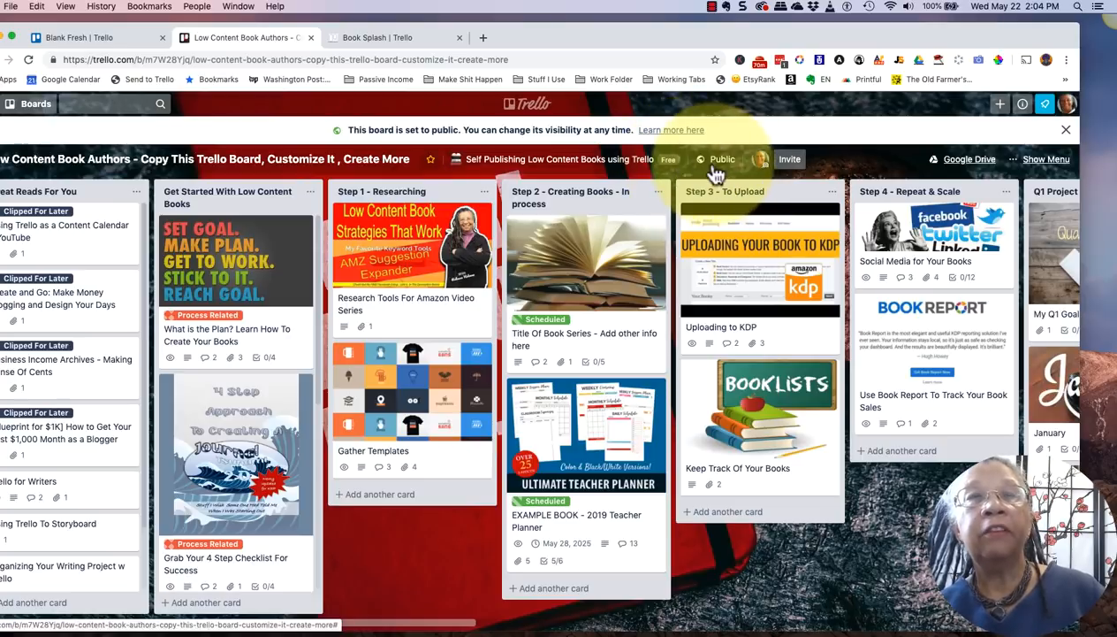
mouse_move(722, 159)
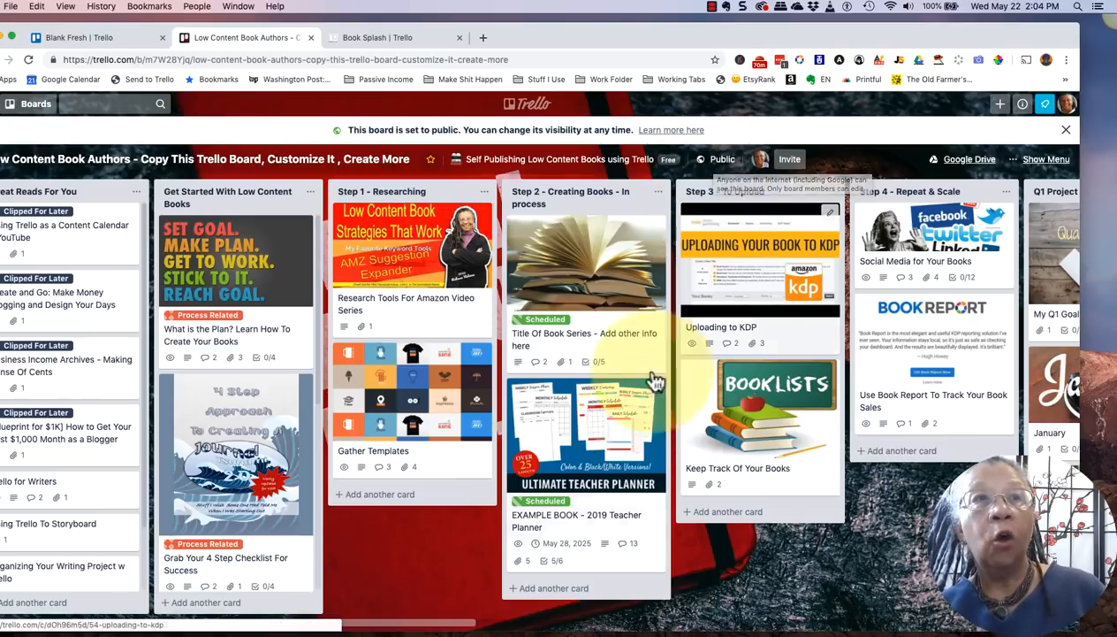
Step: Scroll the board right to bring the Q1–Q4 Project Ideas lists into view
scroll("left", 3)
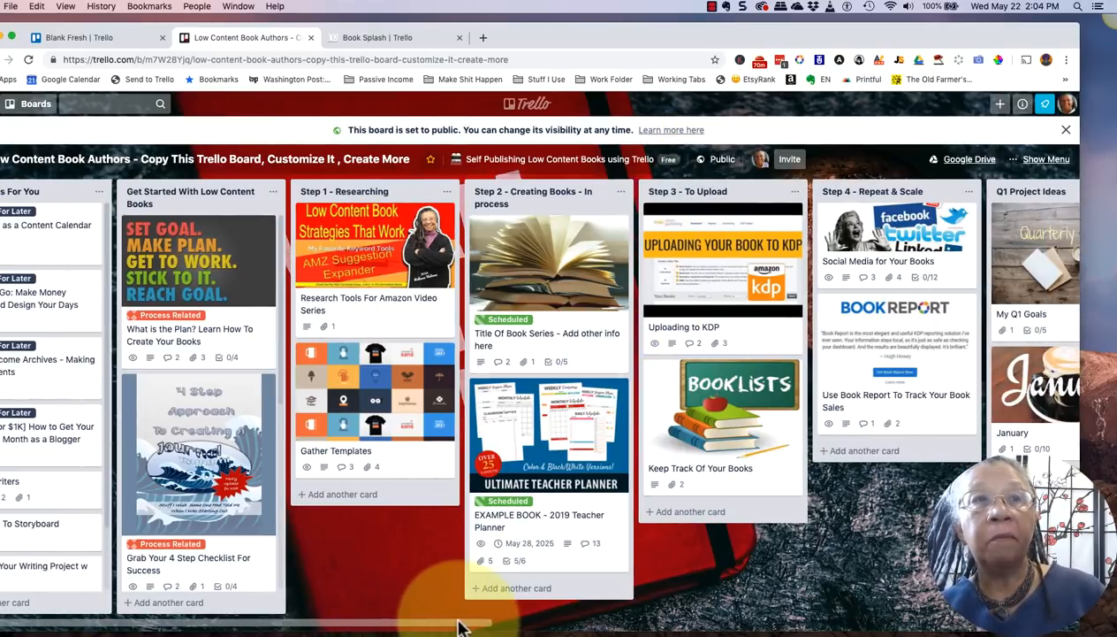
scroll("right", 3)
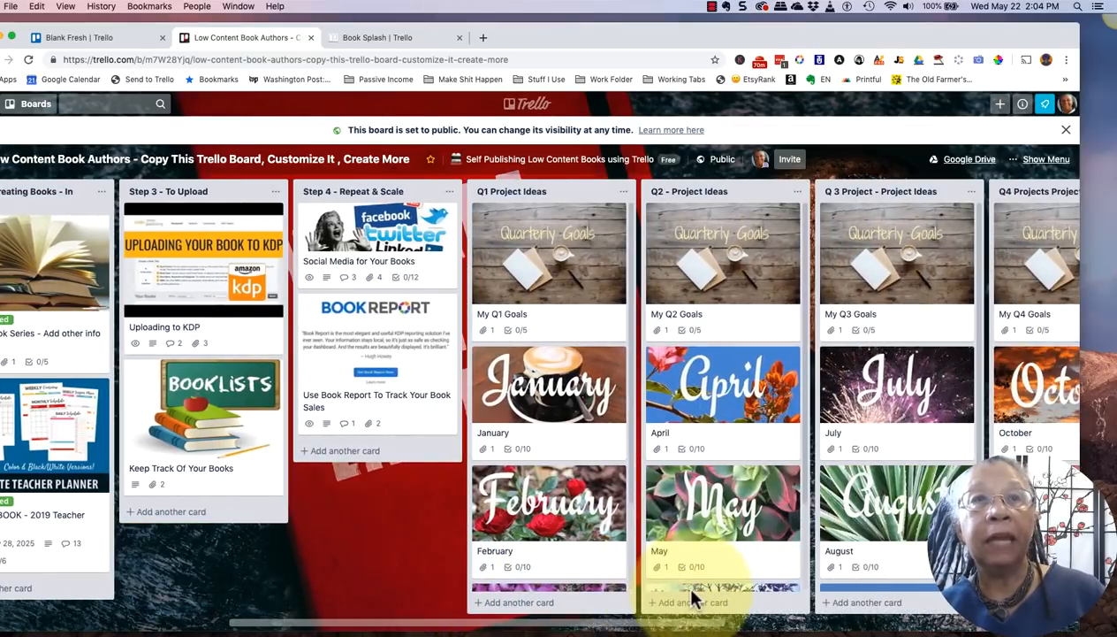
scroll("right", 3)
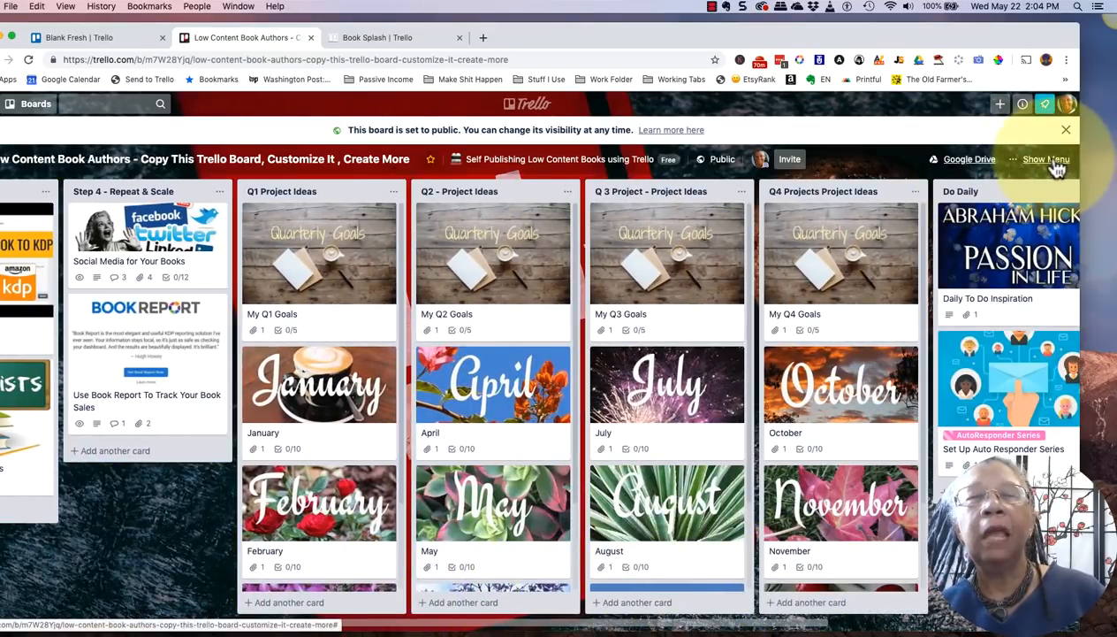
left_click(1047, 159)
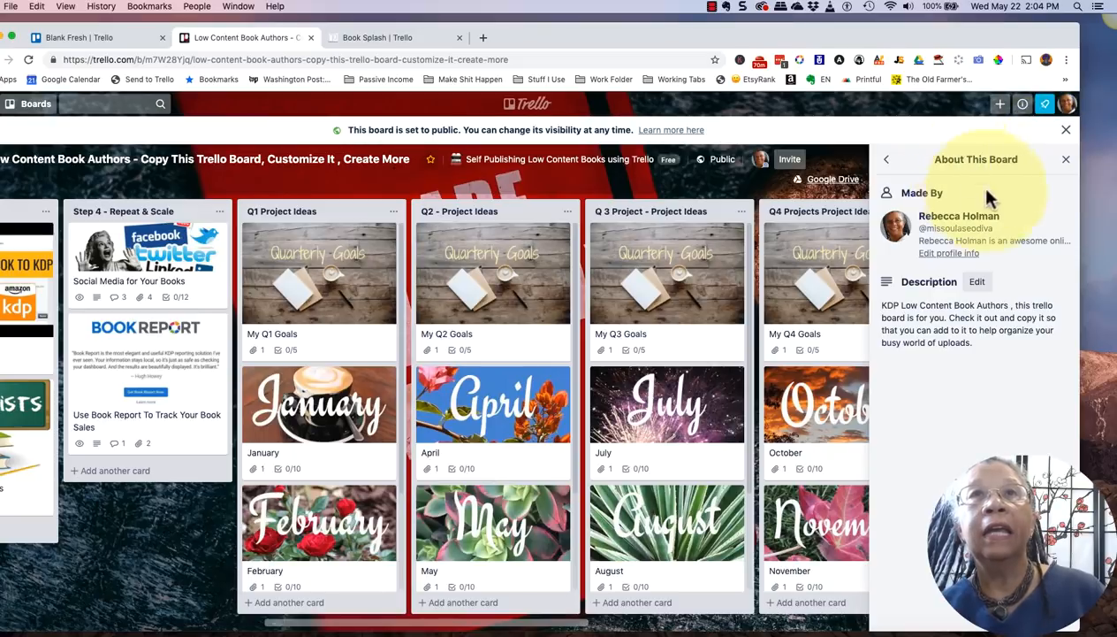
left_click(888, 159)
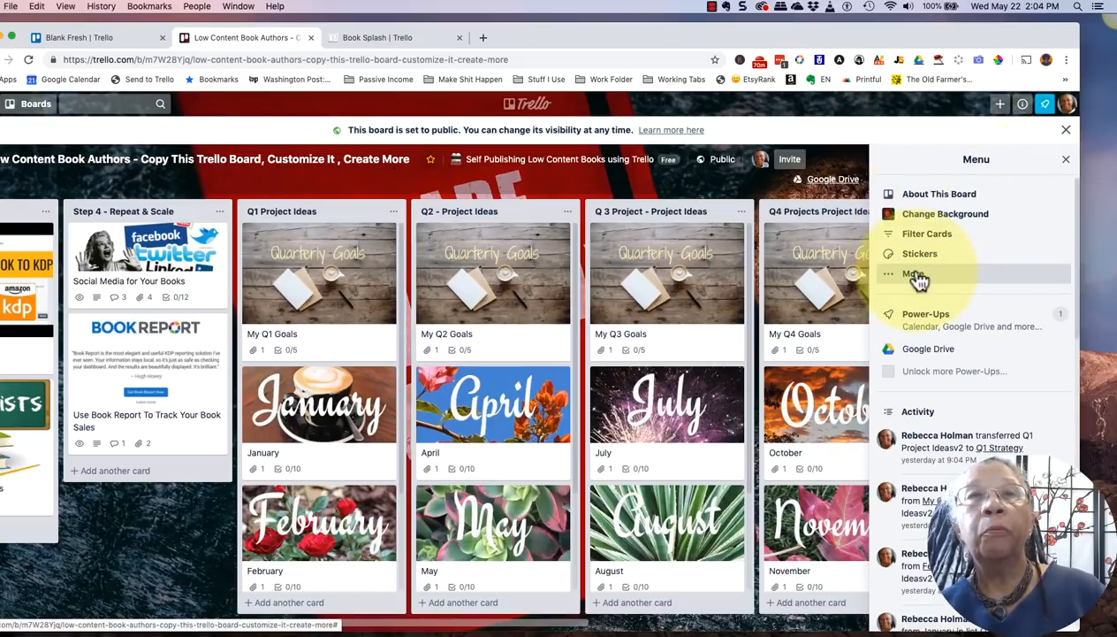
left_click(914, 274)
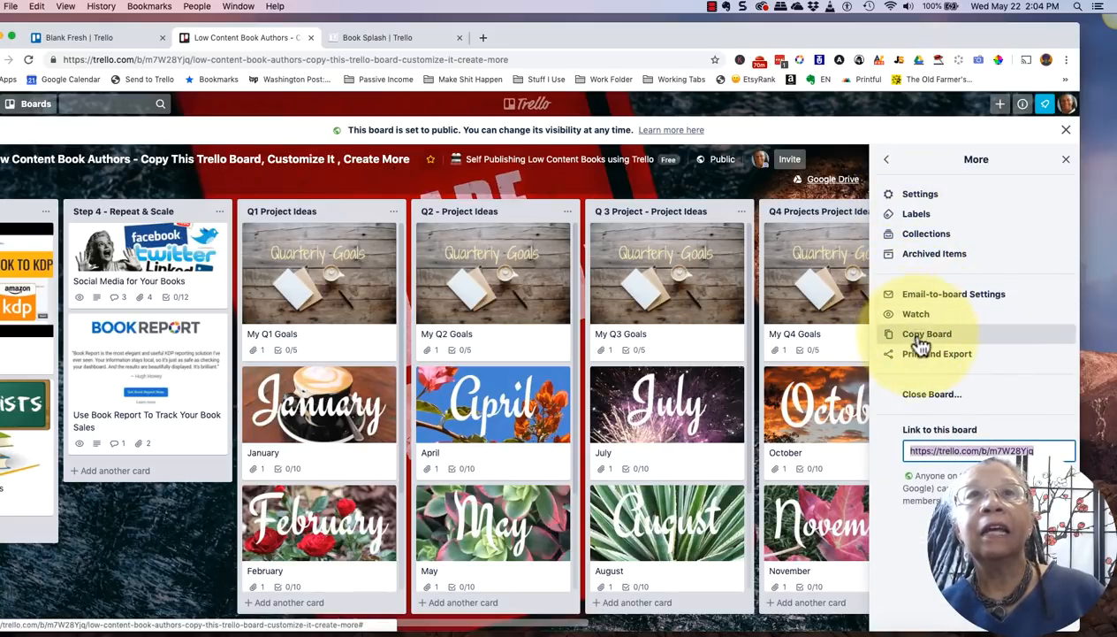
mouse_move(923, 346)
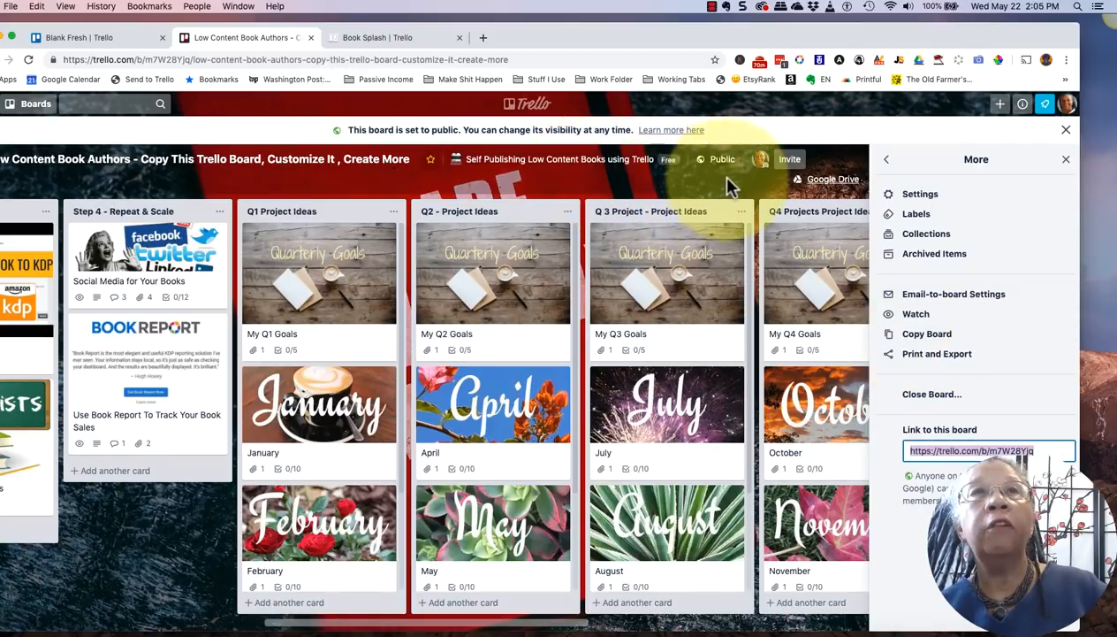
left_click(887, 159)
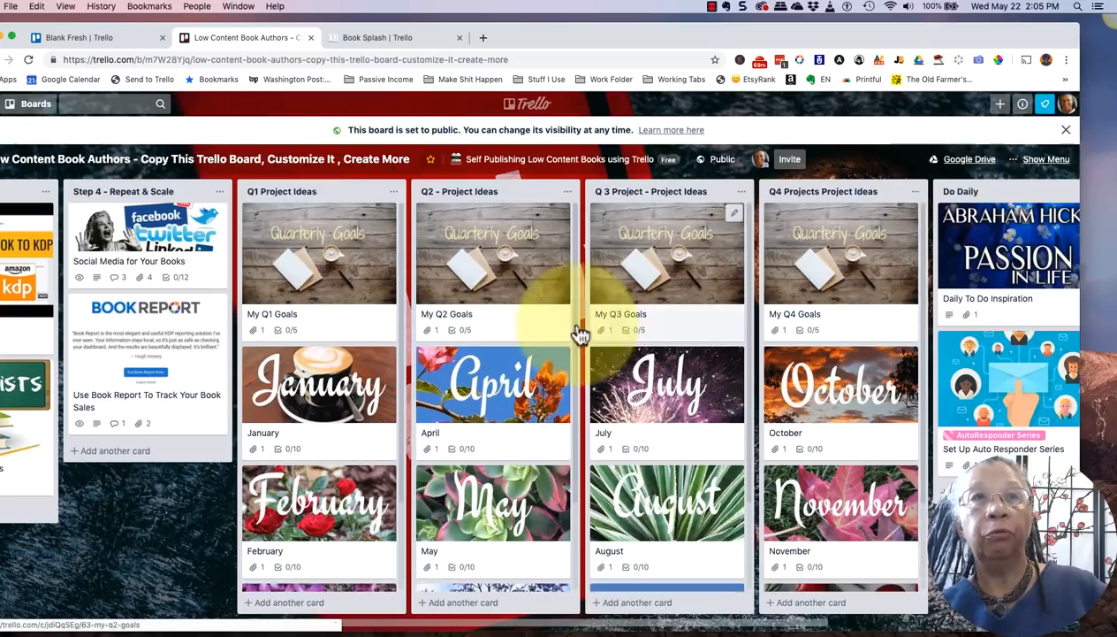
mouse_move(177, 495)
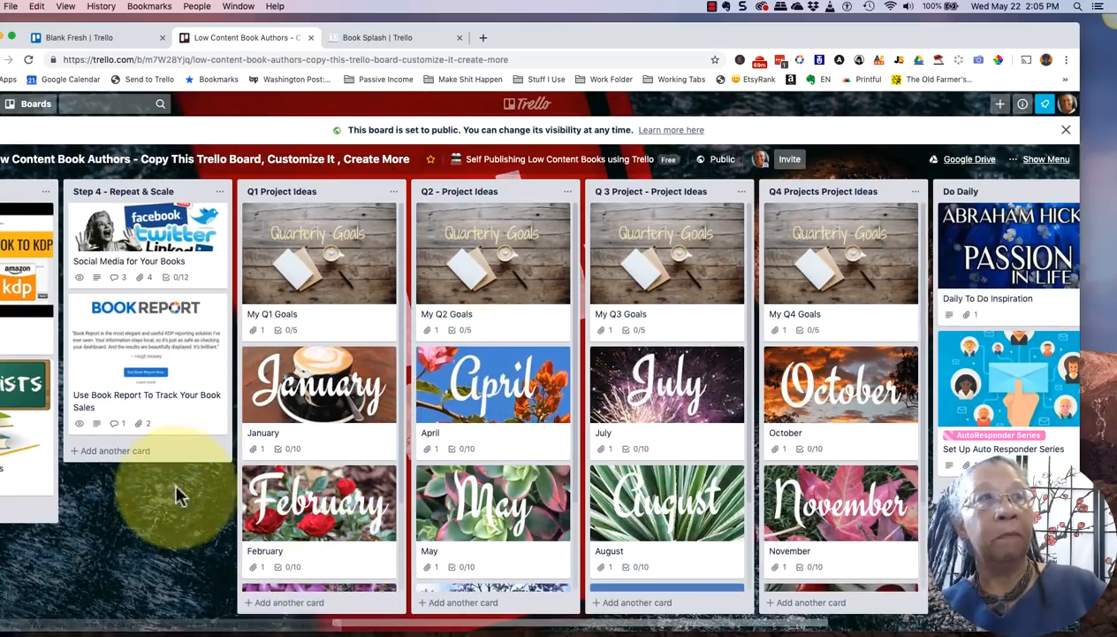
scroll("left", 3)
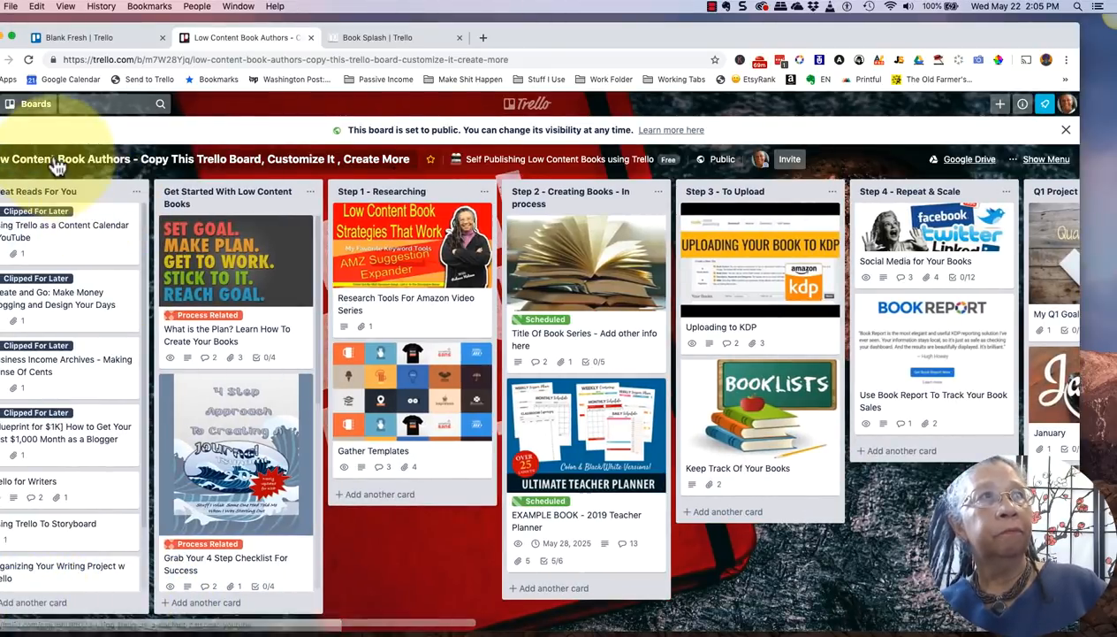
mouse_move(57, 216)
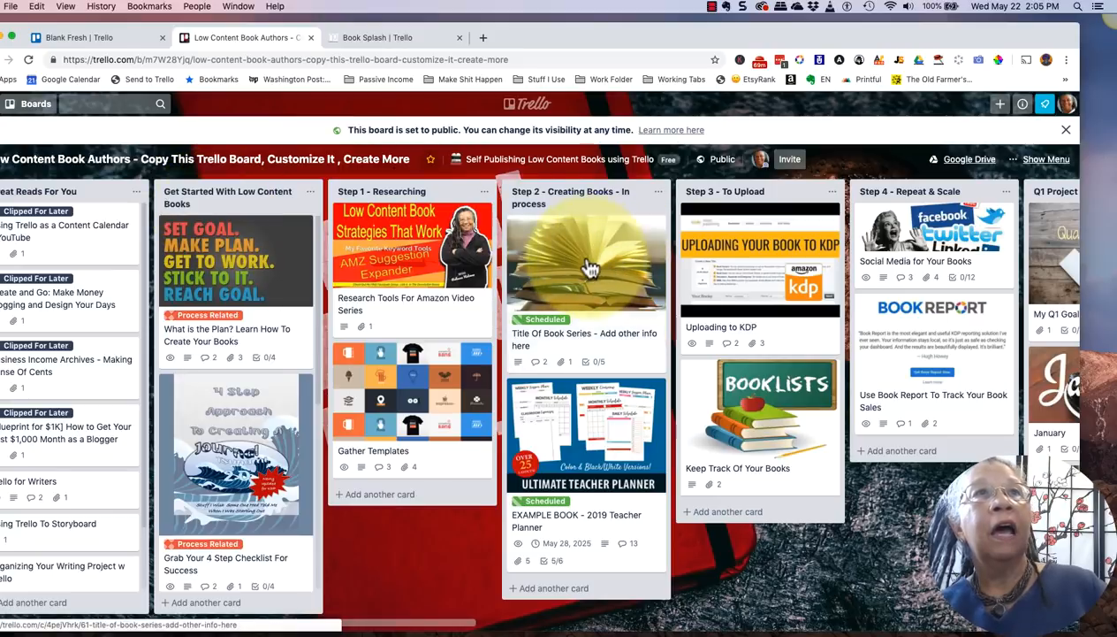
mouse_move(599, 522)
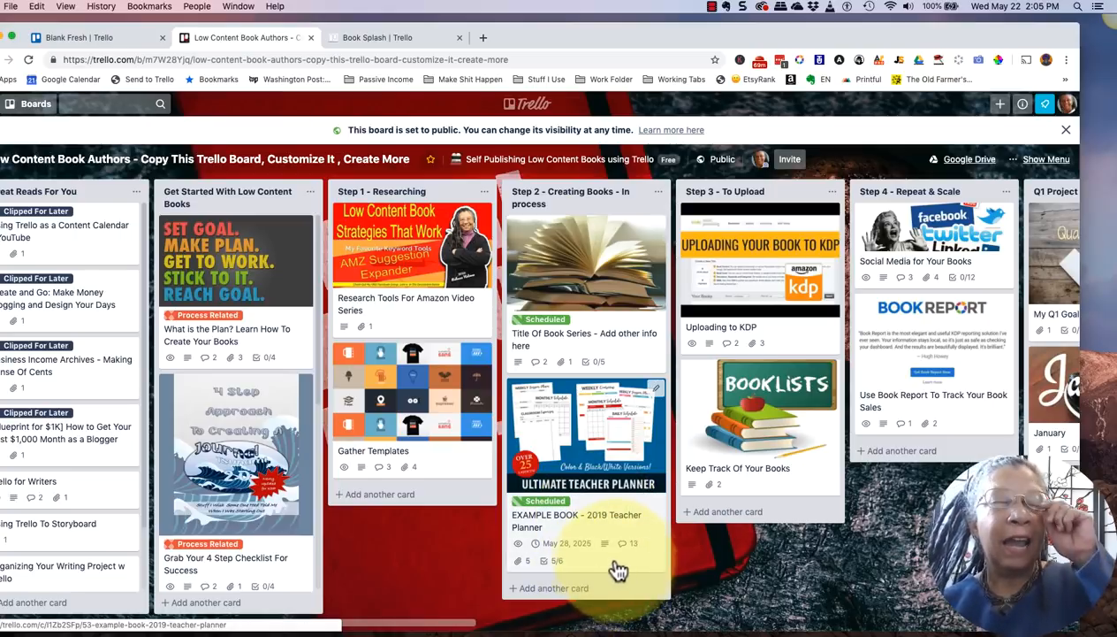
Step: Add a 'My Book Planner for this week' card under Step 2 - Creating Books
left_click(555, 587)
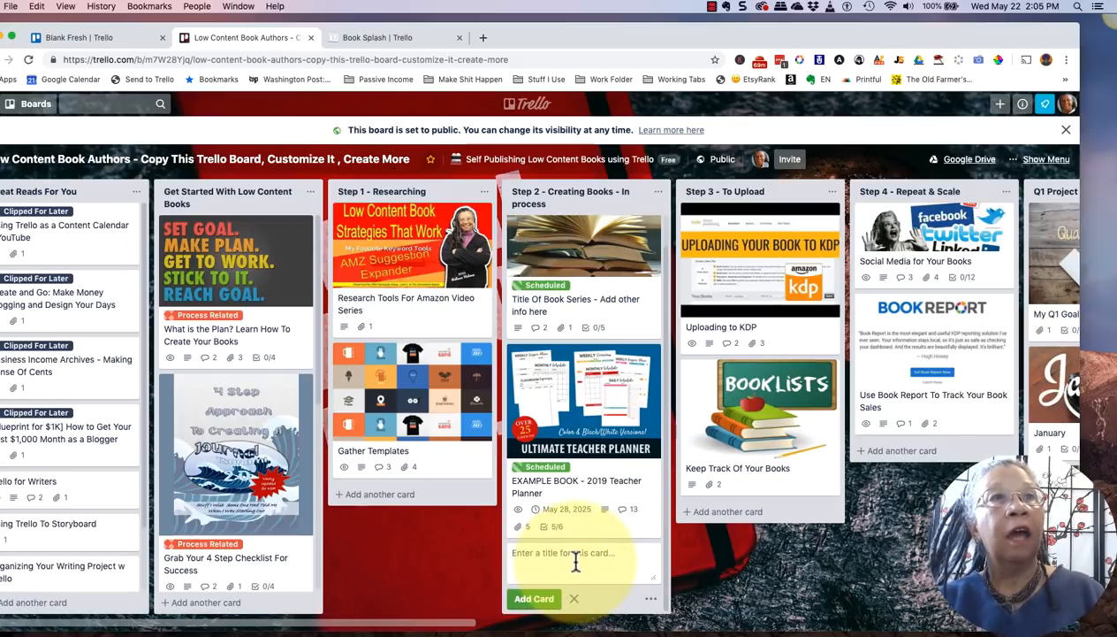
type("My")
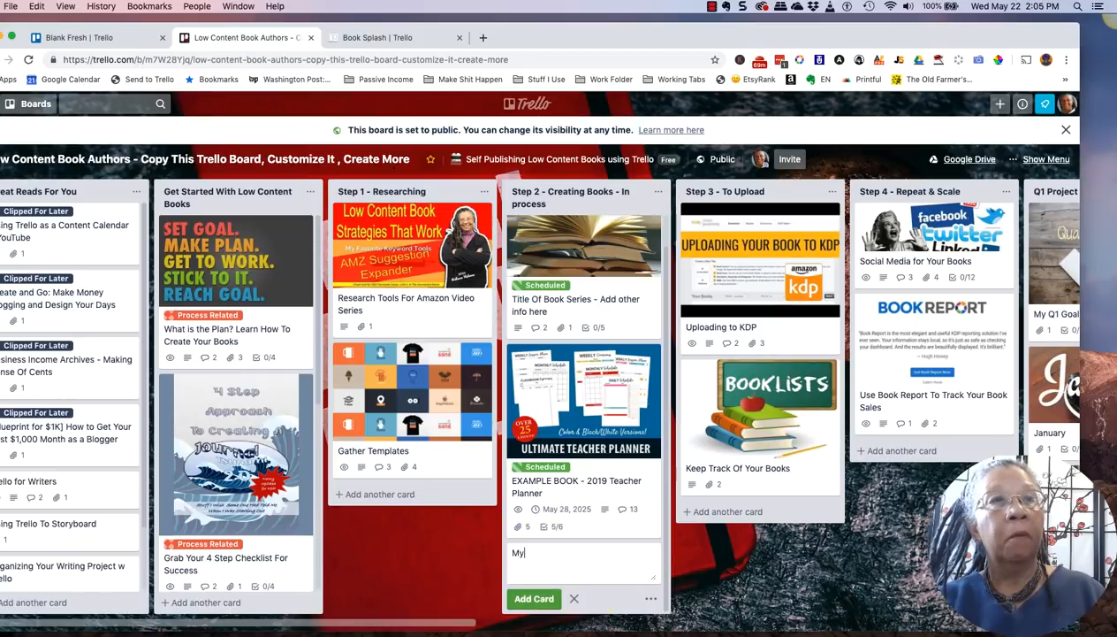
type("Book Serie")
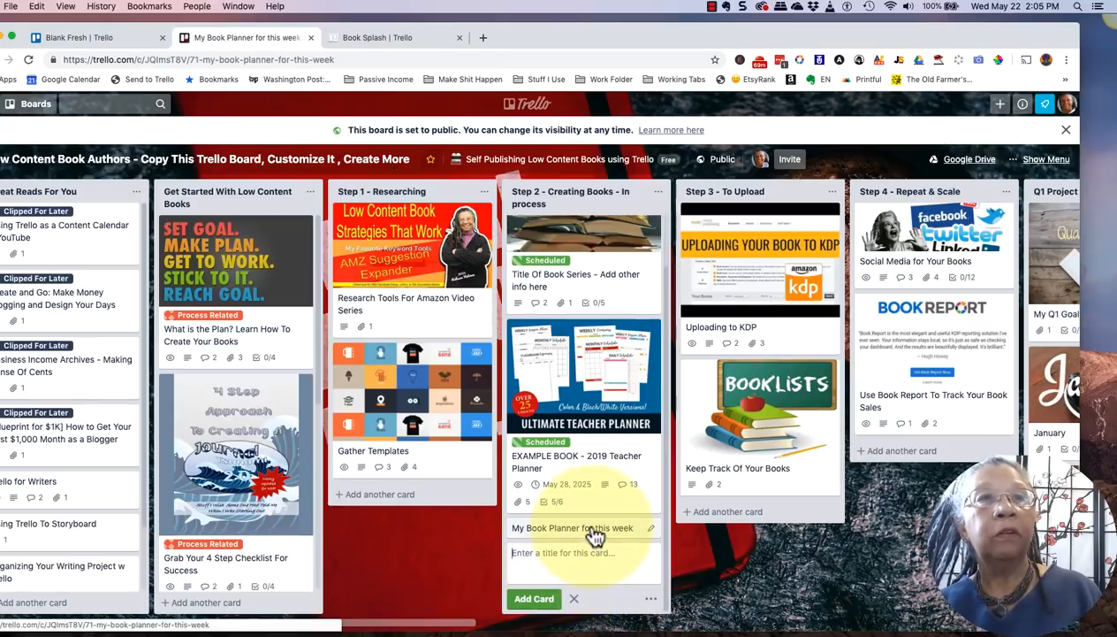
Step: Add a 'Your Book information' checklist to the card, copying its five planning questions from an existing checklist
left_click(572, 527)
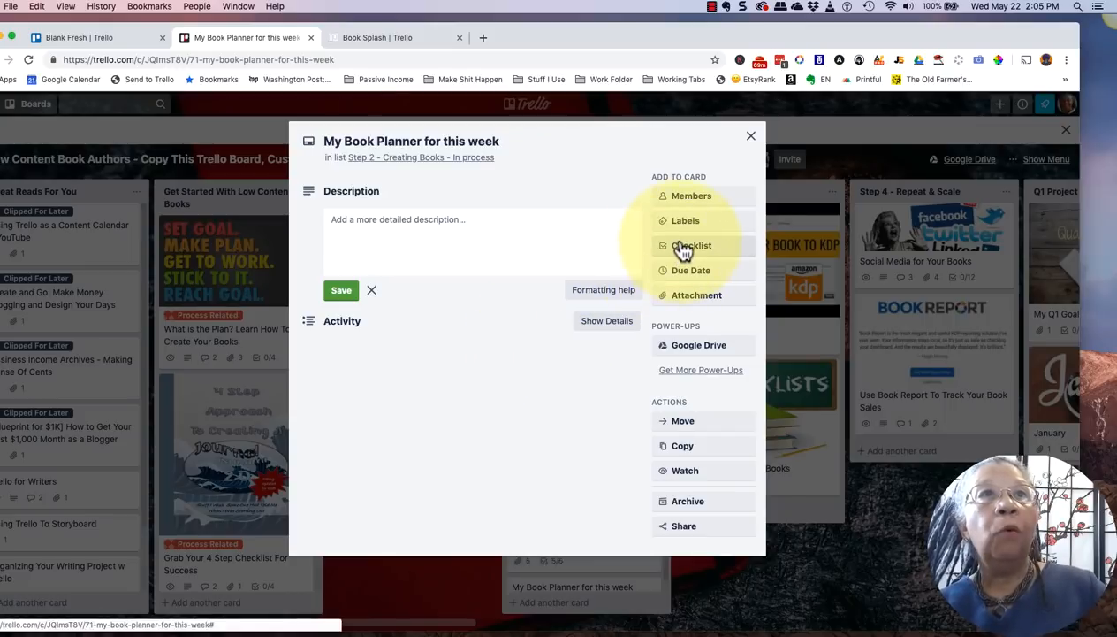
left_click(691, 244)
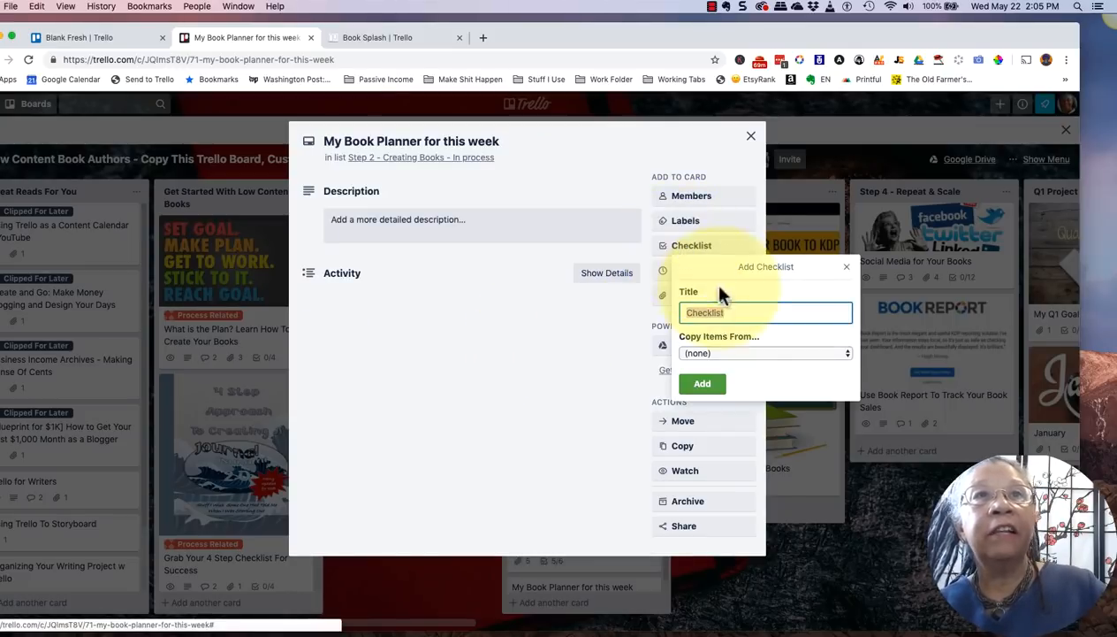
left_click(764, 354)
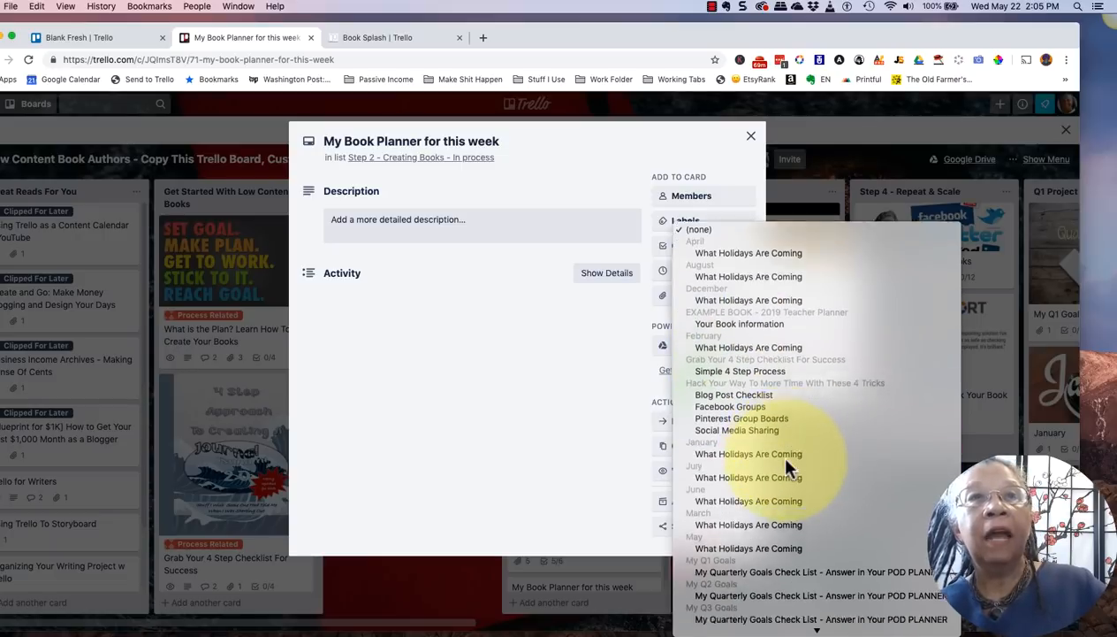
scroll("down", 3)
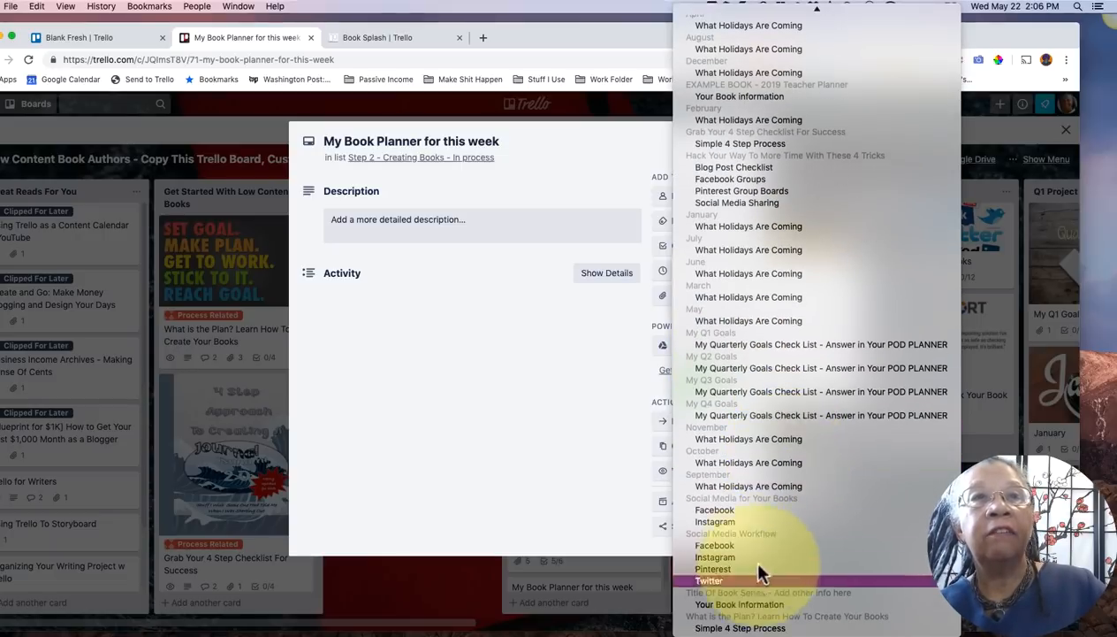
mouse_move(725, 300)
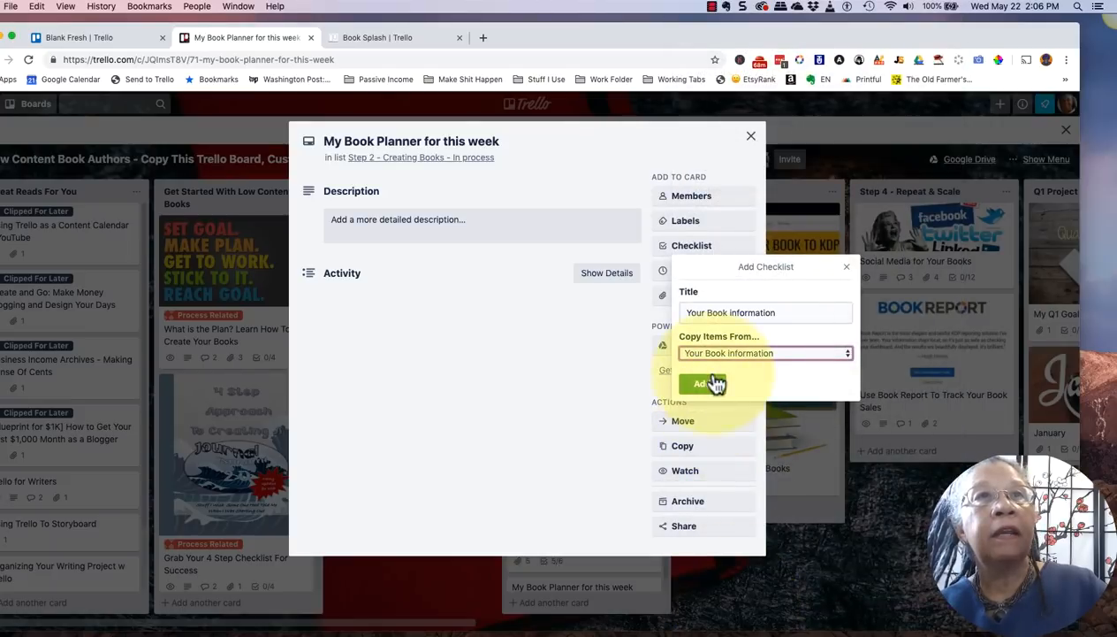
left_click(700, 382)
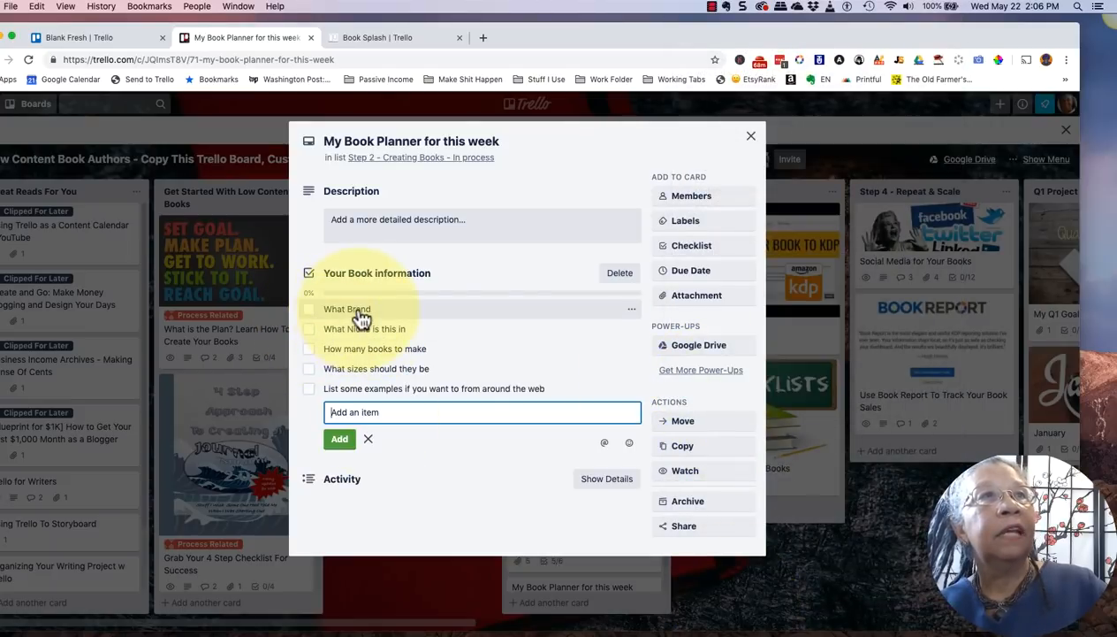
mouse_move(347, 349)
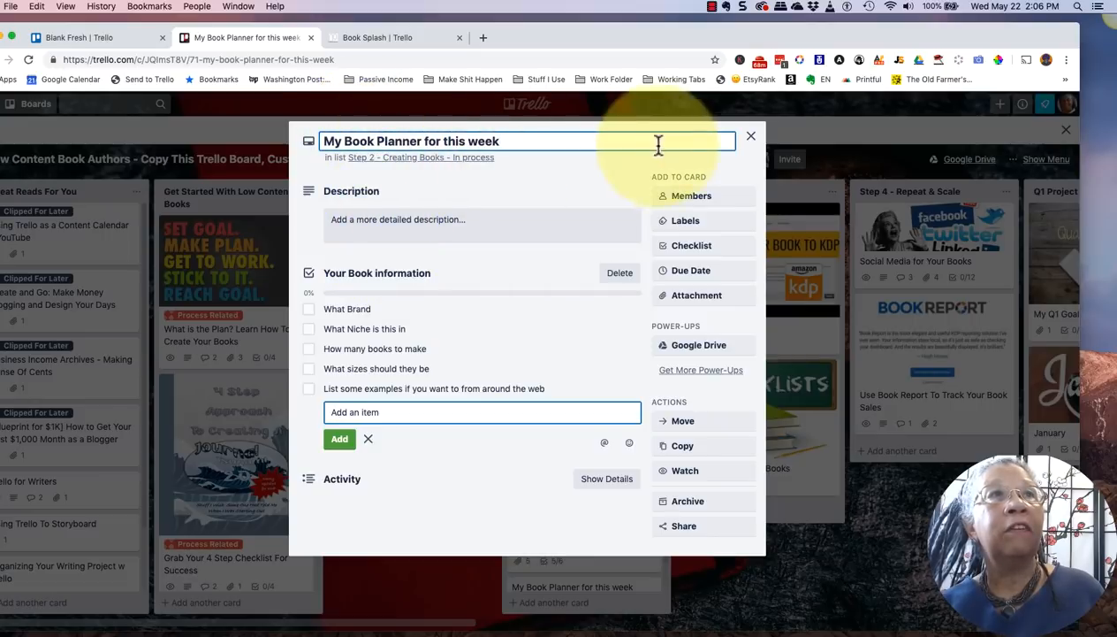
mouse_move(531, 181)
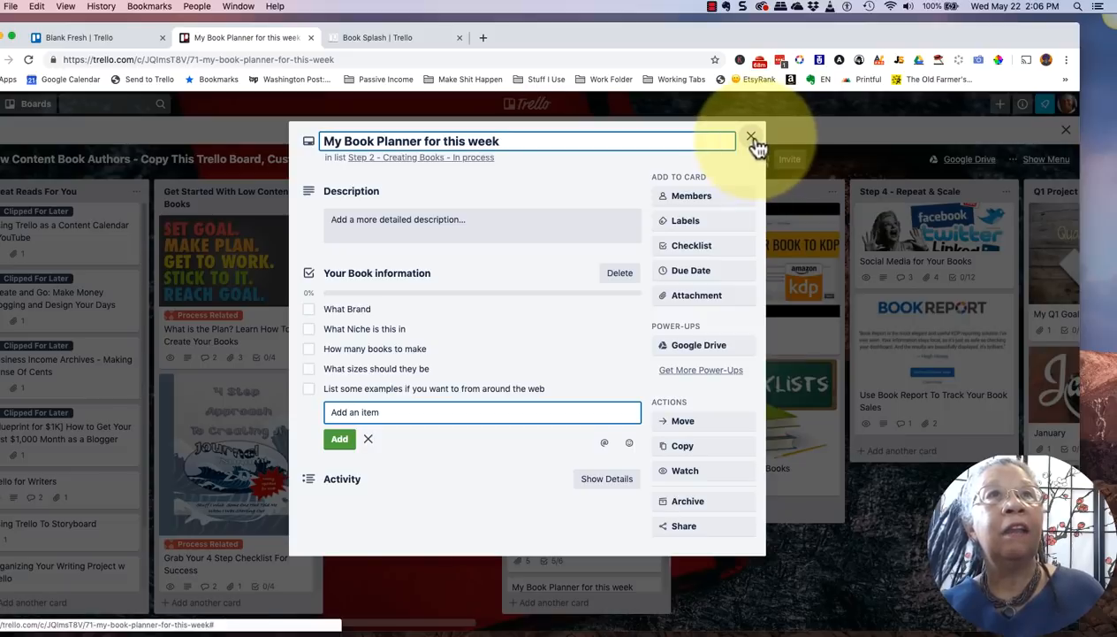
Step: Close the planner card and view the EXAMPLE BOOK - 2019 Teacher Planner card's attachments
left_click(749, 137)
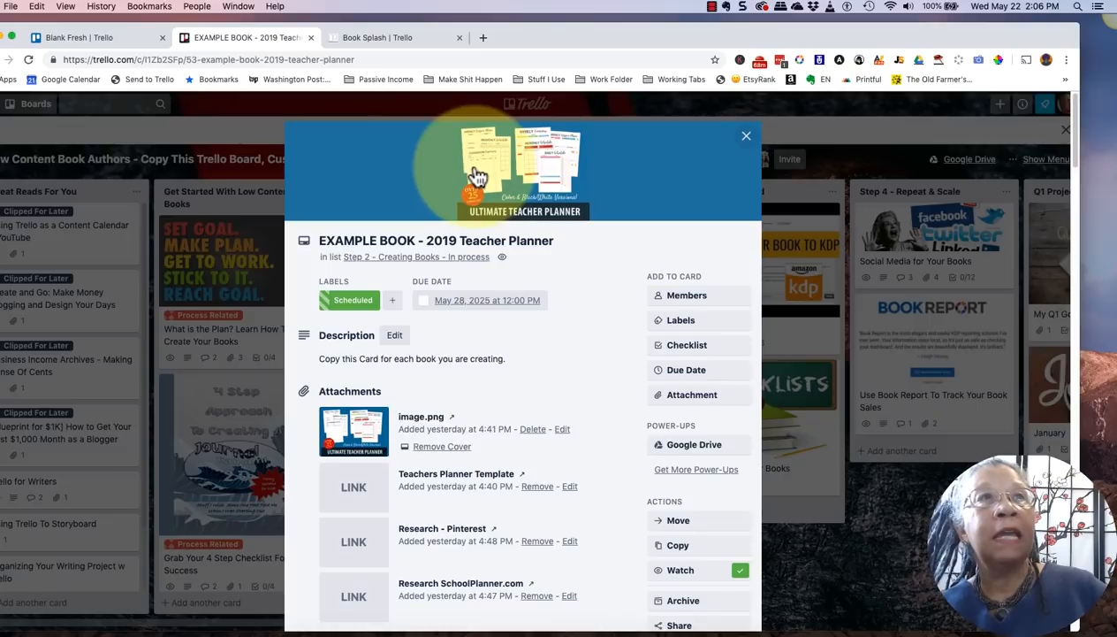
scroll("down", 3)
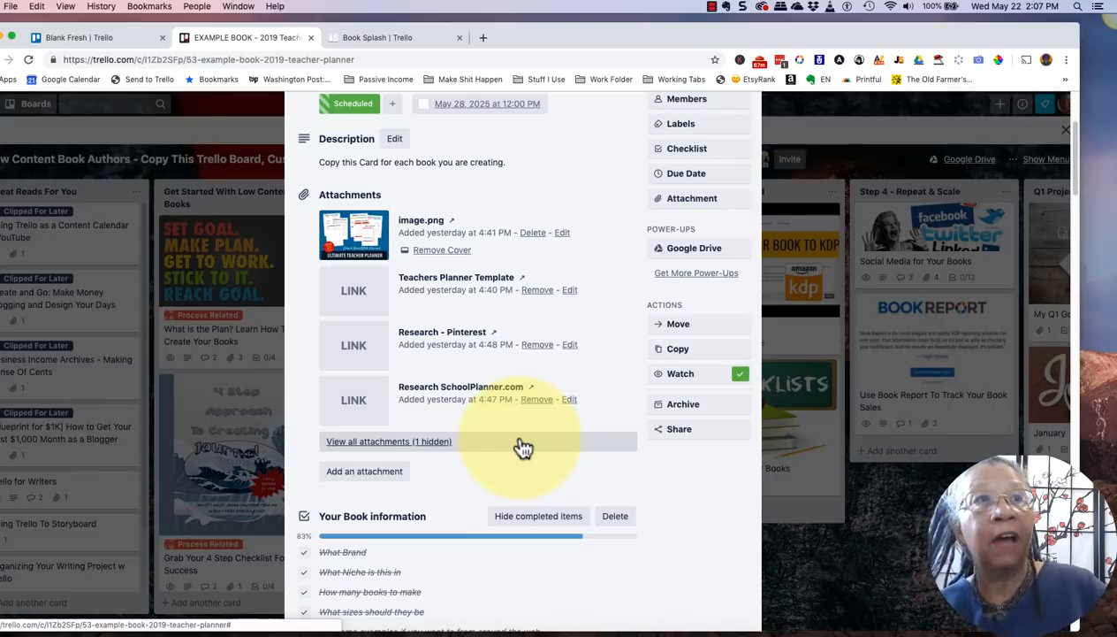
mouse_move(470, 460)
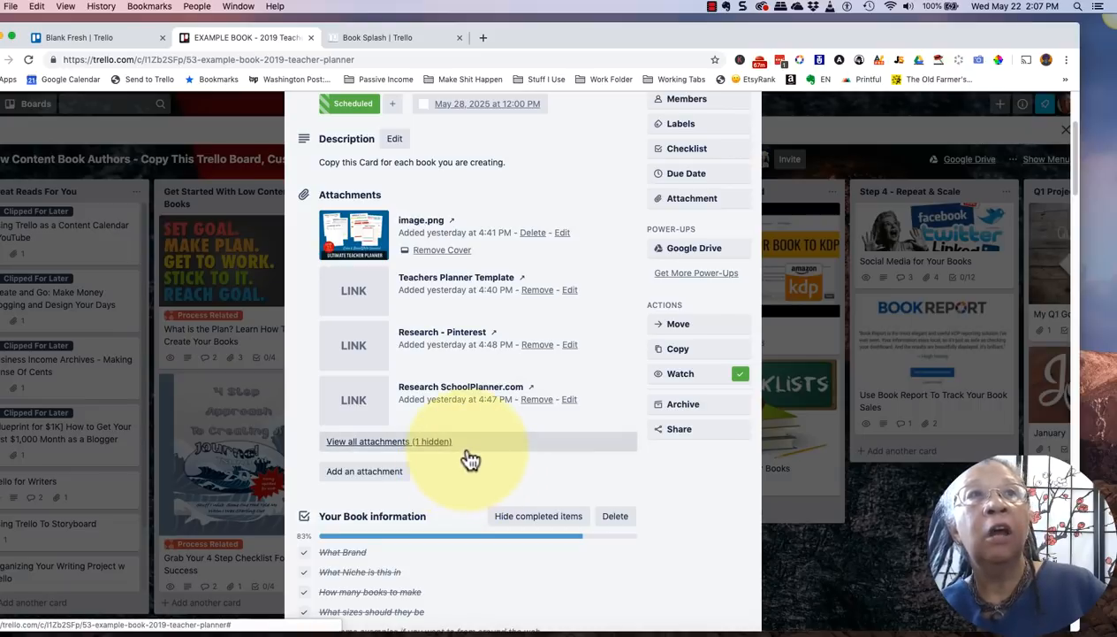
mouse_move(426, 416)
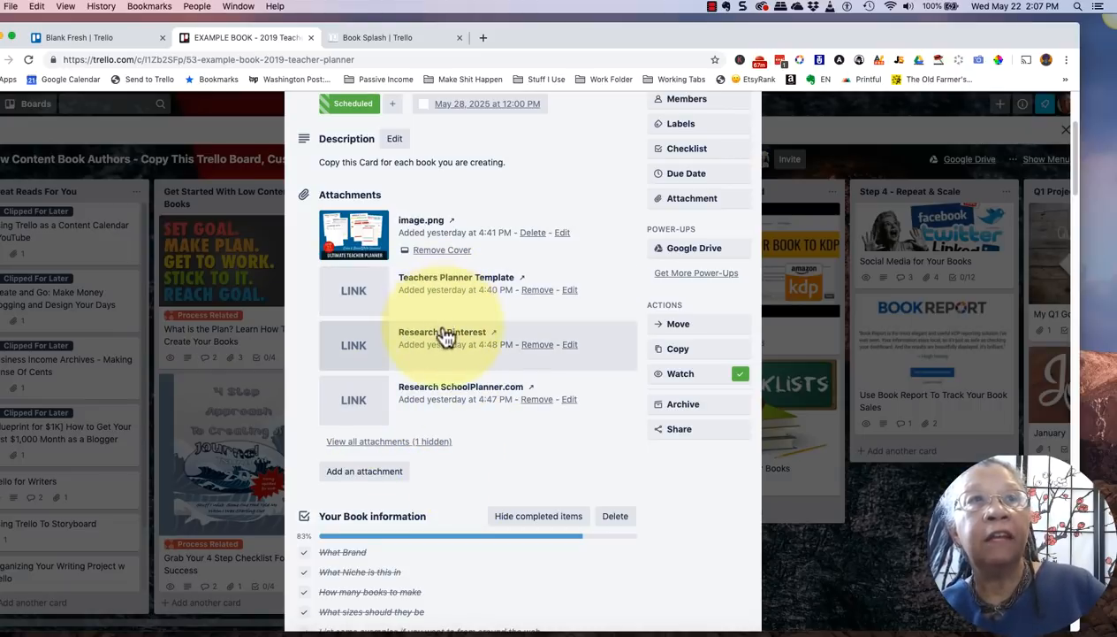
Step: Open the Pinterest and SchoolPlanner.com research links in new tabs, returning to the card each time
left_click(442, 332)
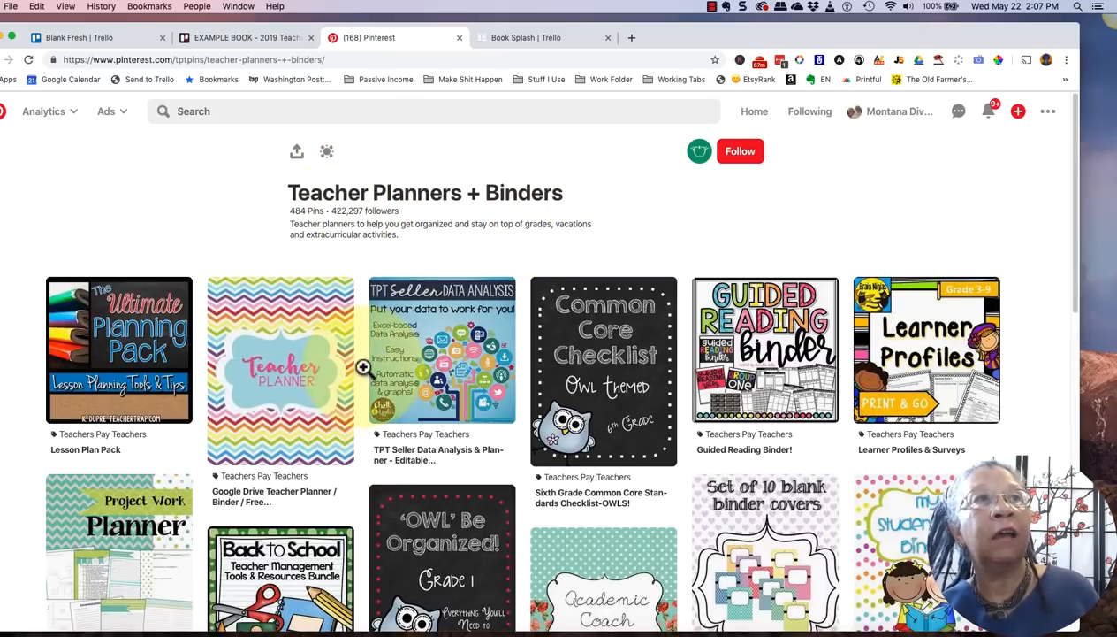
scroll("down", 3)
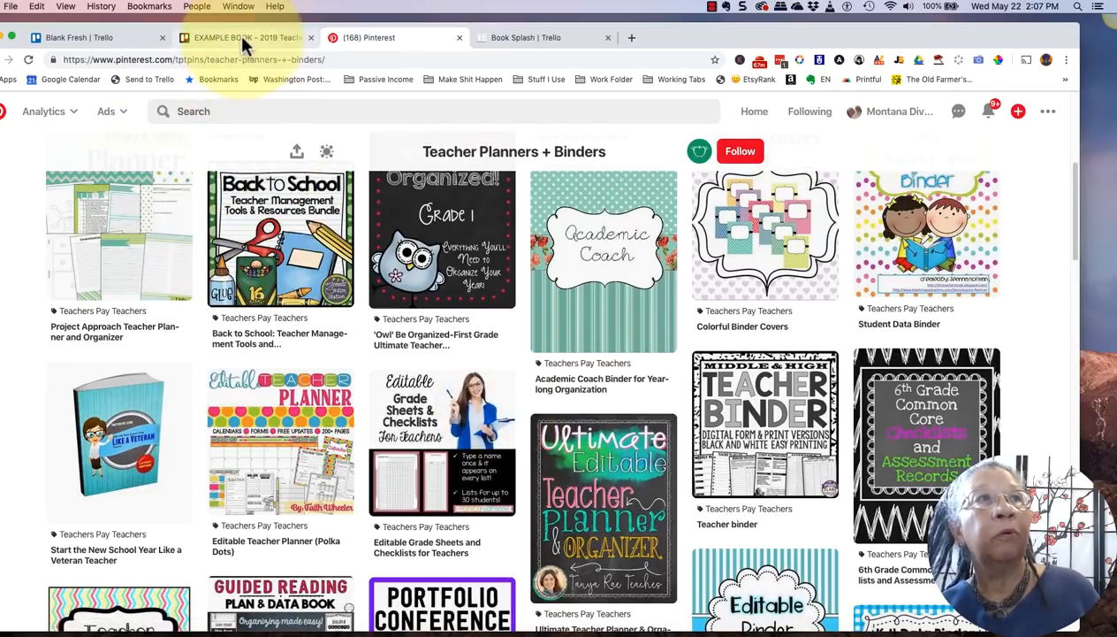
left_click(248, 37)
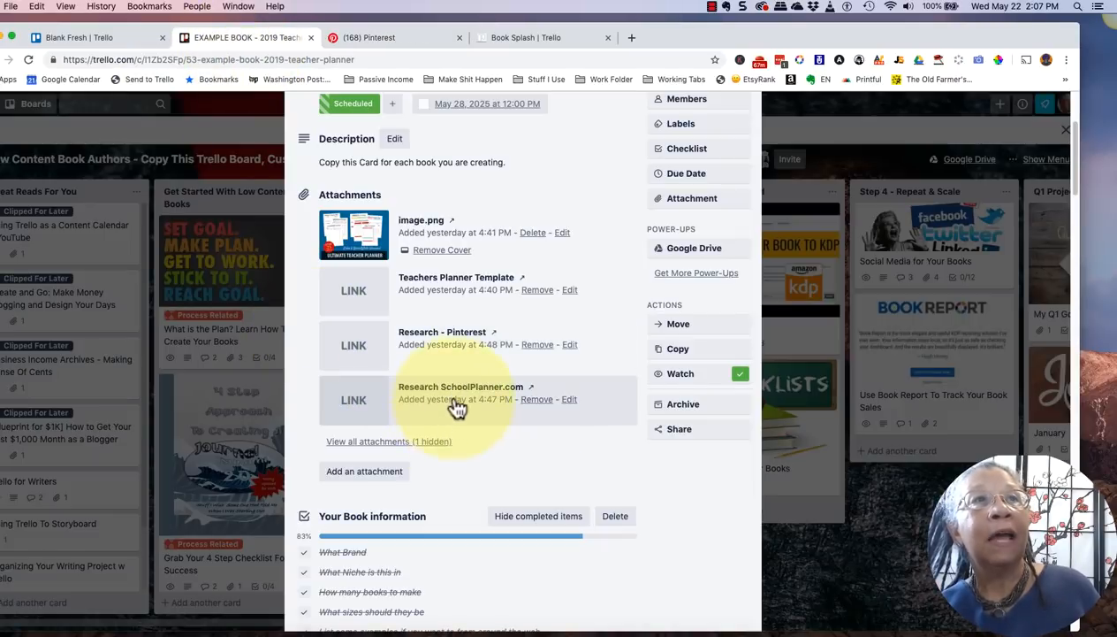
left_click(459, 386)
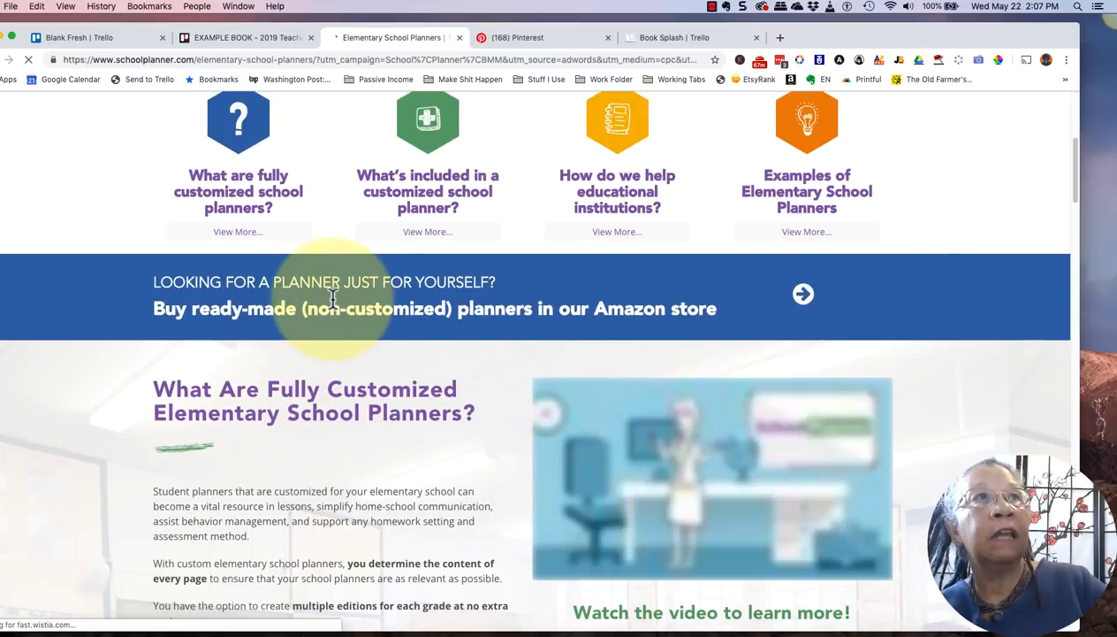
left_click(244, 37)
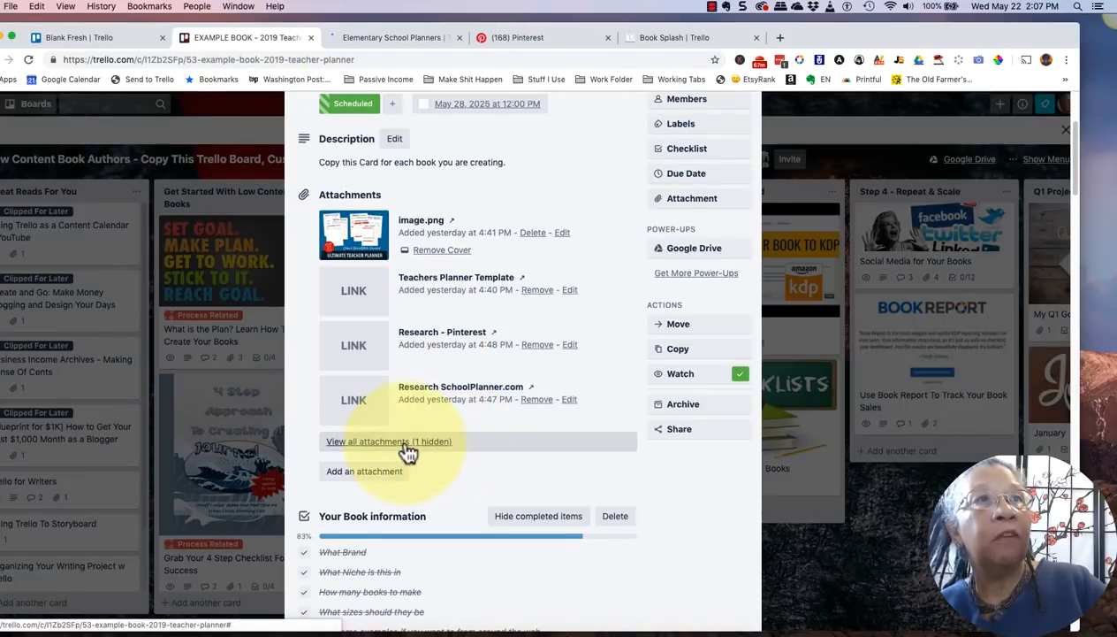
Step: Reveal and open the hidden Amazon research attachment, then return to the example card
left_click(389, 442)
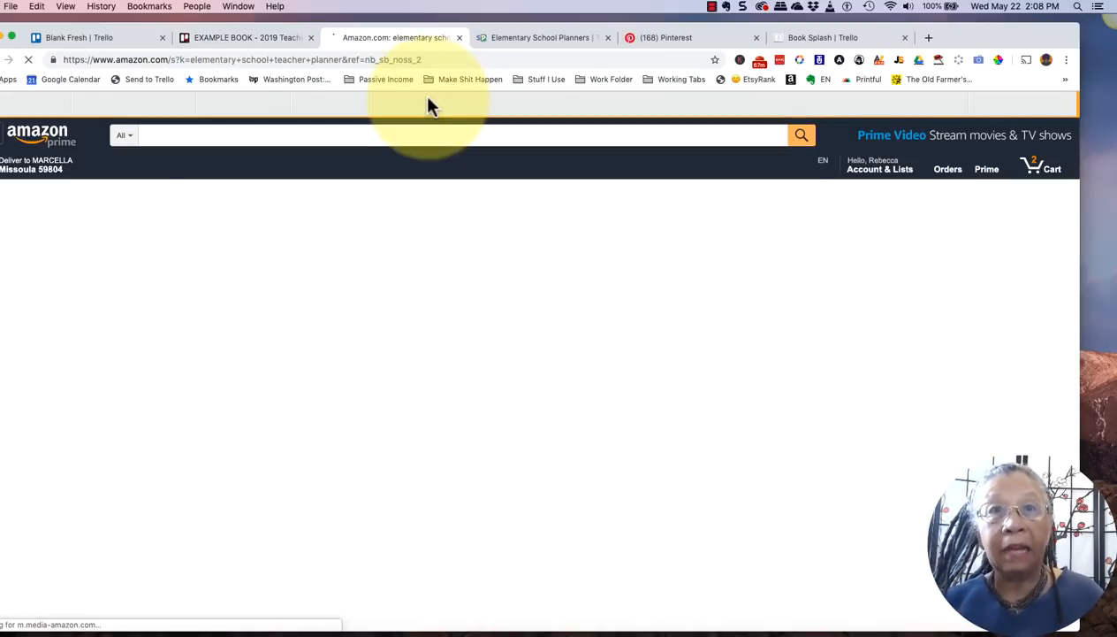
left_click(246, 38)
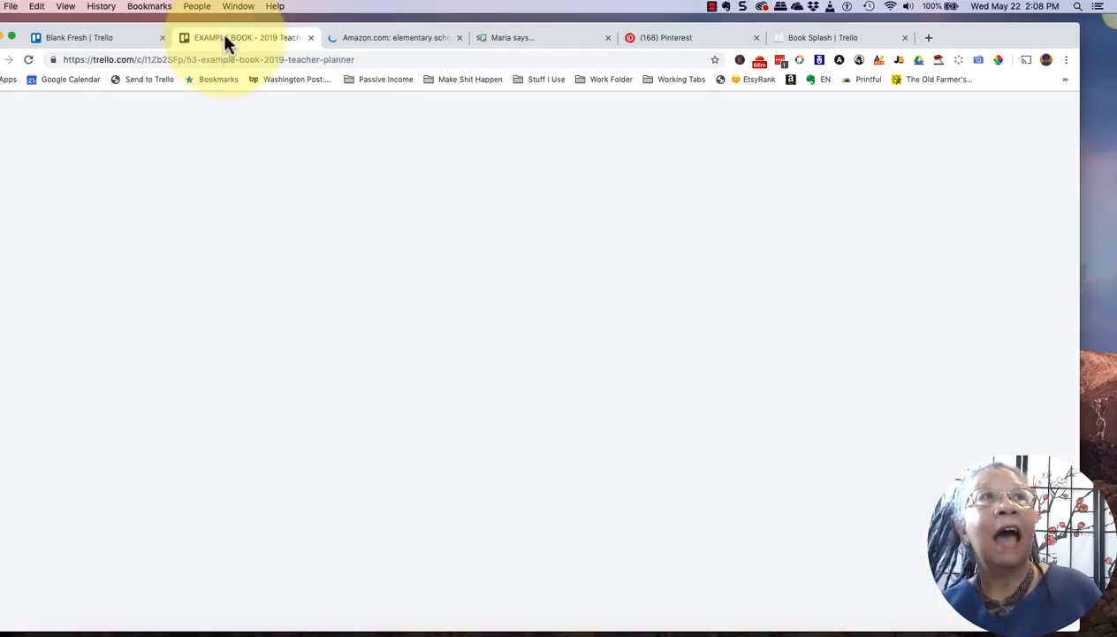
left_click(247, 37)
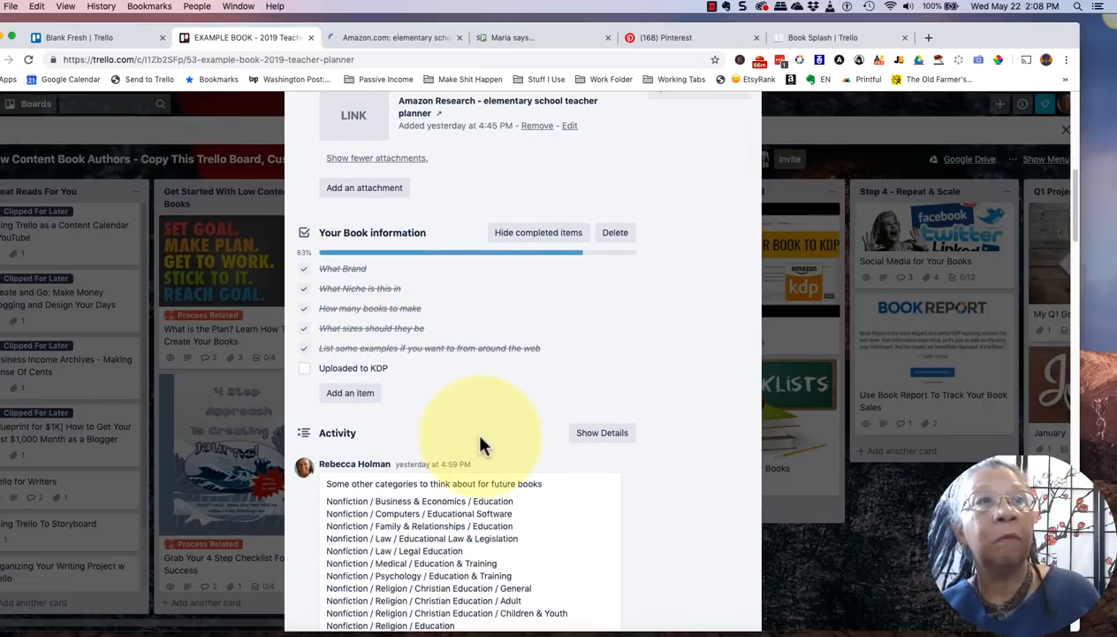
mouse_move(380, 288)
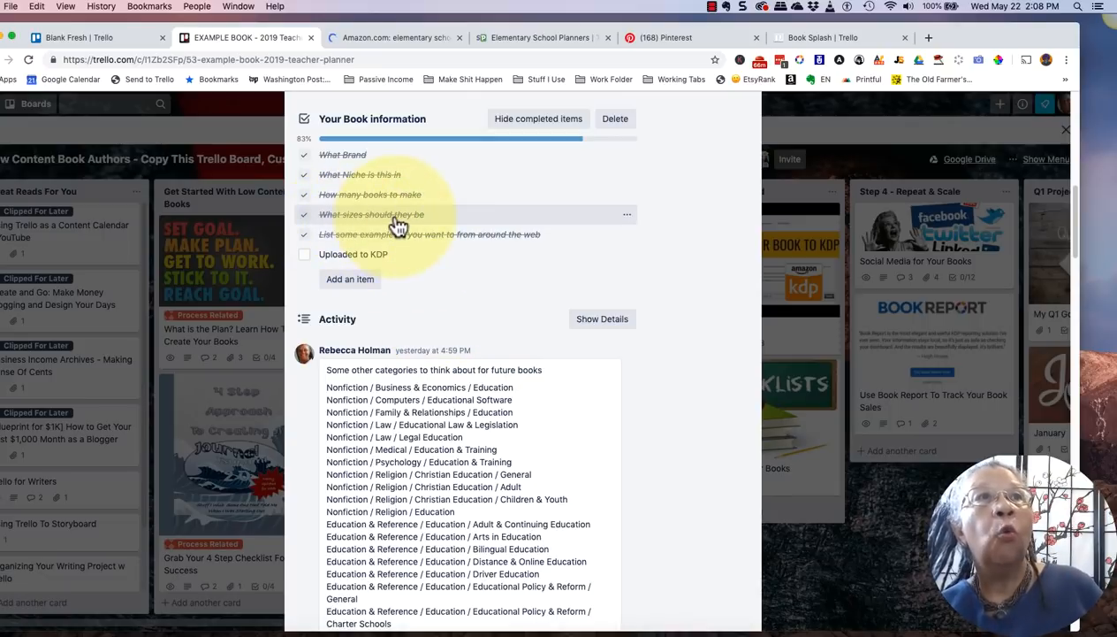
scroll("down", 3)
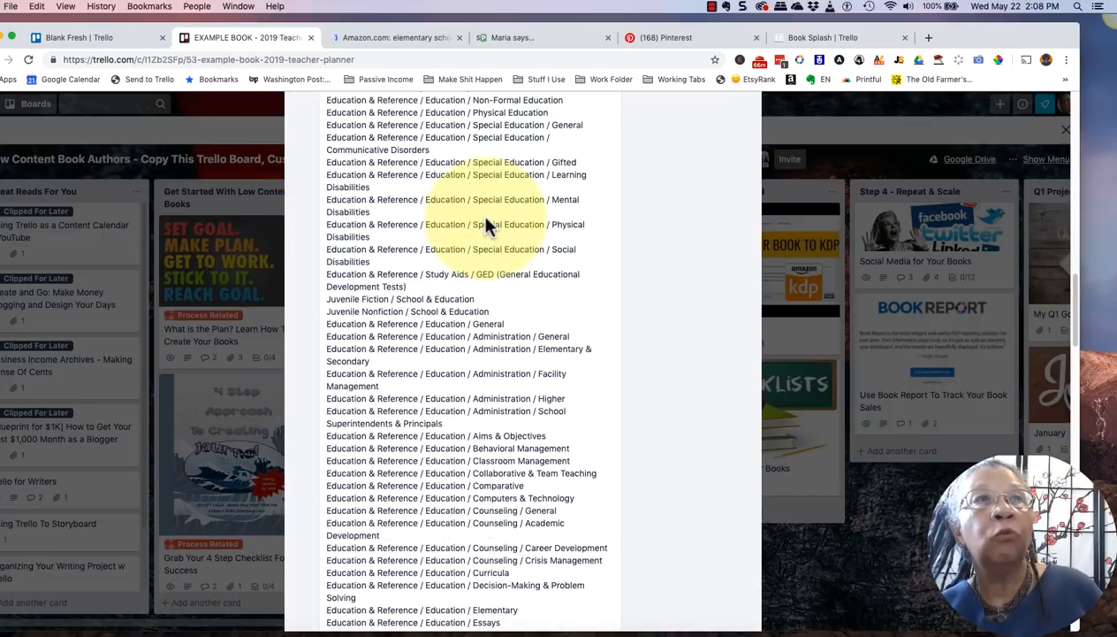
scroll("down", 3)
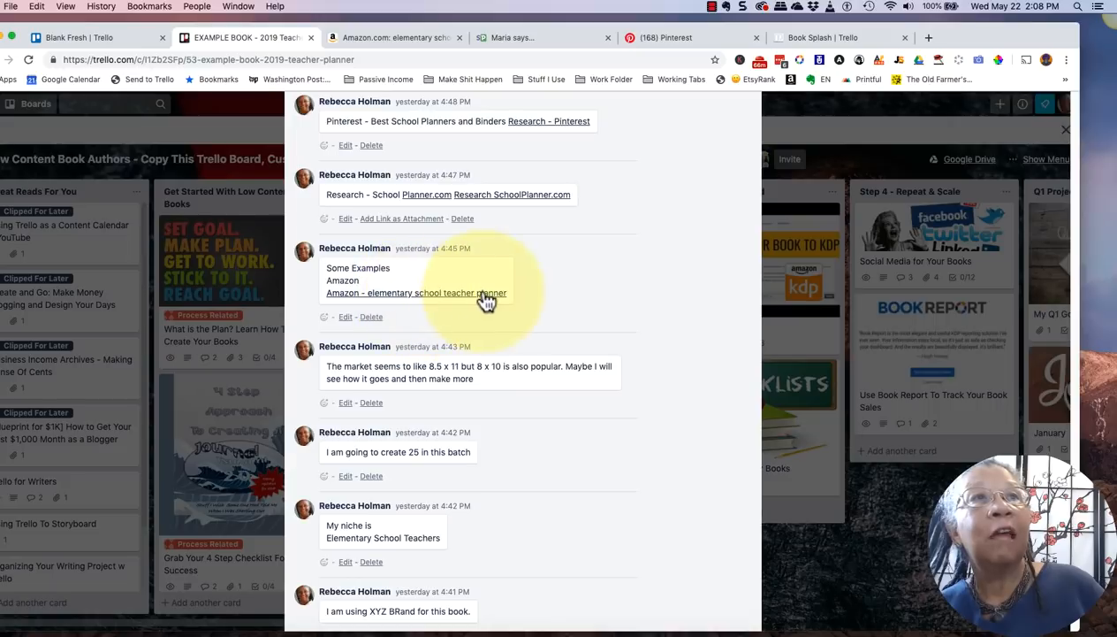
scroll("down", 3)
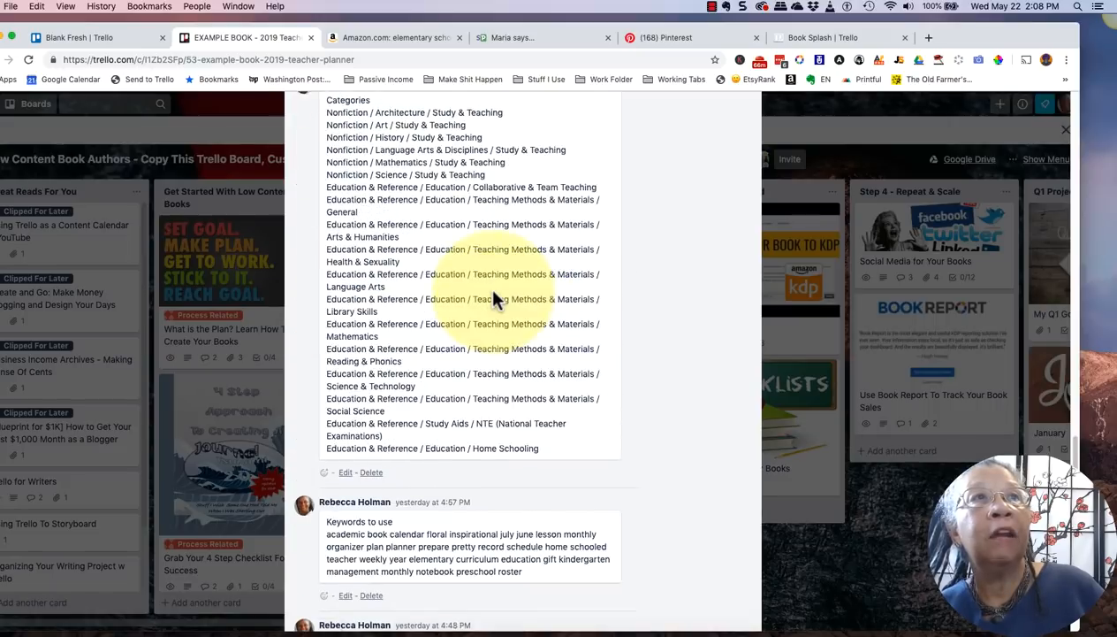
scroll("down", 3)
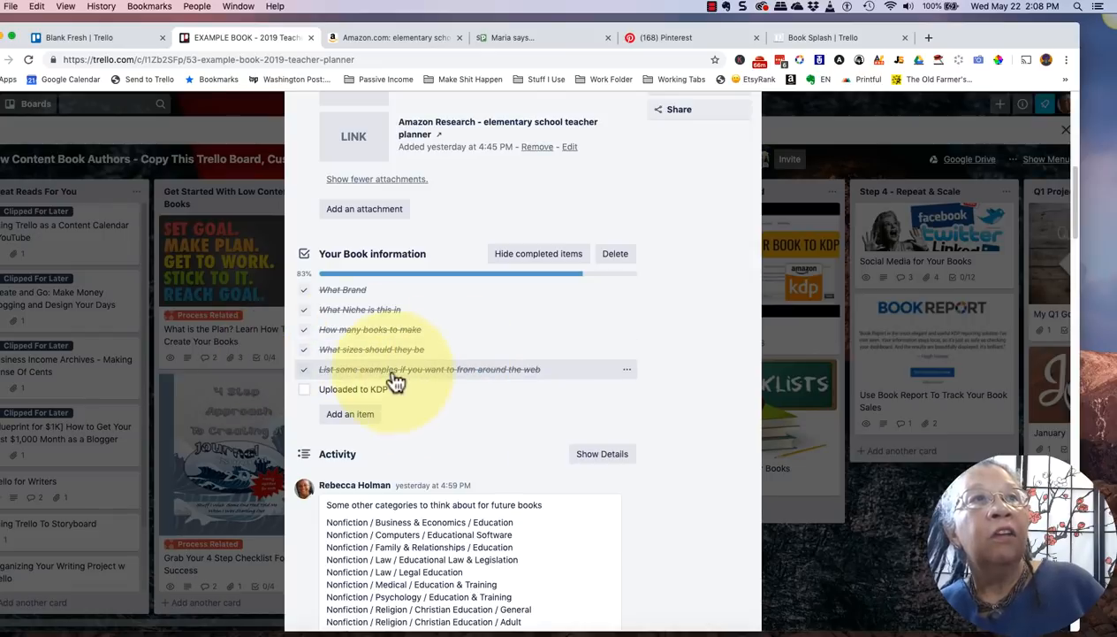
scroll("down", 3)
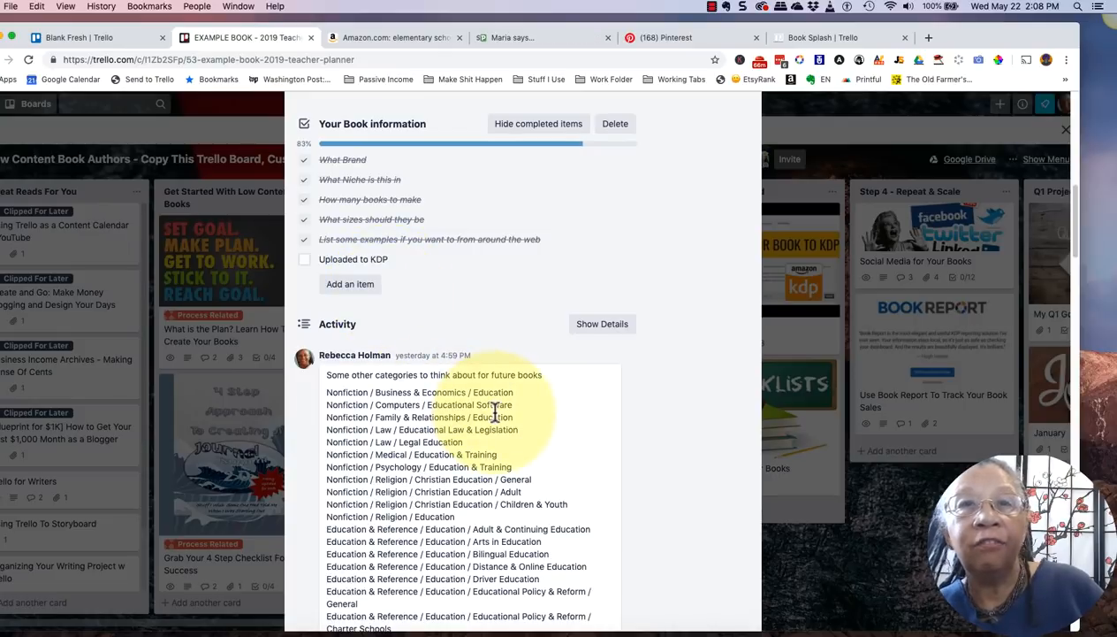
scroll("down", 3)
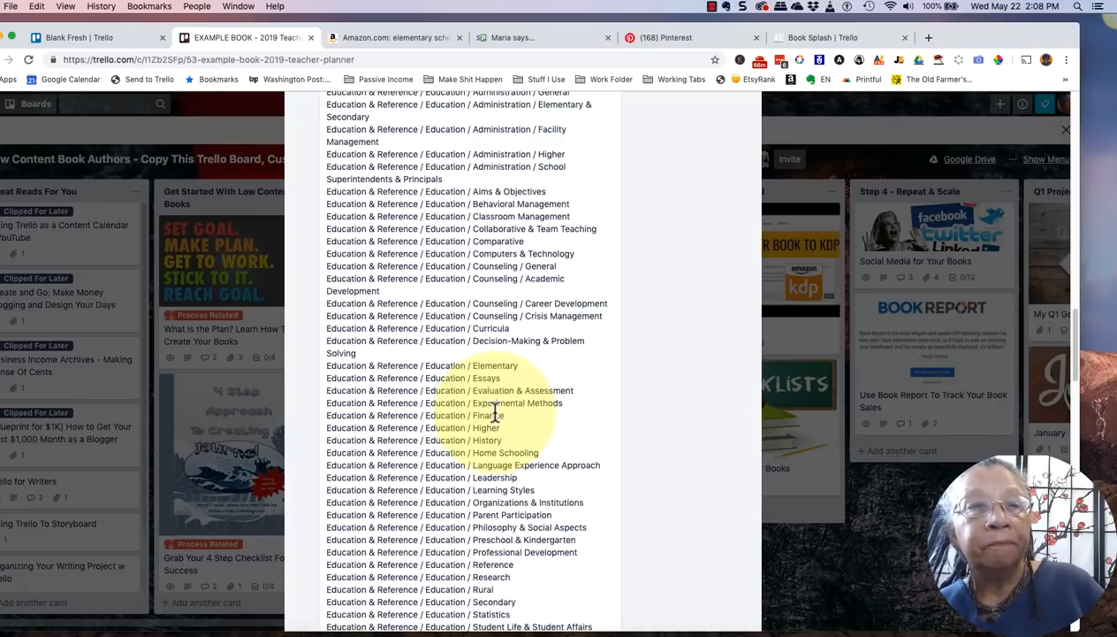
scroll("down", 3)
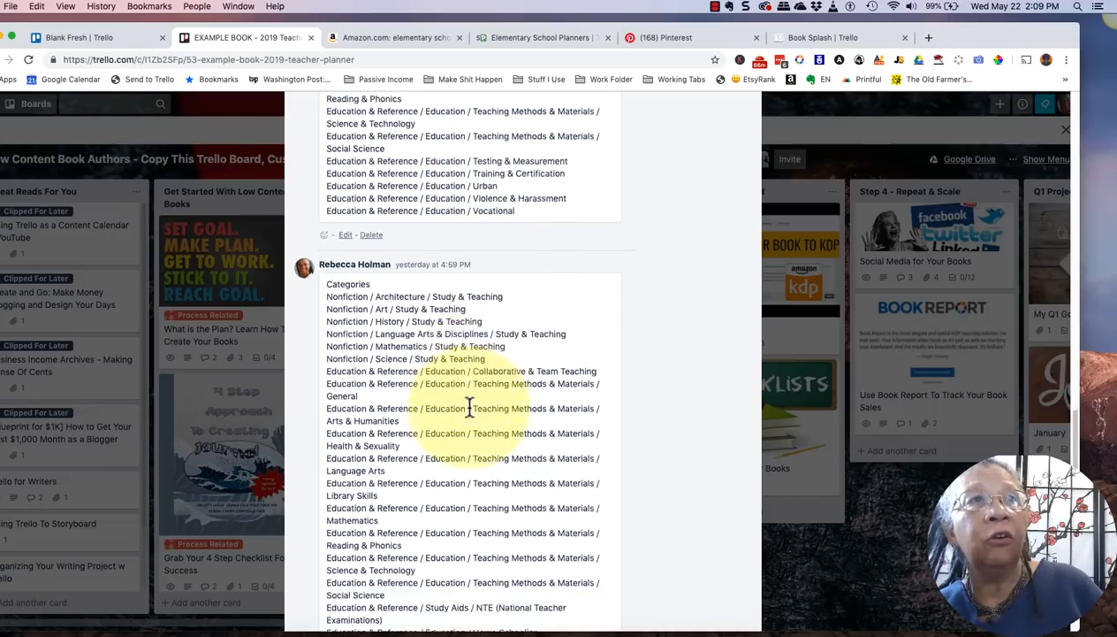
scroll("down", 3)
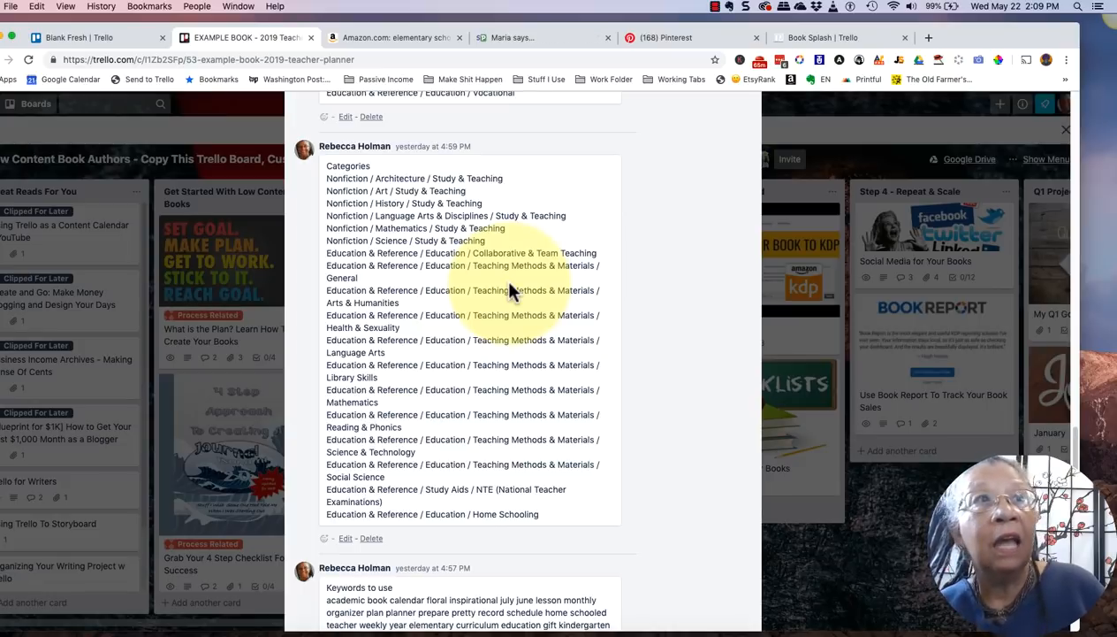
mouse_move(548, 336)
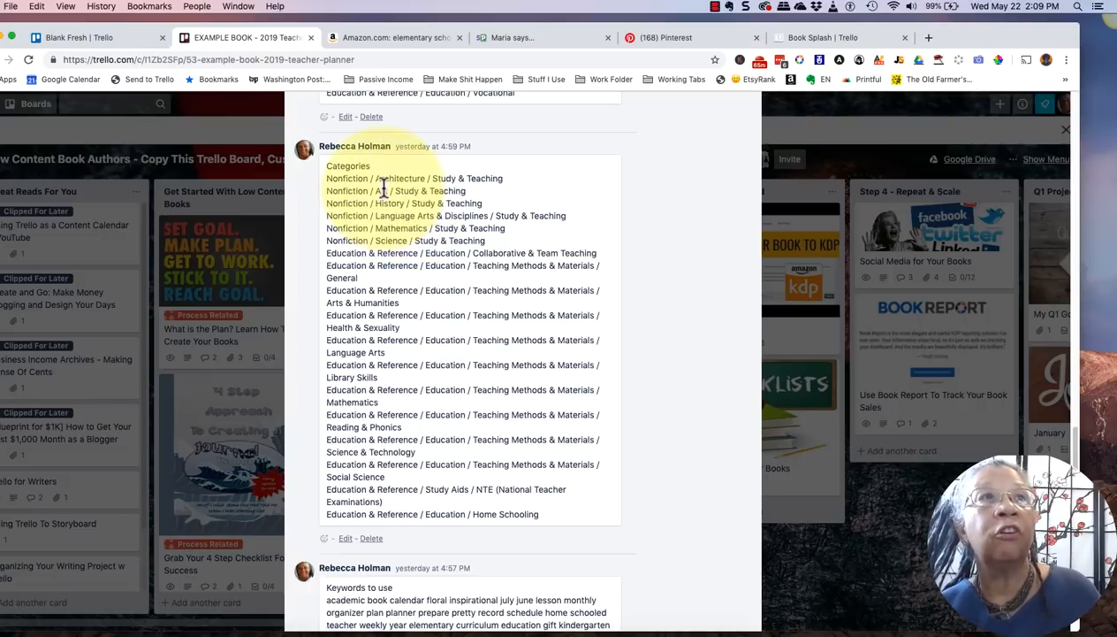
scroll("down", 3)
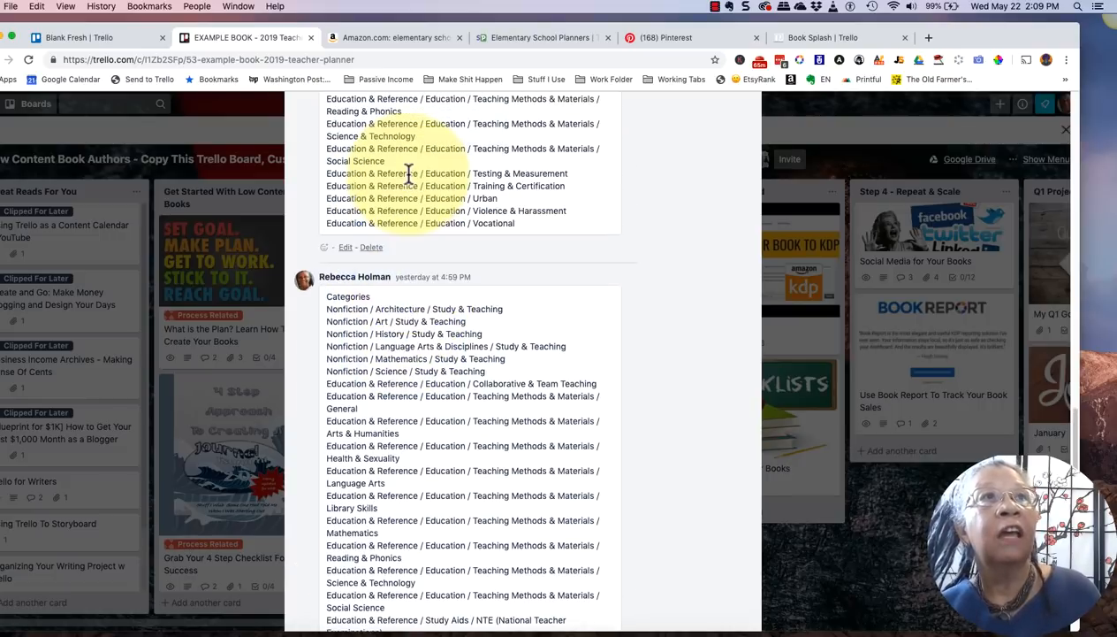
scroll("down", 3)
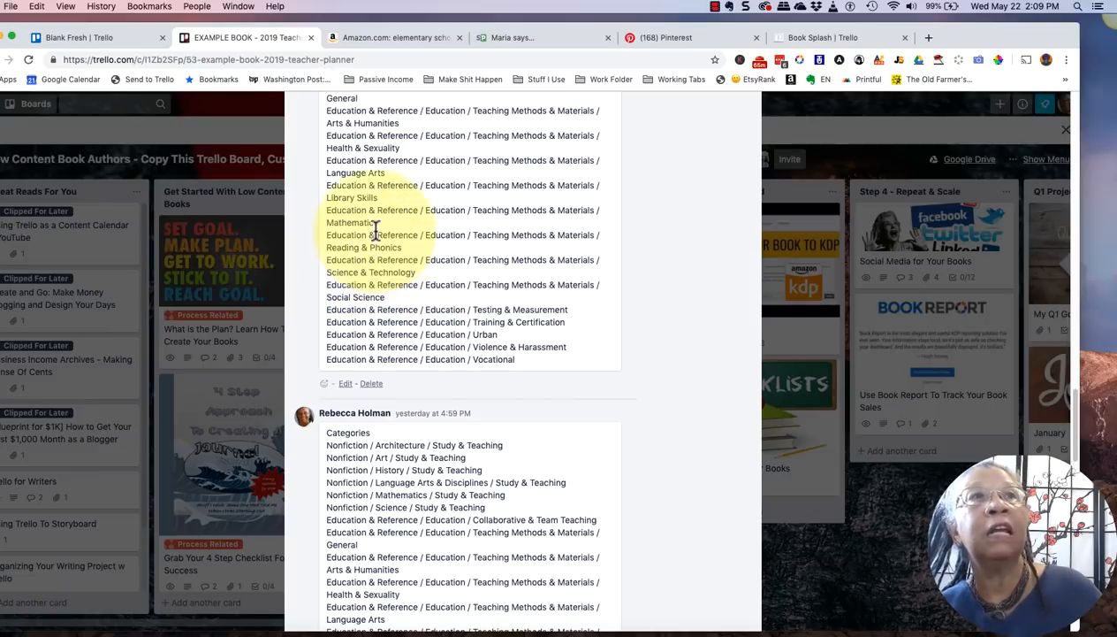
scroll("down", 3)
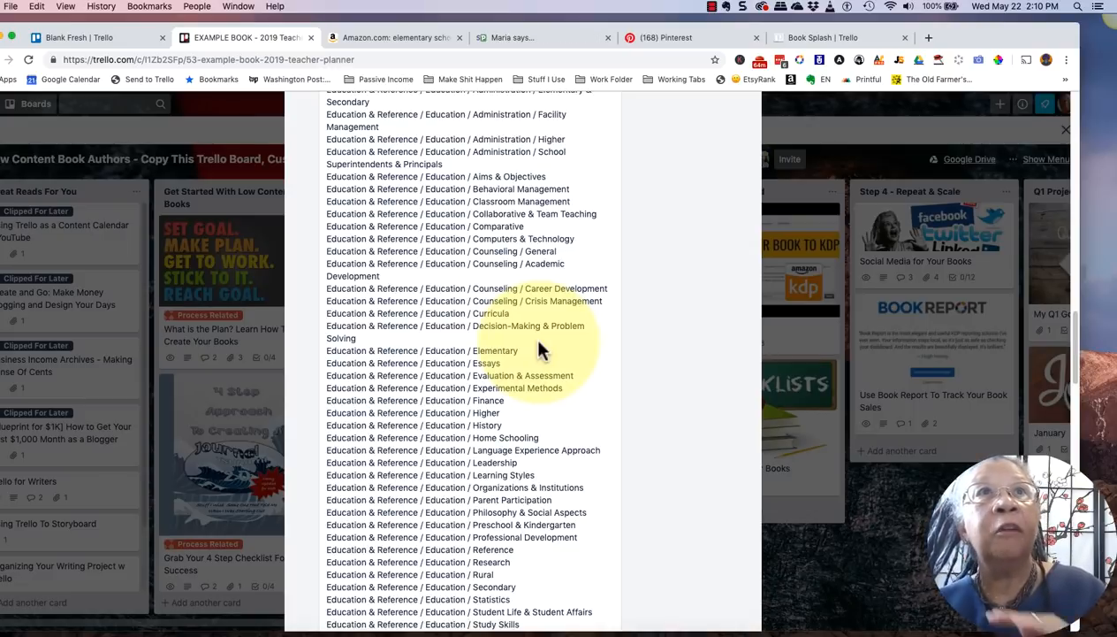
mouse_move(502, 329)
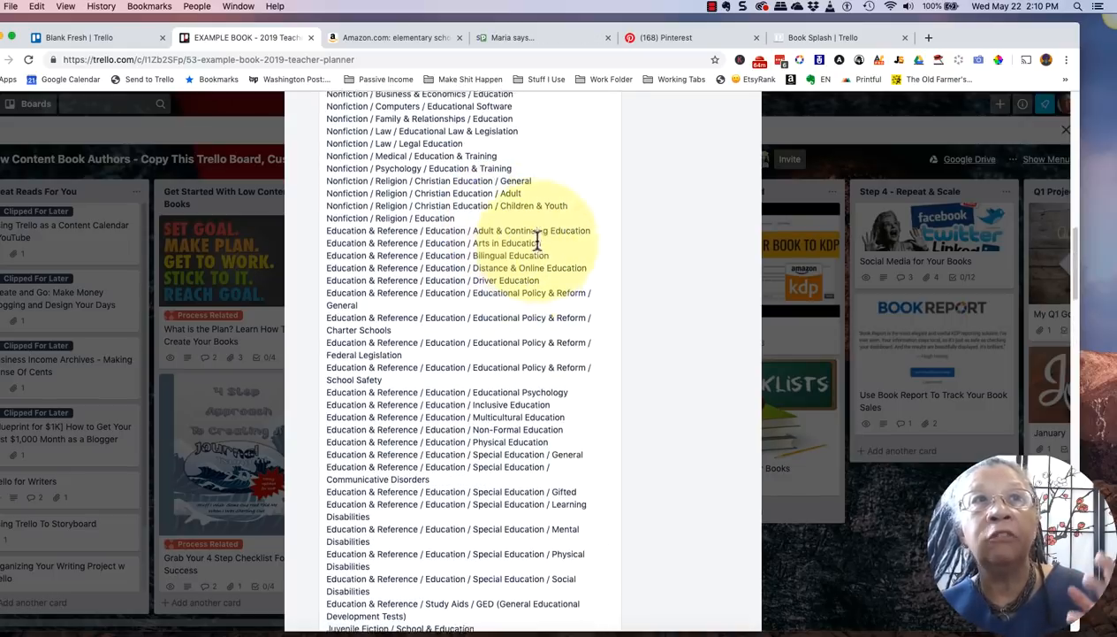
scroll("down", 3)
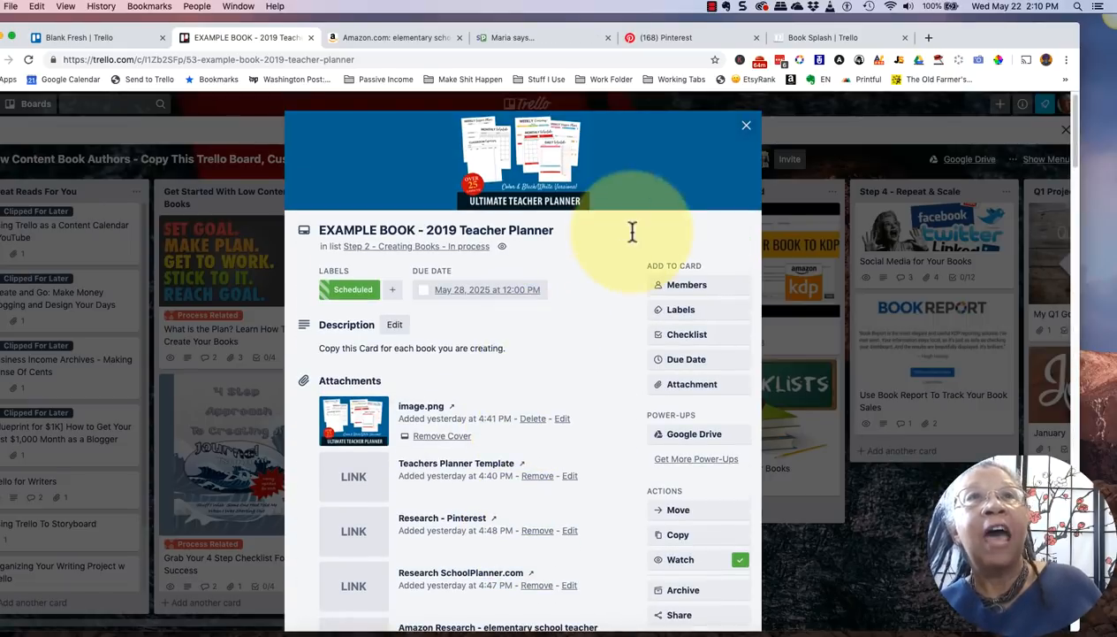
left_click(746, 124)
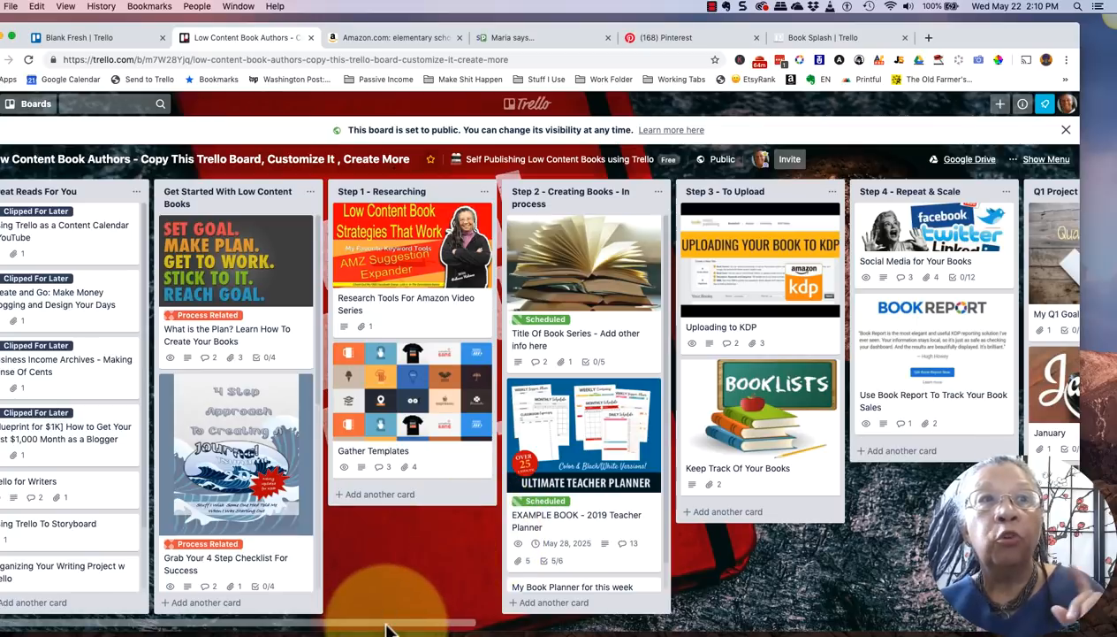
scroll("right", 3)
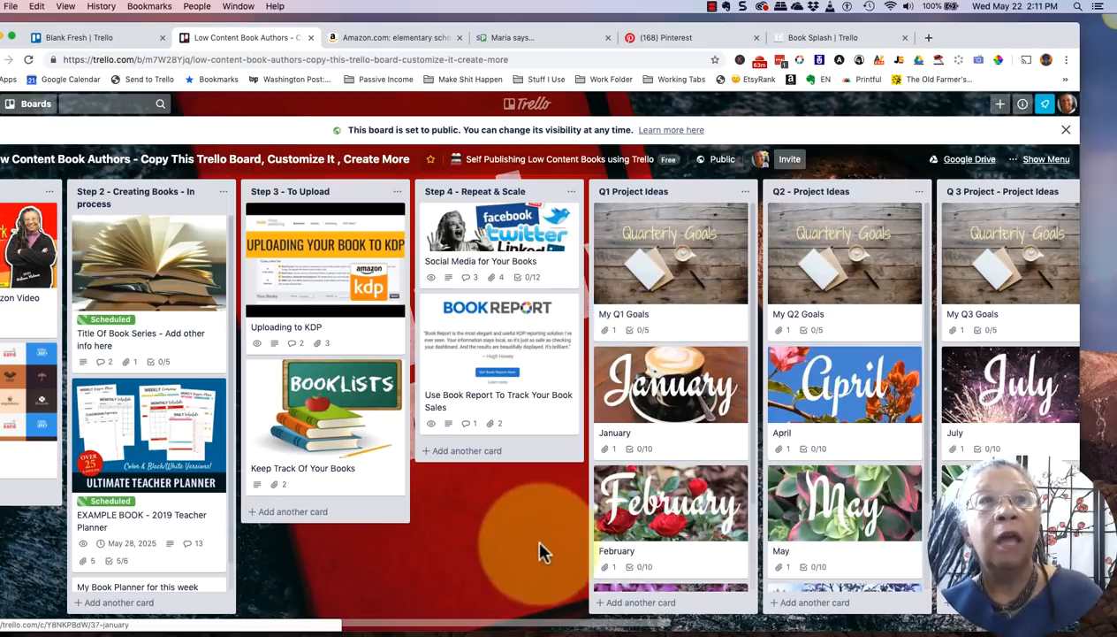
scroll("right", 3)
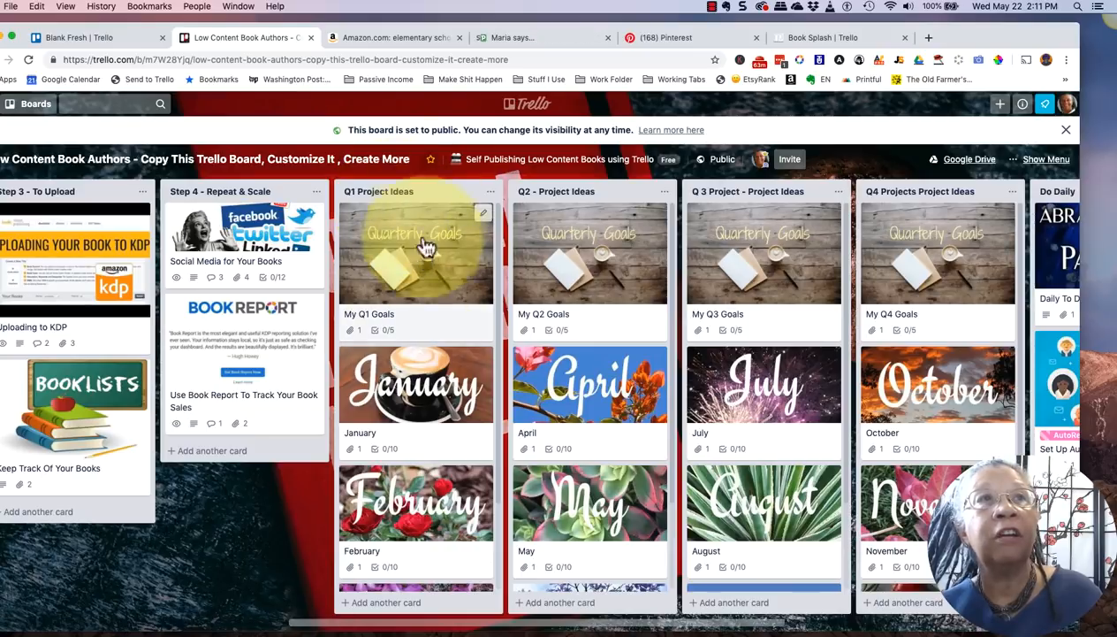
scroll("down", 3)
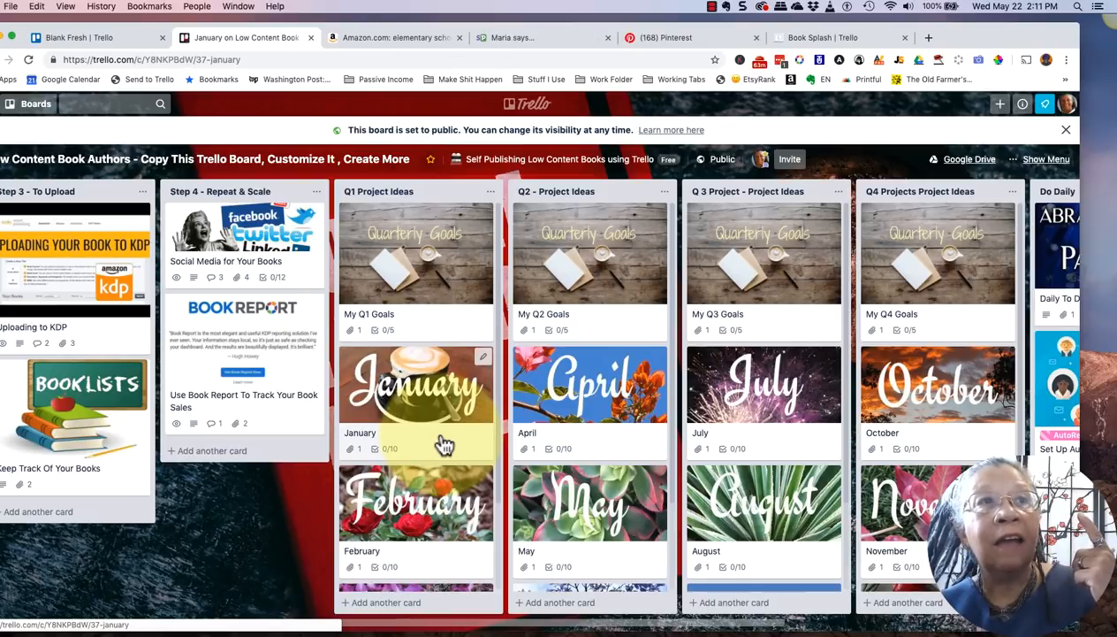
Step: Open the January card from Q1 Project Ideas to review its tile image and holidays checklist
left_click(416, 385)
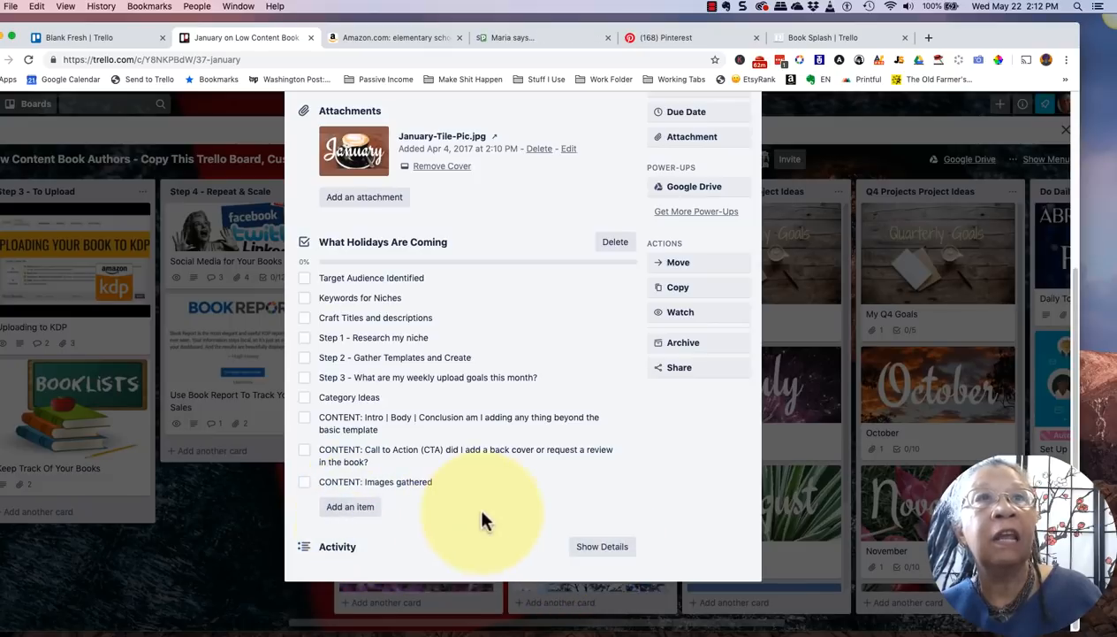
mouse_move(530, 509)
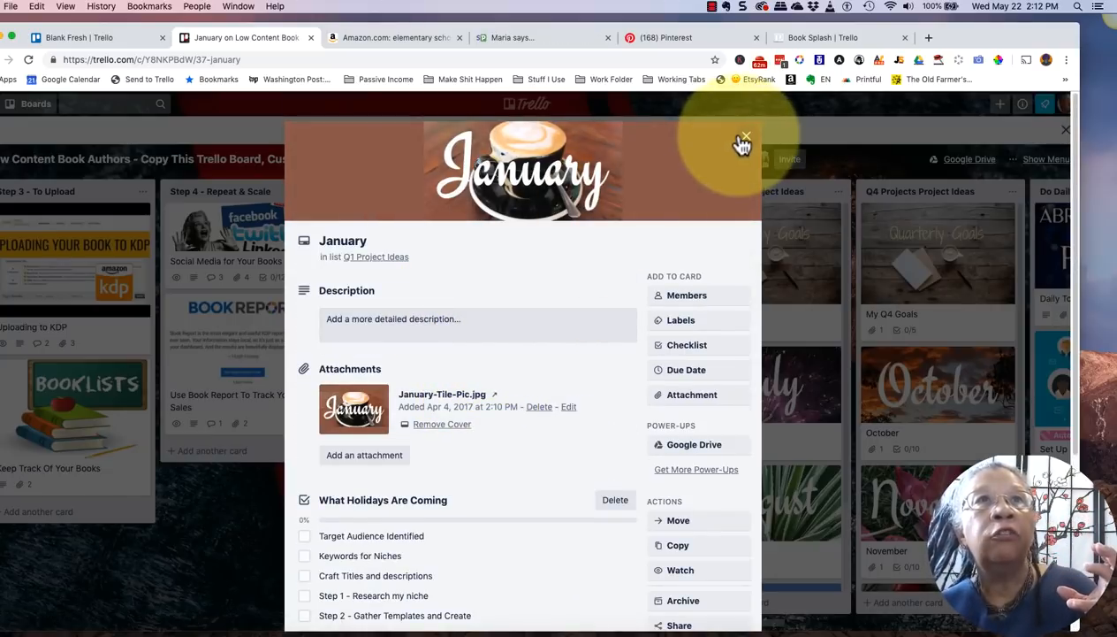
Step: Copy the Q1 Project Ideas list as 'Q1 Project Ideas for 2019' on the template board
left_click(747, 138)
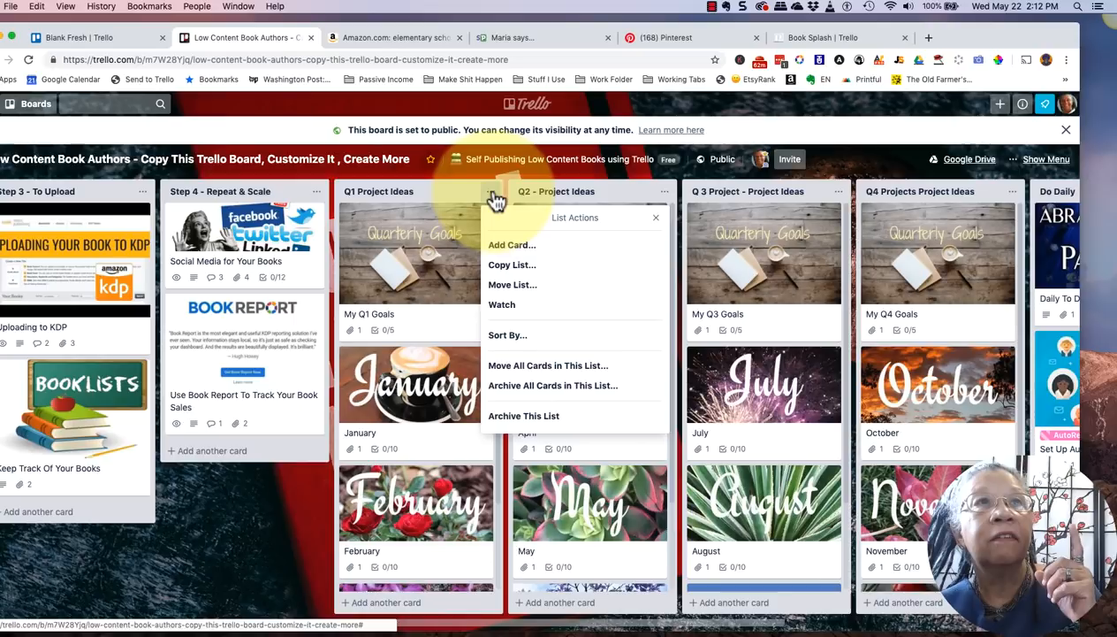
mouse_move(512, 265)
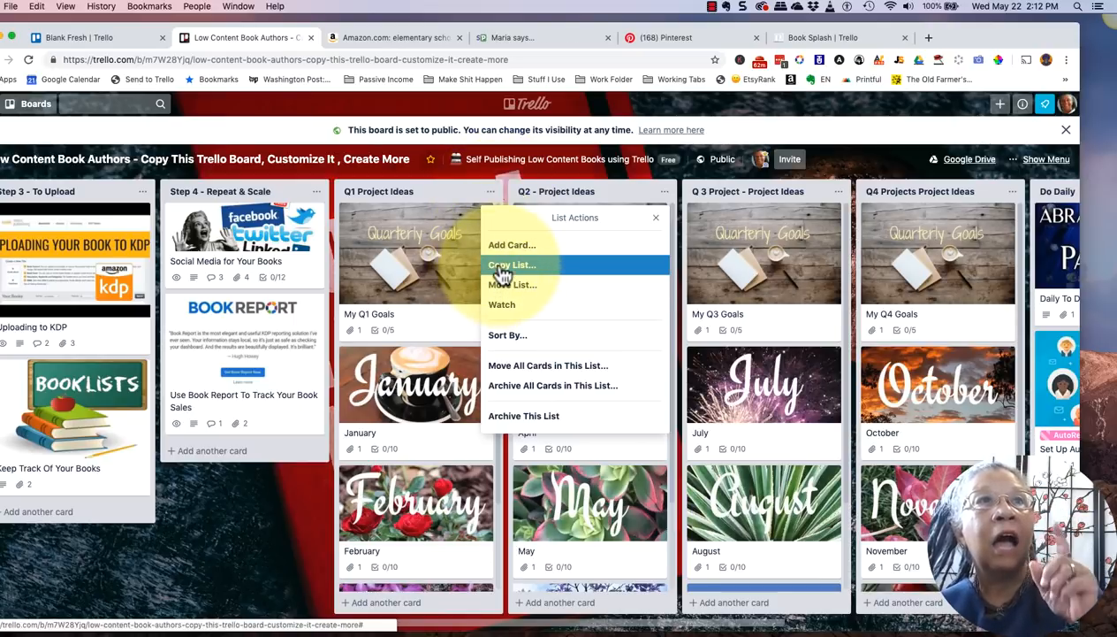
left_click(513, 266)
type("Q1 Project Ideas for 2019")
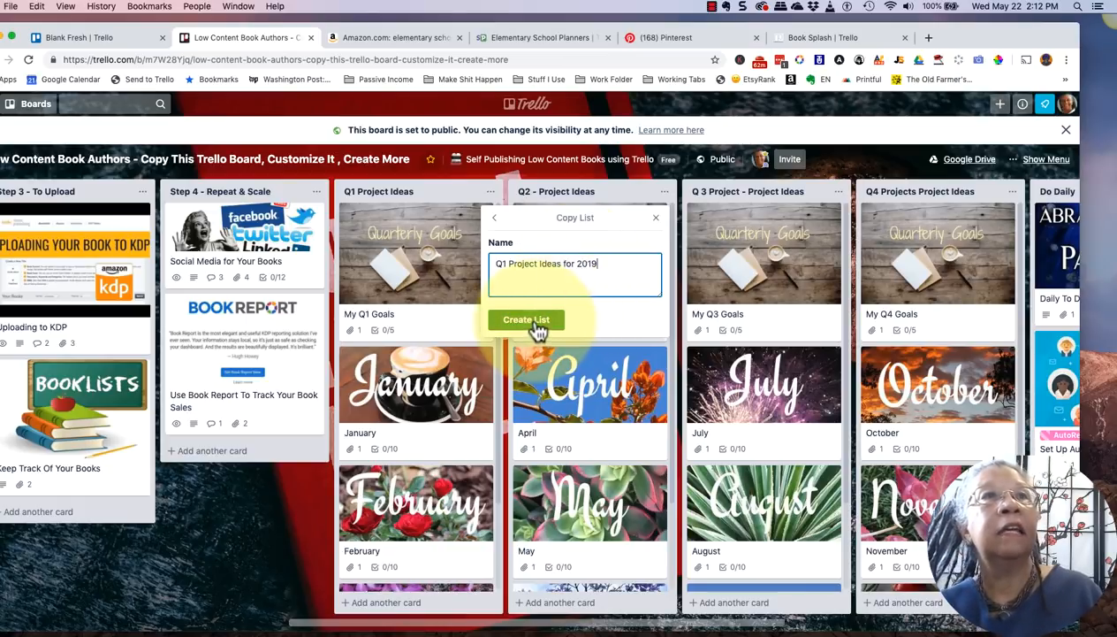
left_click(527, 318)
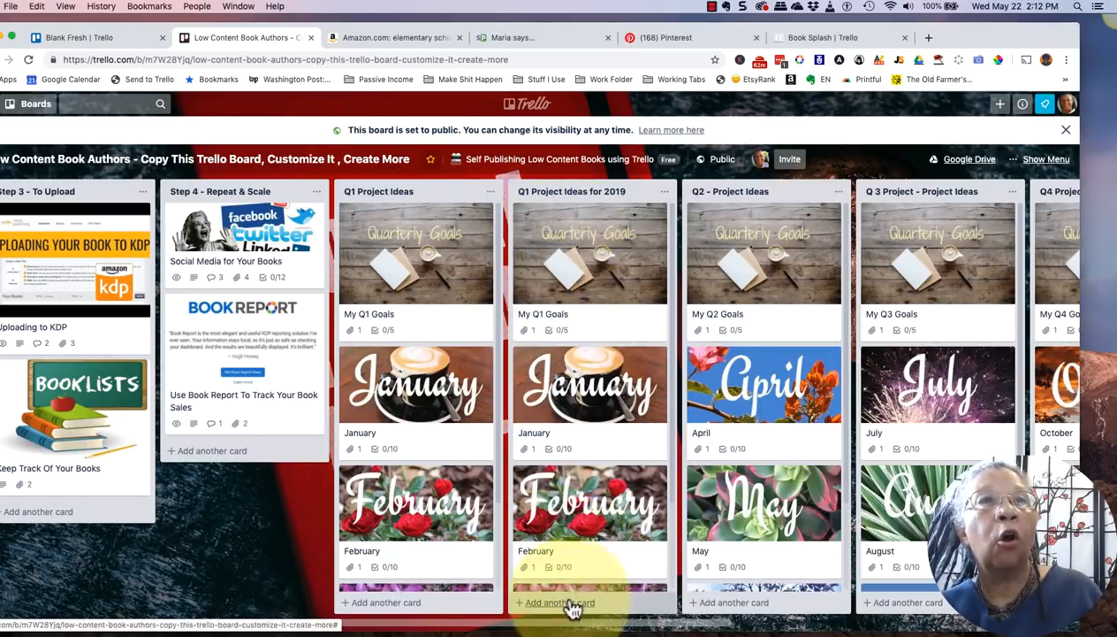
scroll("down", 3)
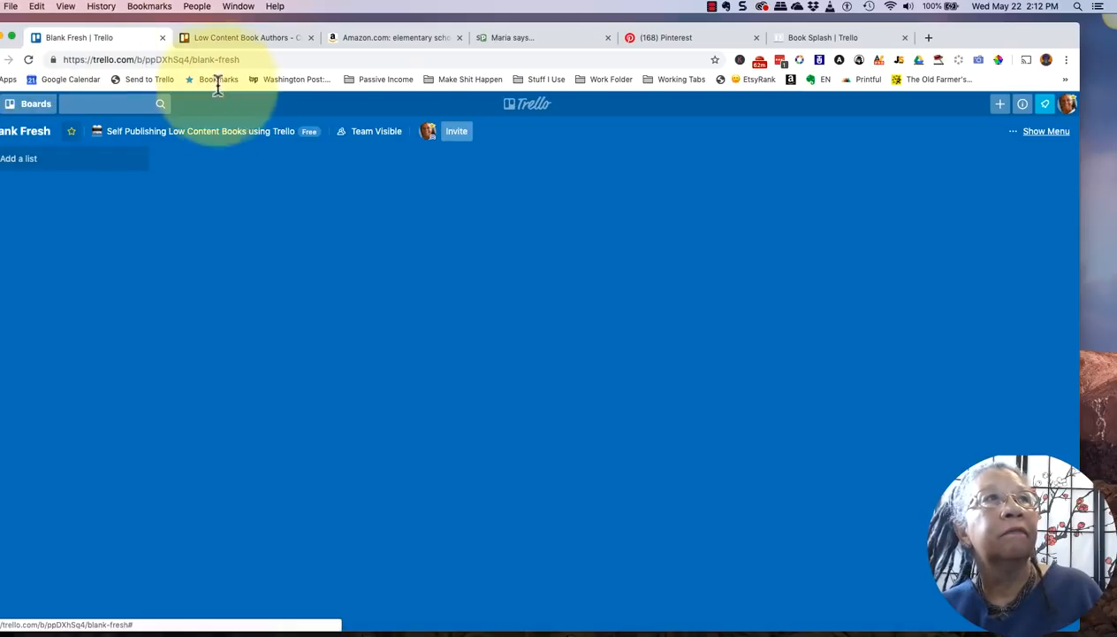
Step: Move the 'Q1 Project Ideas for 2019' list from the template board onto Blank Fresh
left_click(239, 37)
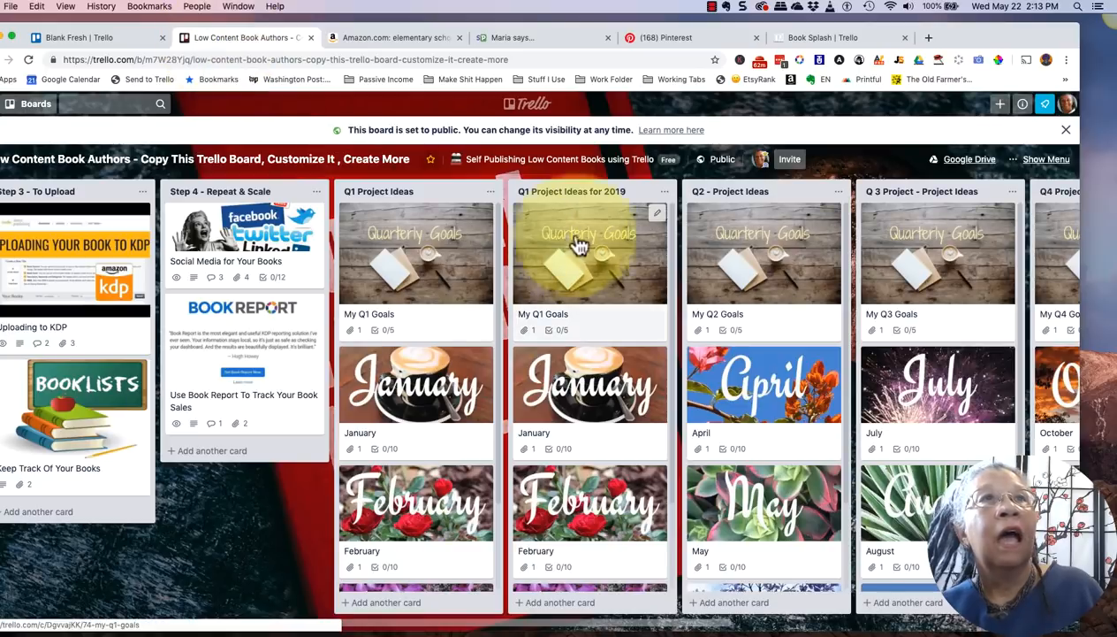
left_click(668, 191)
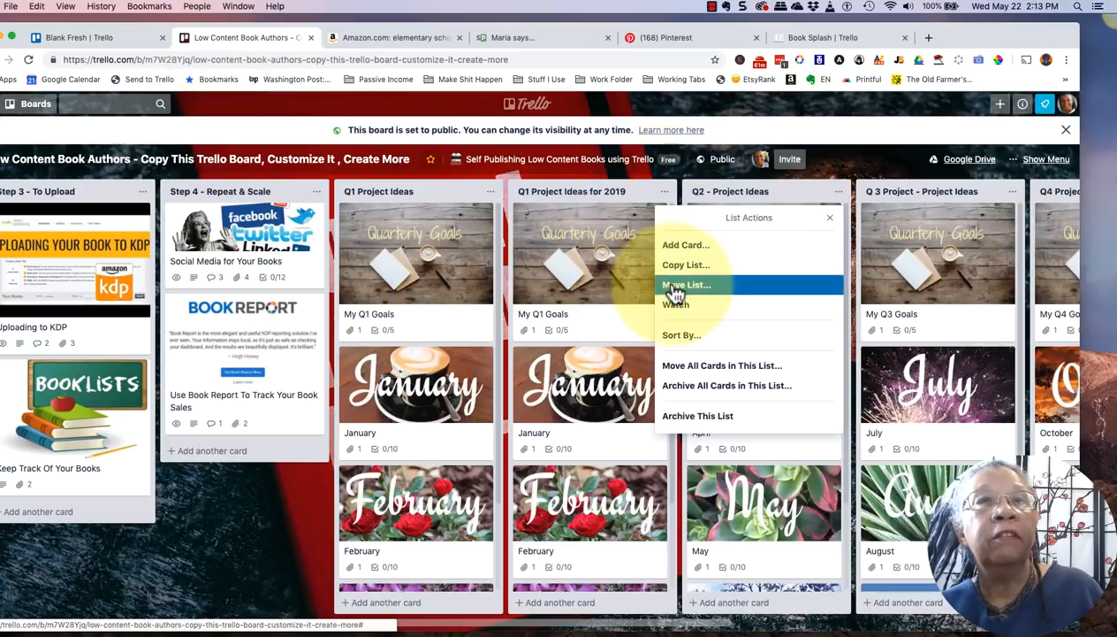
left_click(686, 285)
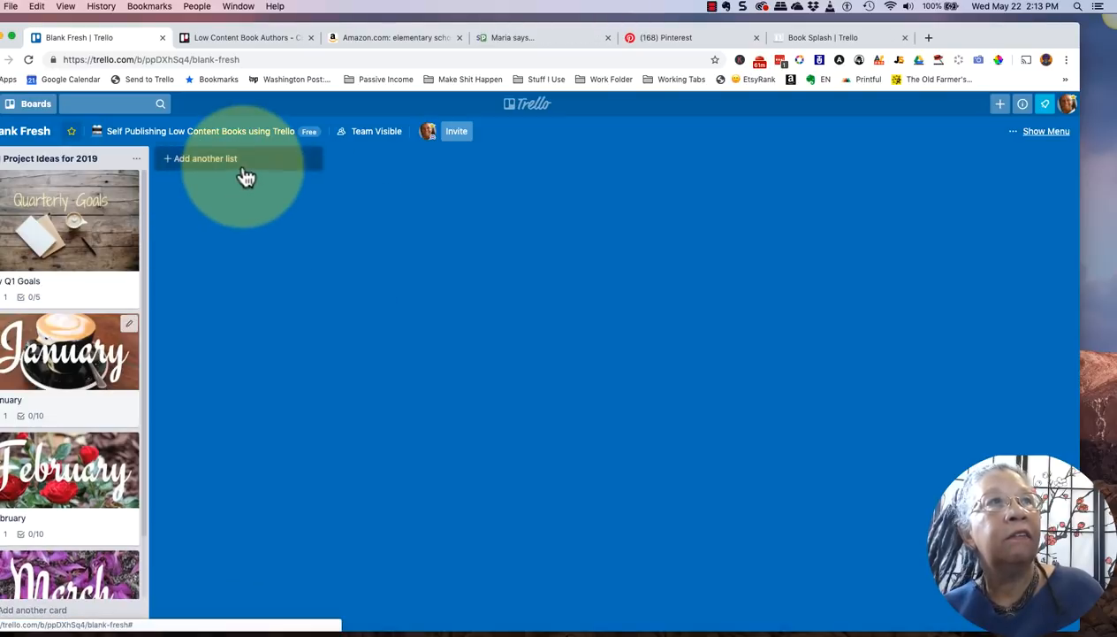
Step: Add January, February and March idea lists to the Blank Fresh board
left_click(206, 159)
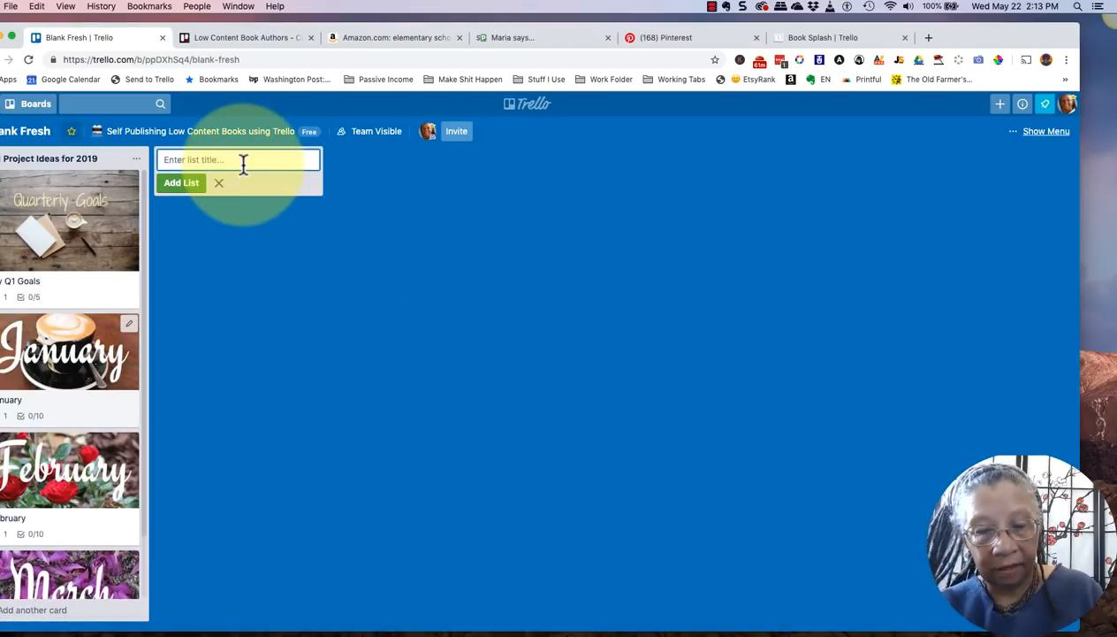
type("January idas")
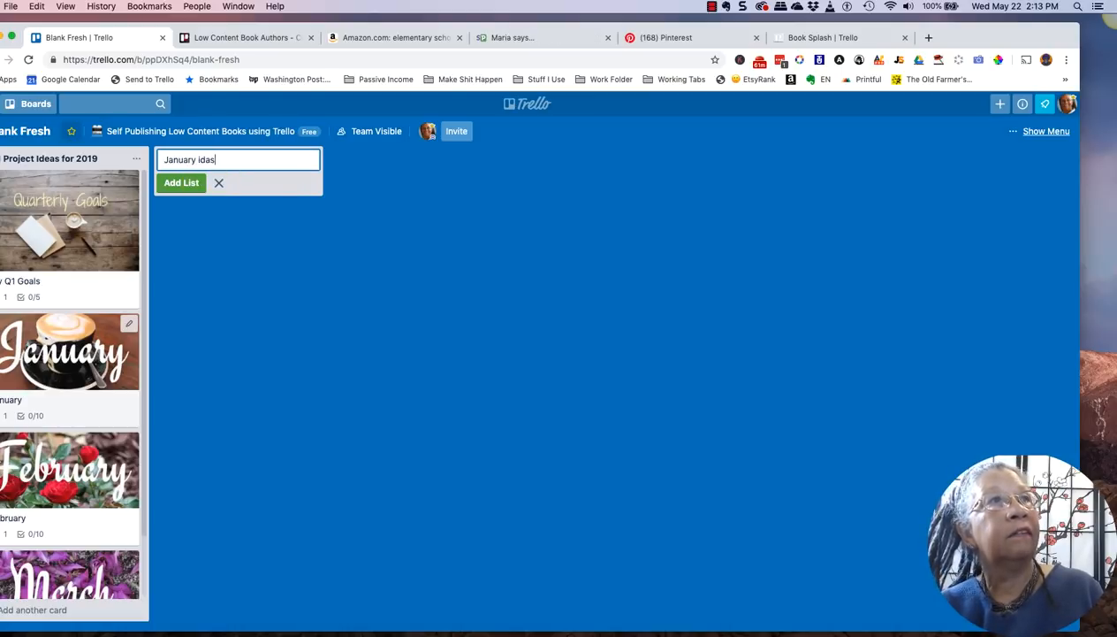
left_click(180, 182)
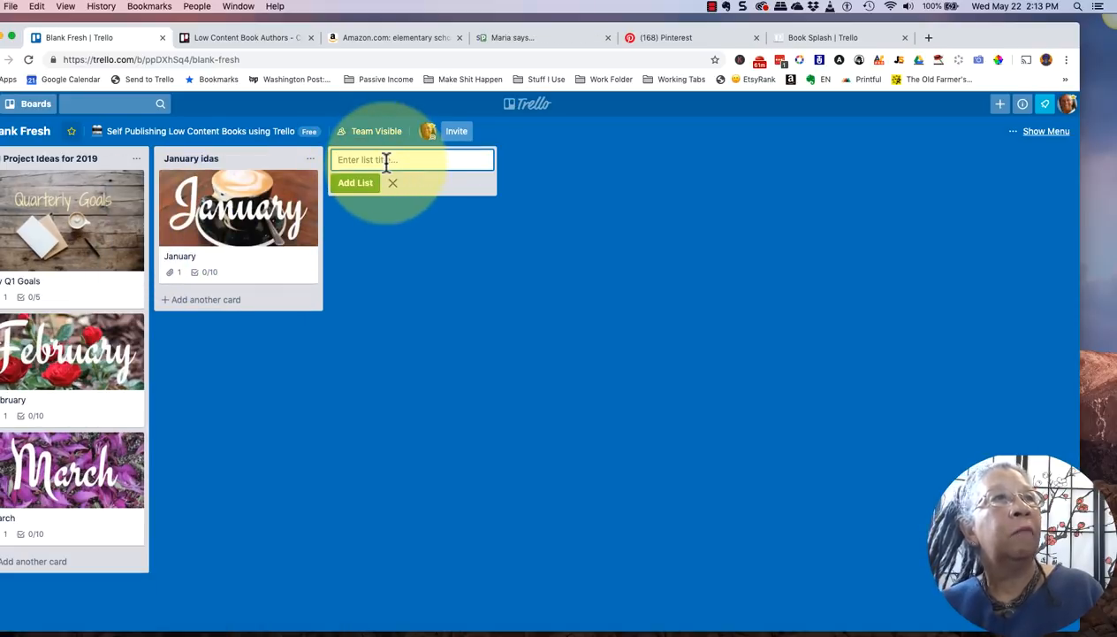
type("DE")
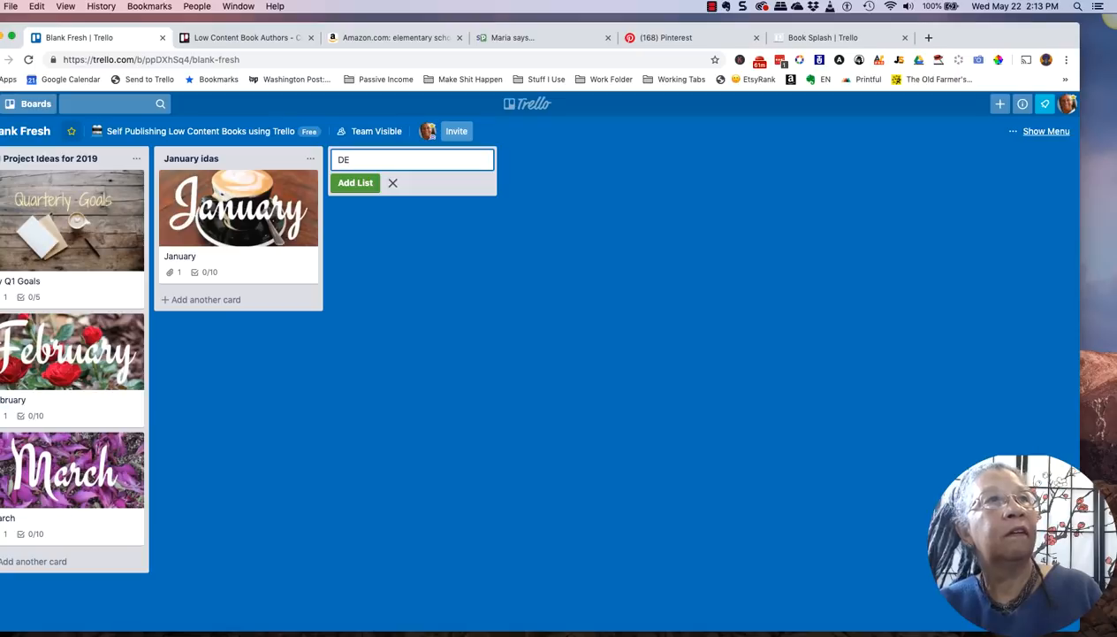
type("February Ideas")
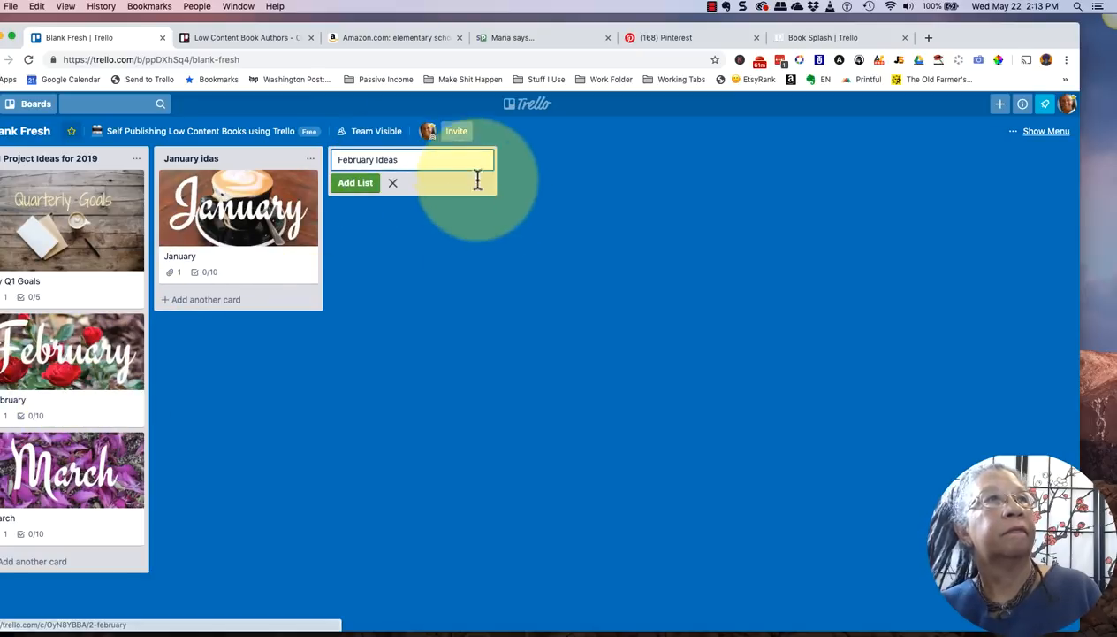
left_click(356, 182)
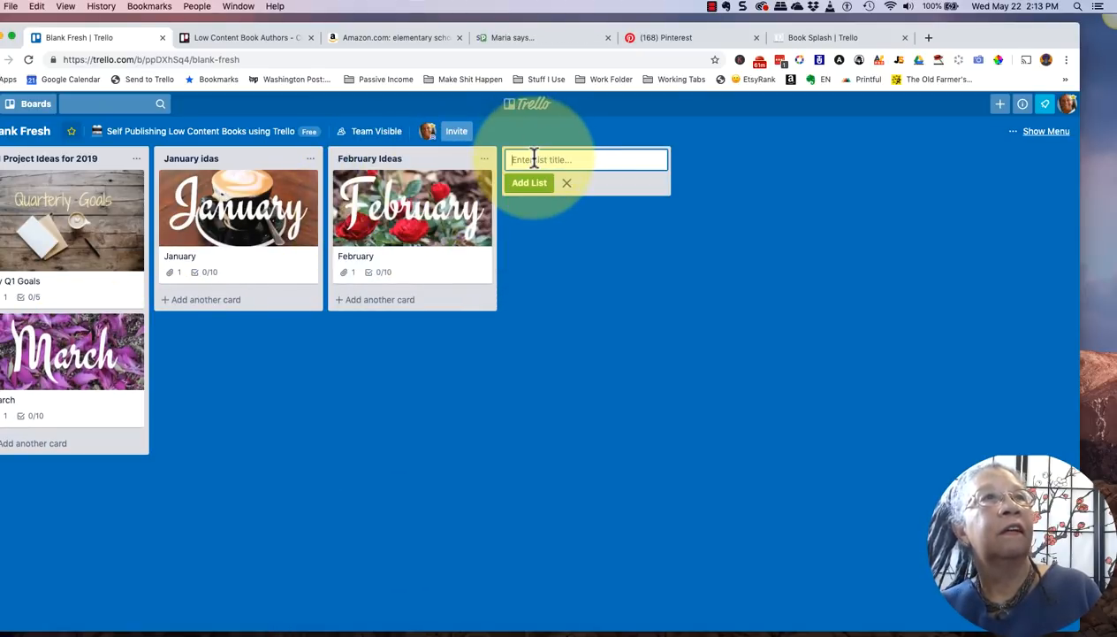
type("March")
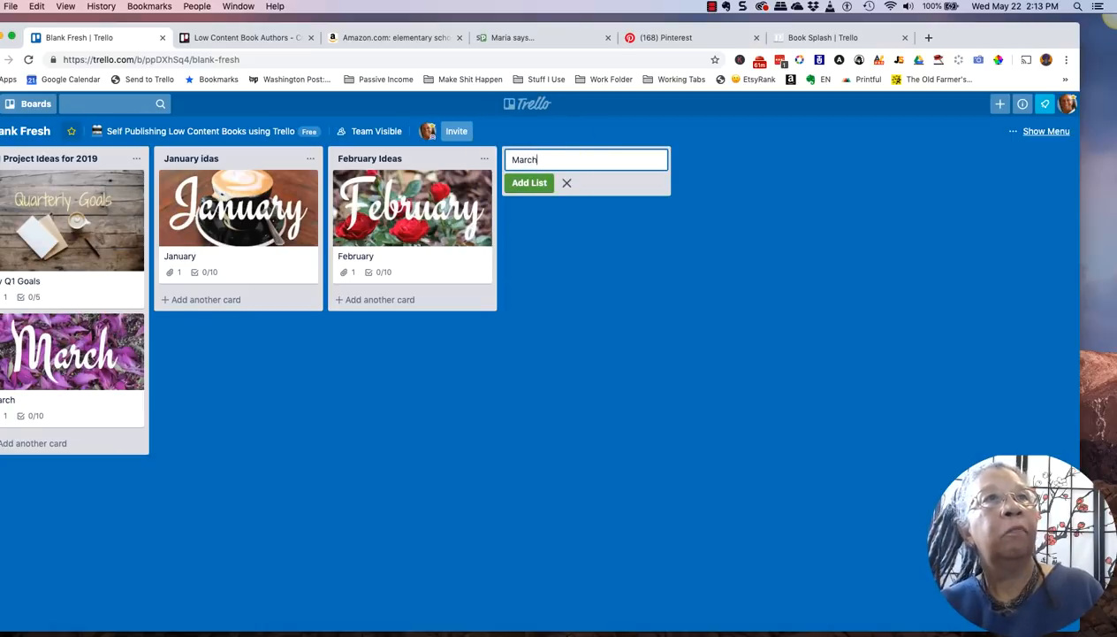
type("idea")
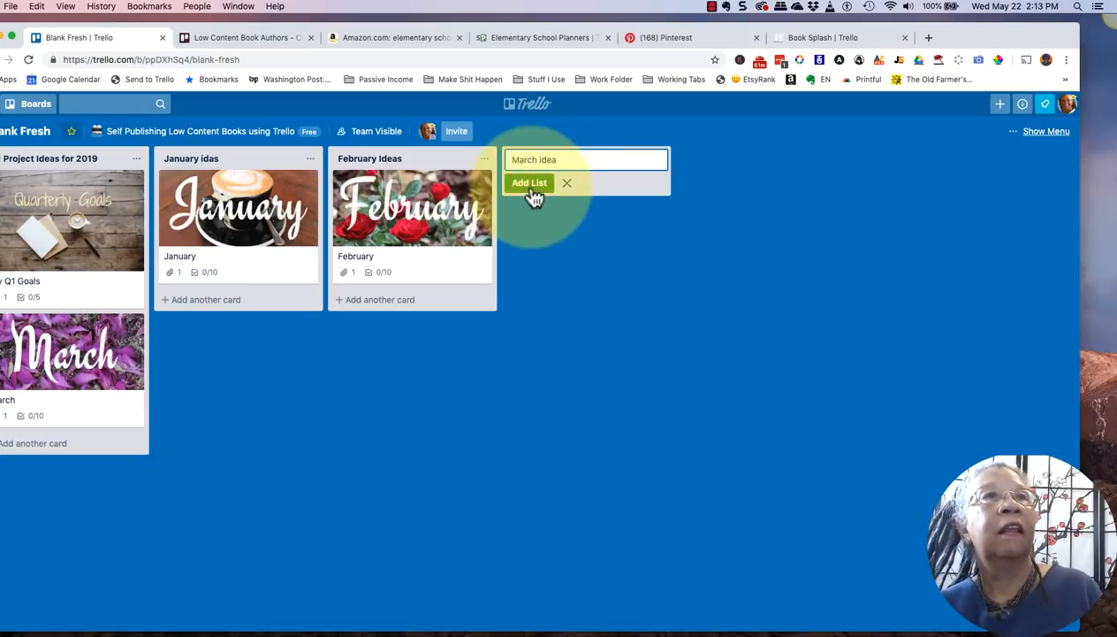
left_click(529, 182)
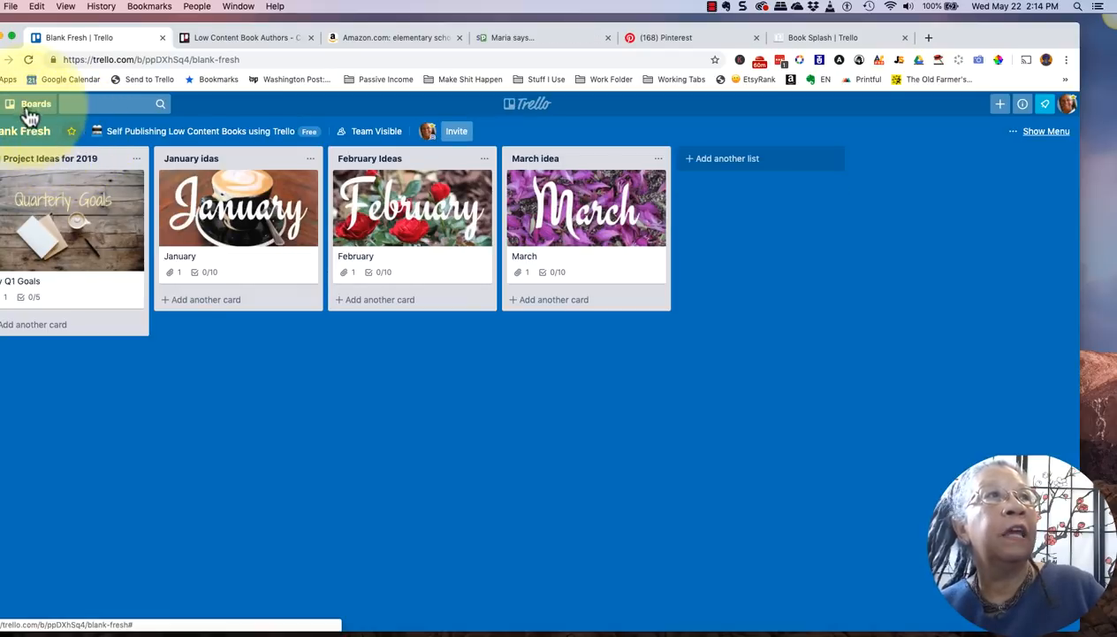
Step: Open the boards sidebar and pin it beside the Blank Fresh board
left_click(35, 103)
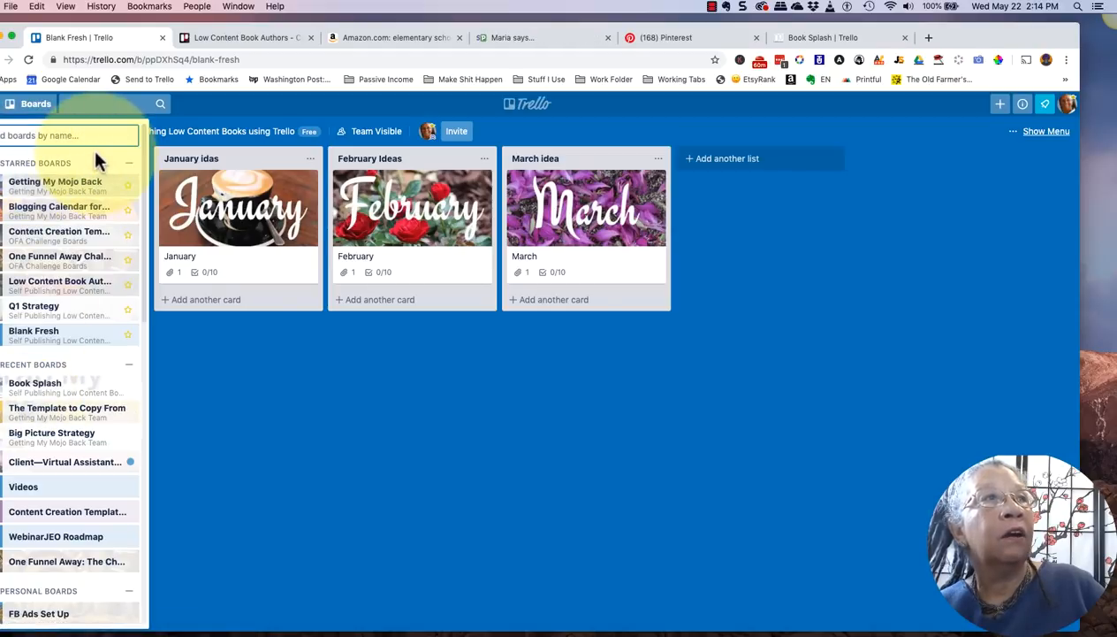
mouse_move(58, 210)
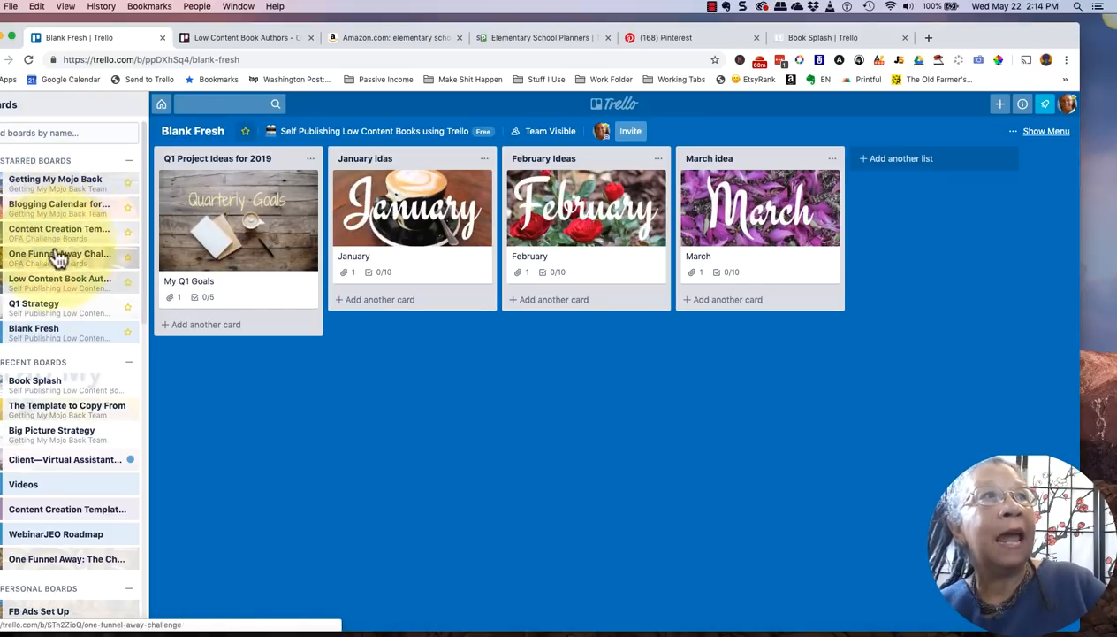
left_click(60, 278)
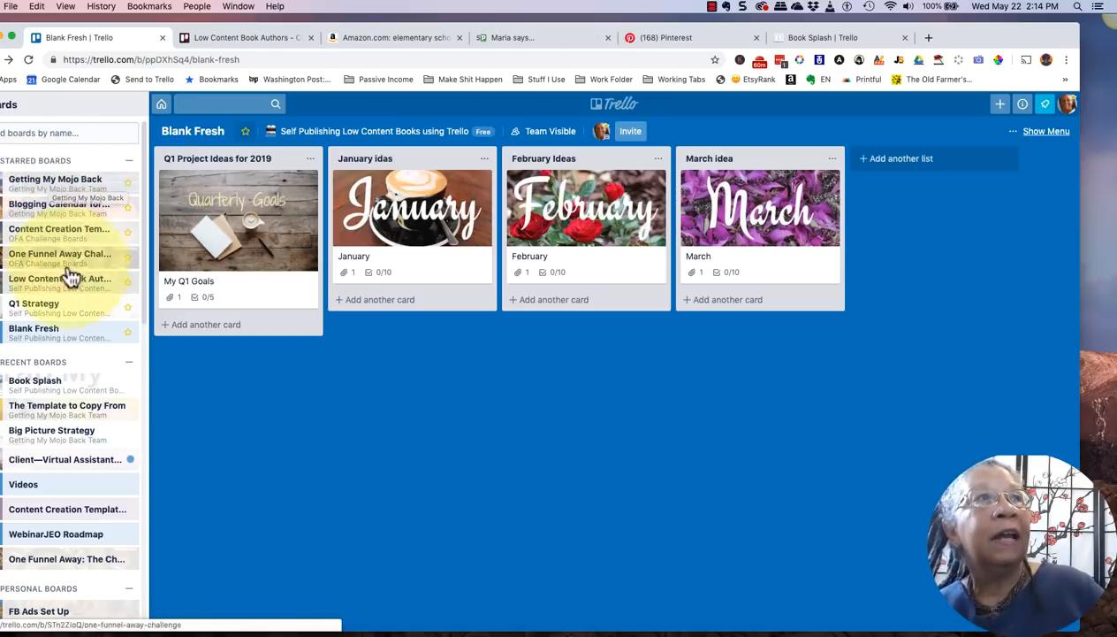
Step: Open Low Content Book Authors from the sidebar in a new tab, then return to Blank Fresh
right_click(60, 279)
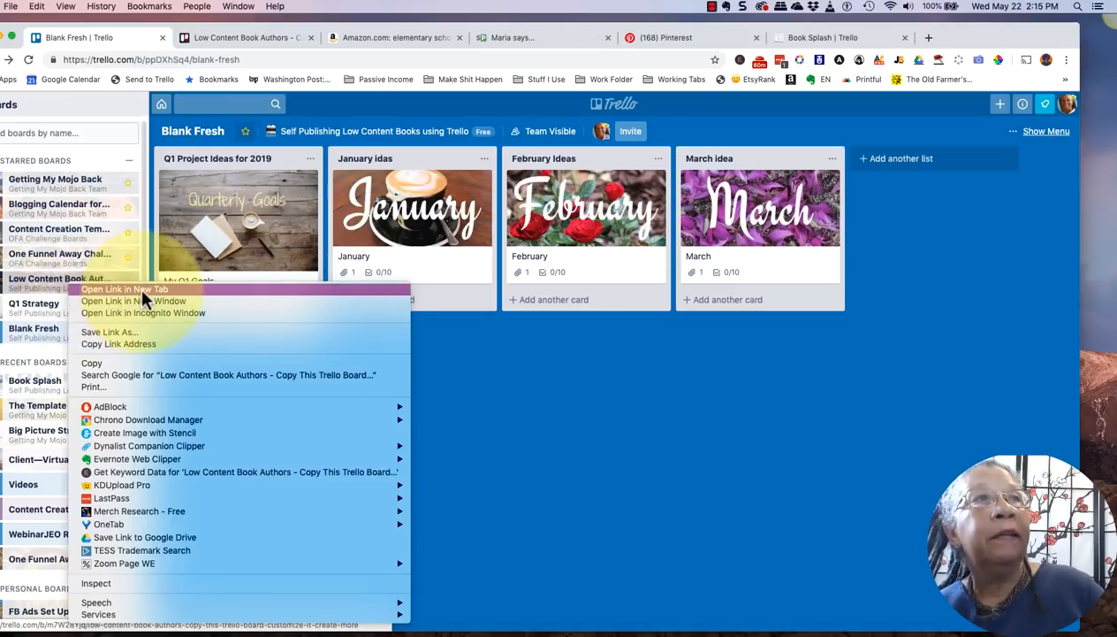
left_click(123, 290)
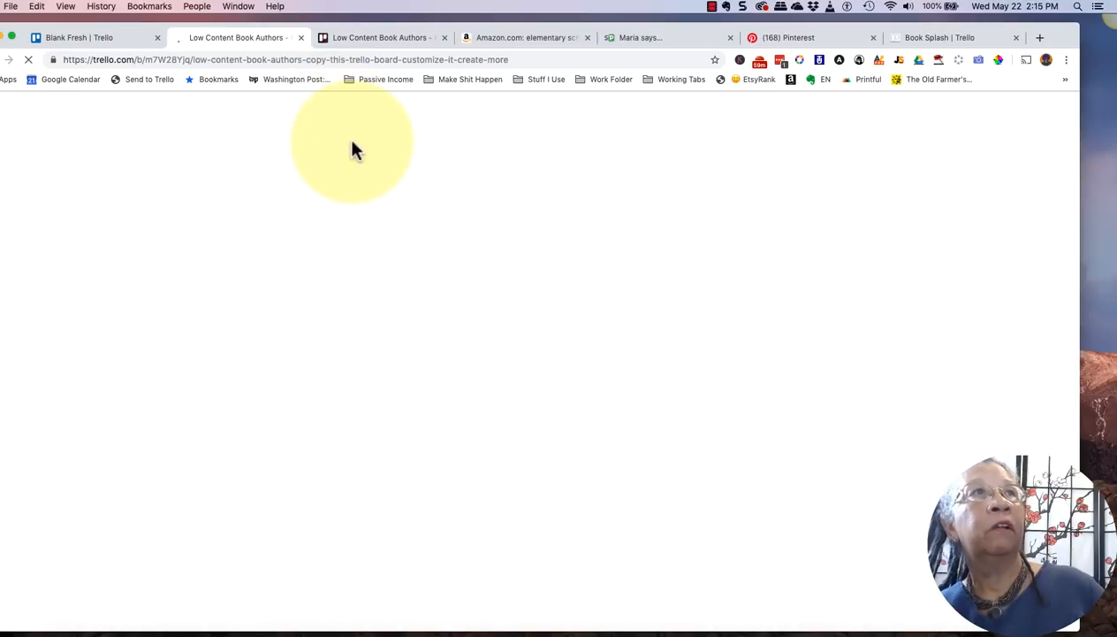
left_click(381, 37)
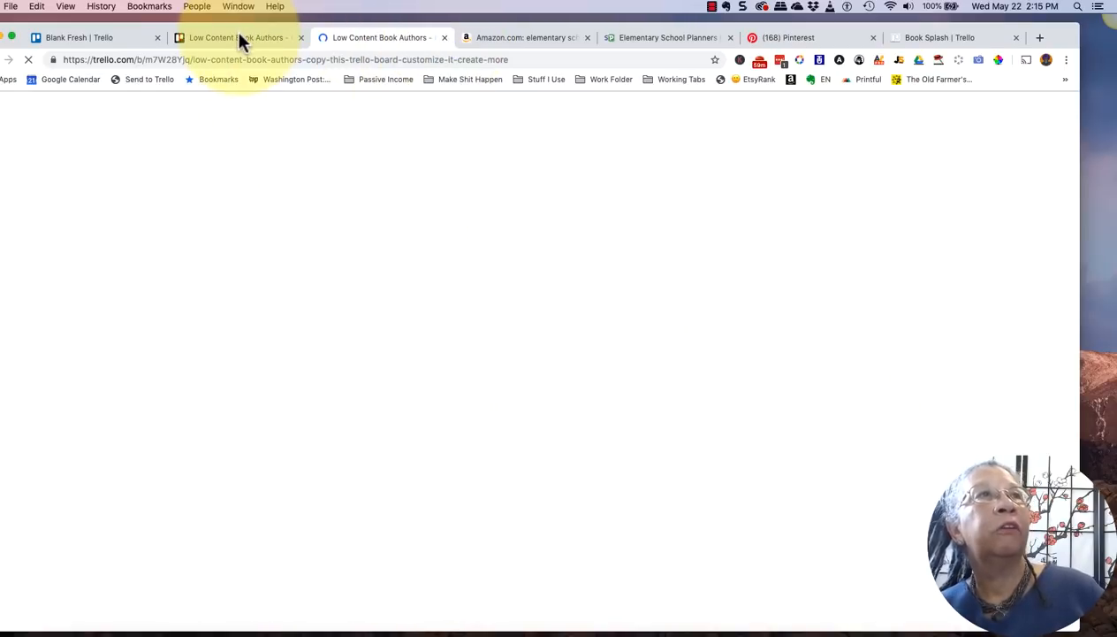
left_click(237, 37)
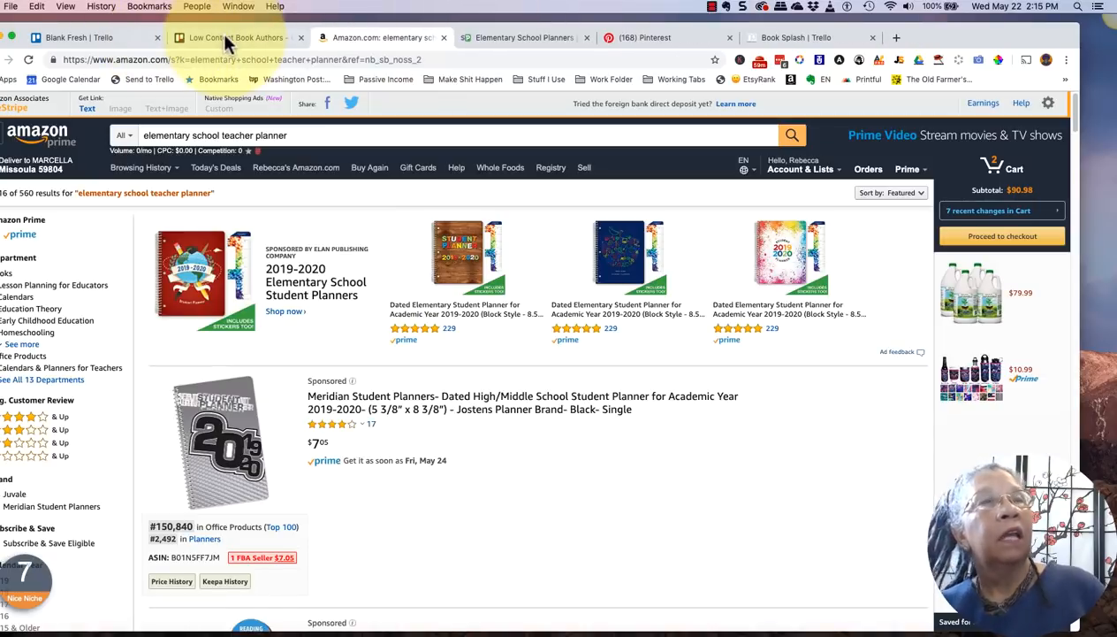
left_click(233, 37)
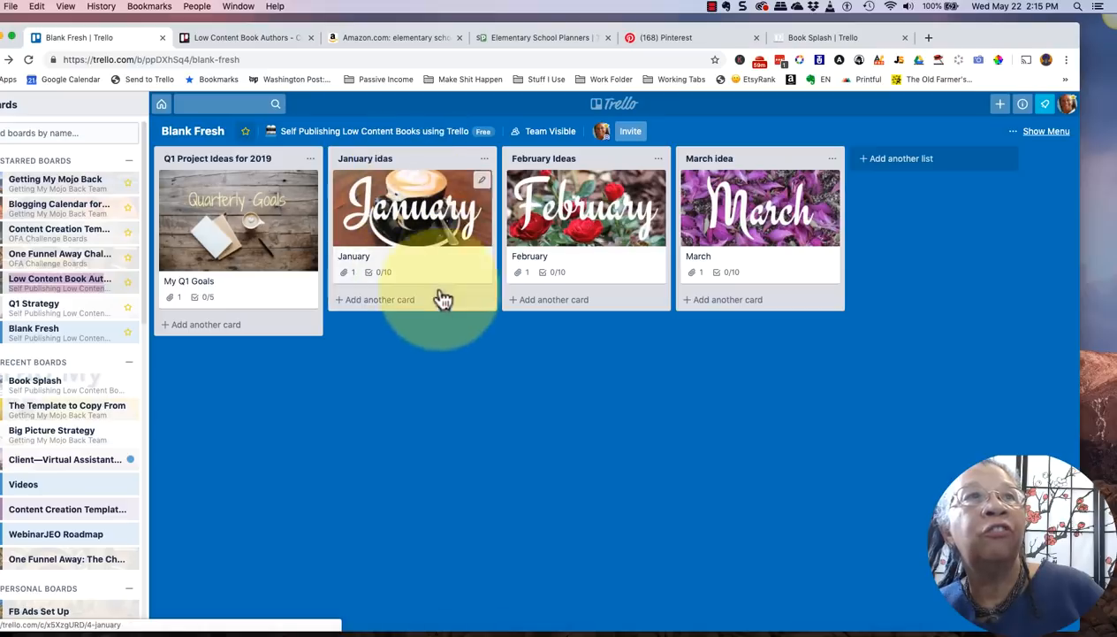
Step: Add Week 2 and Week 3 cards to January ideas, then view the Week 1 card
left_click(378, 299)
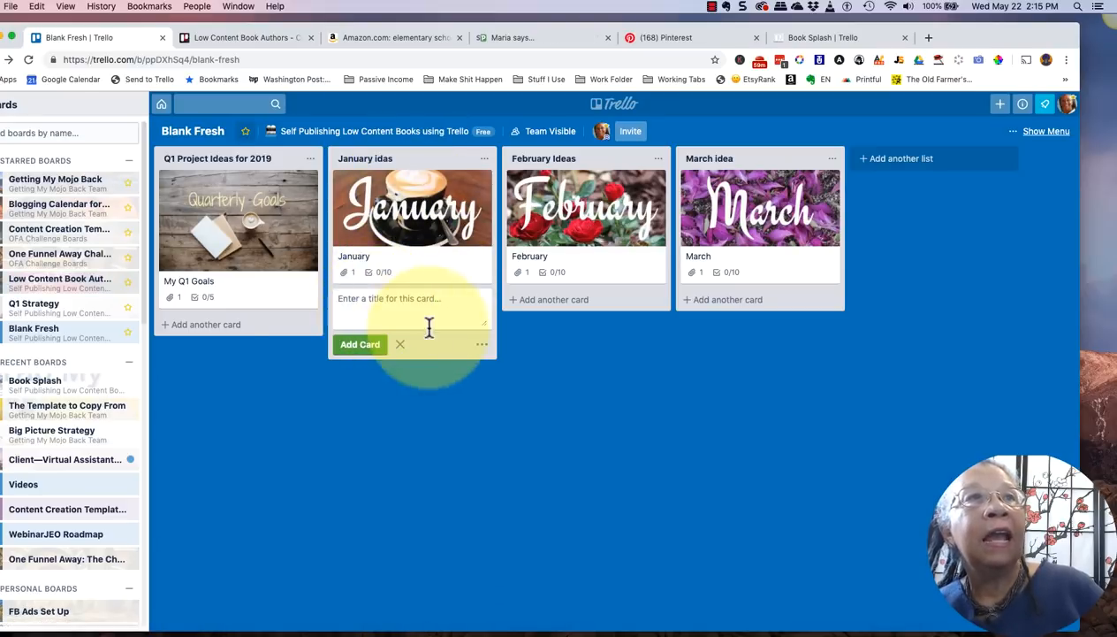
type("Week")
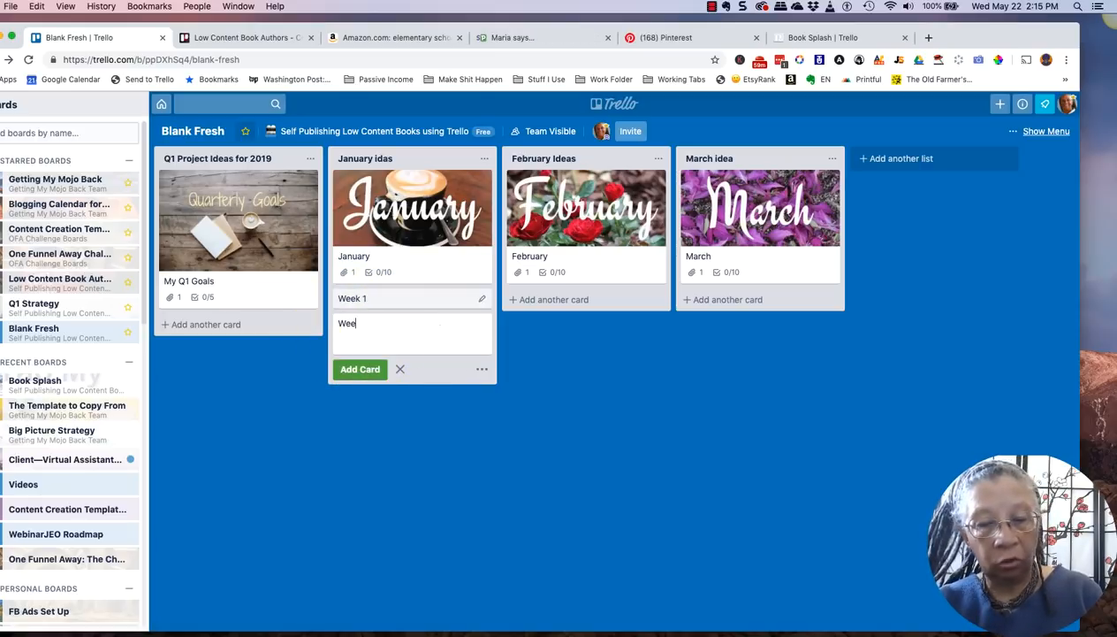
left_click(360, 370)
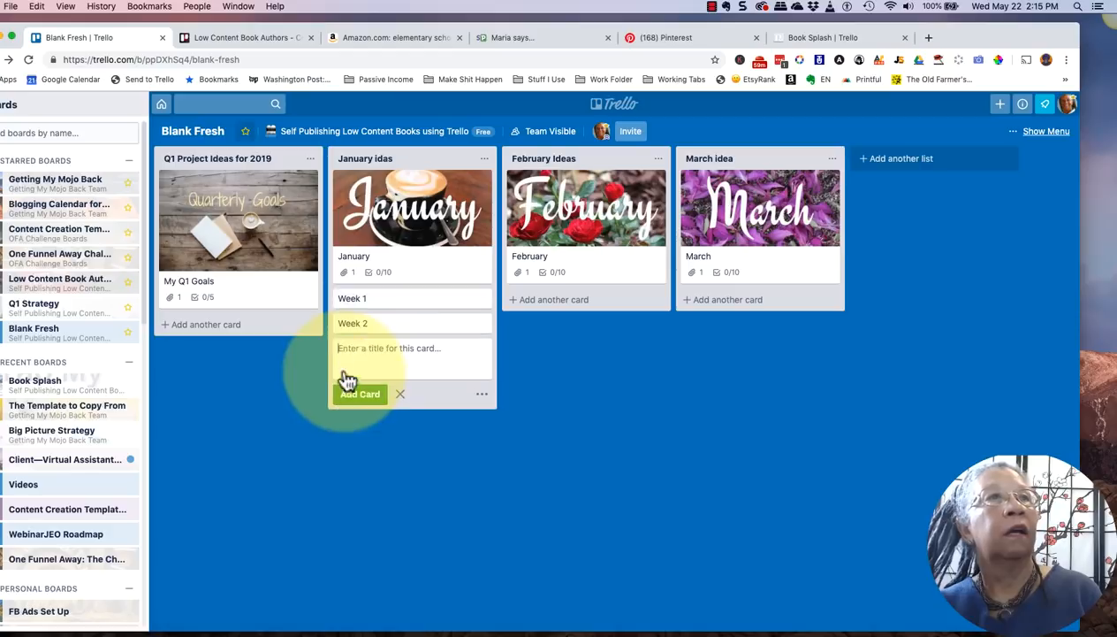
type("Wee")
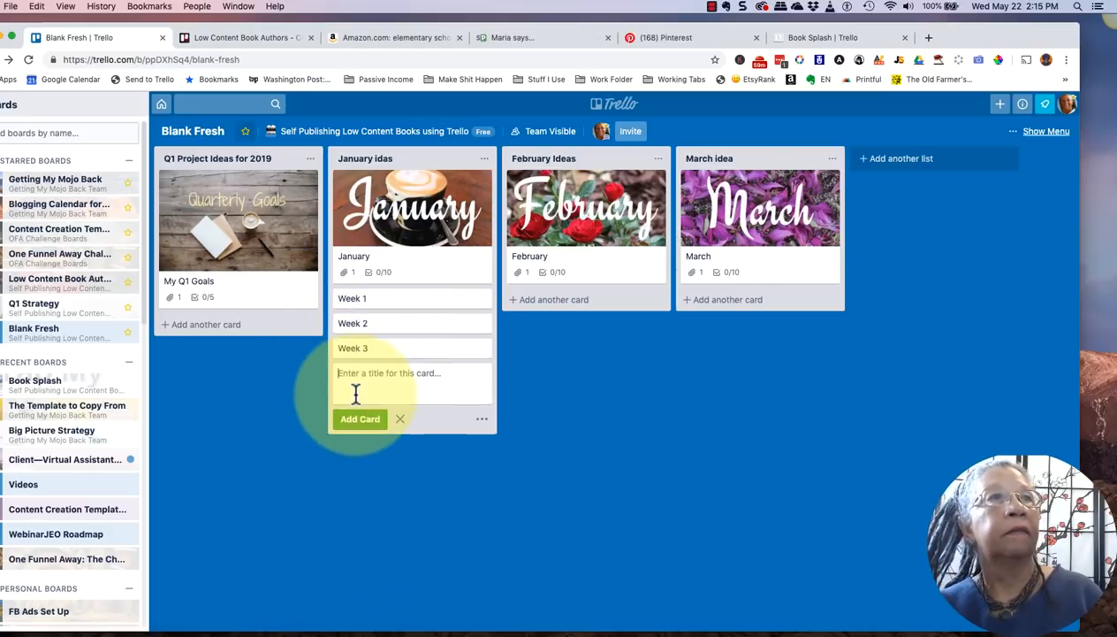
mouse_move(428, 308)
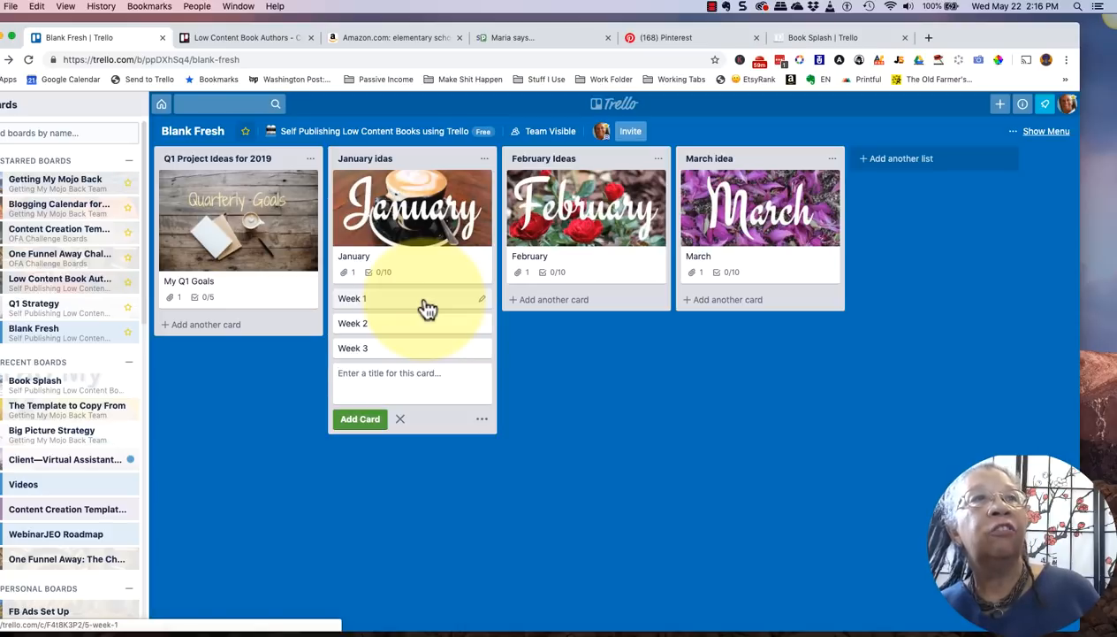
left_click(352, 297)
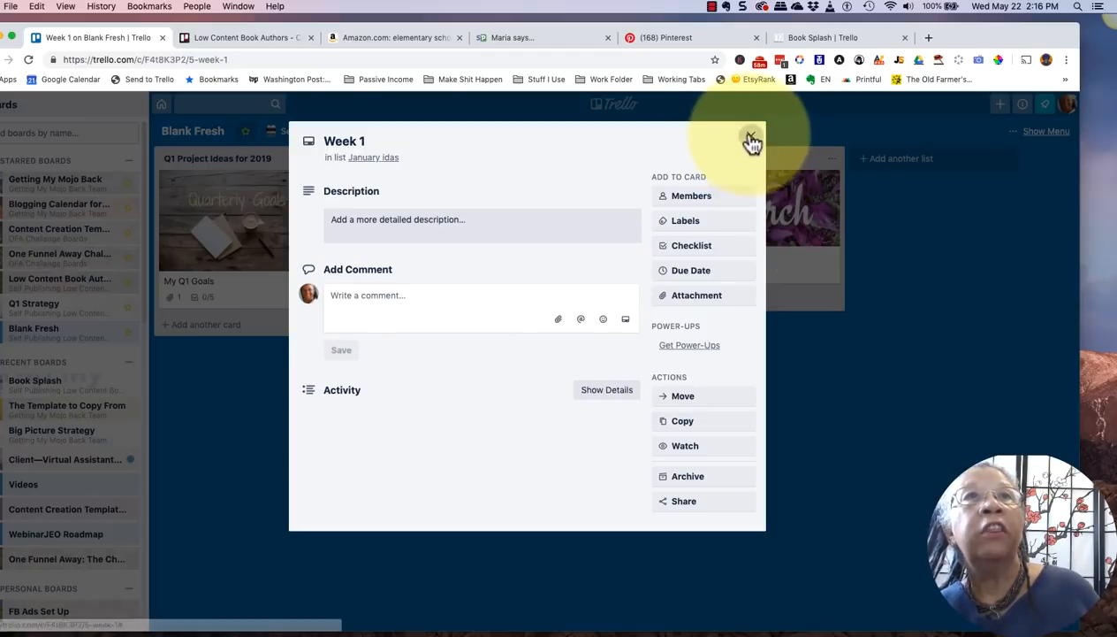
Step: Close Week 1 and switch to the Low Content Book Authors board tab
left_click(751, 142)
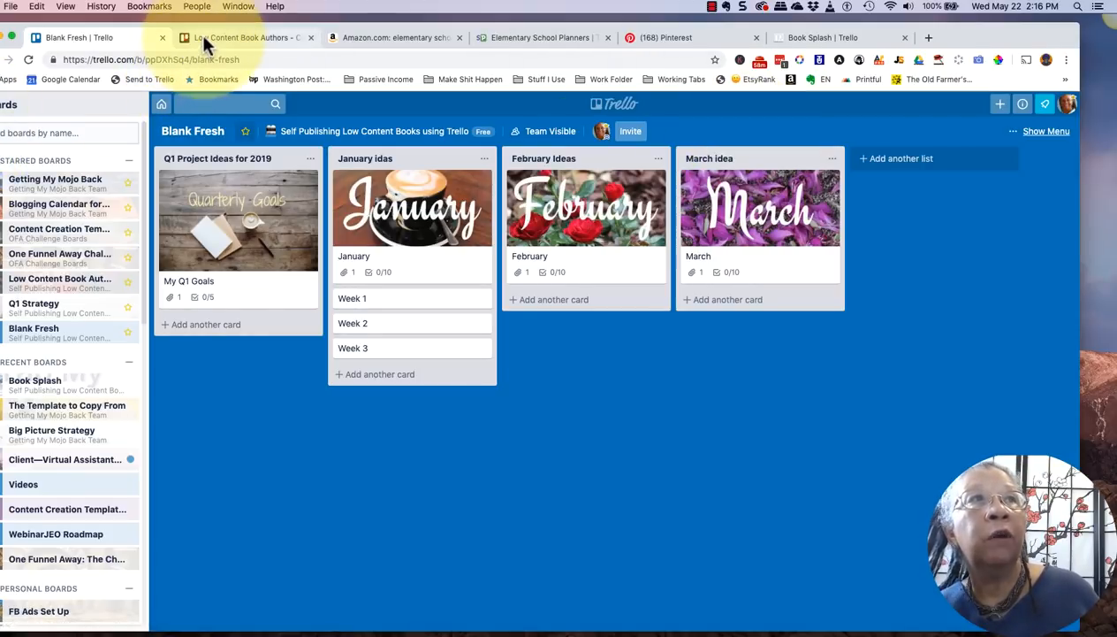
left_click(247, 37)
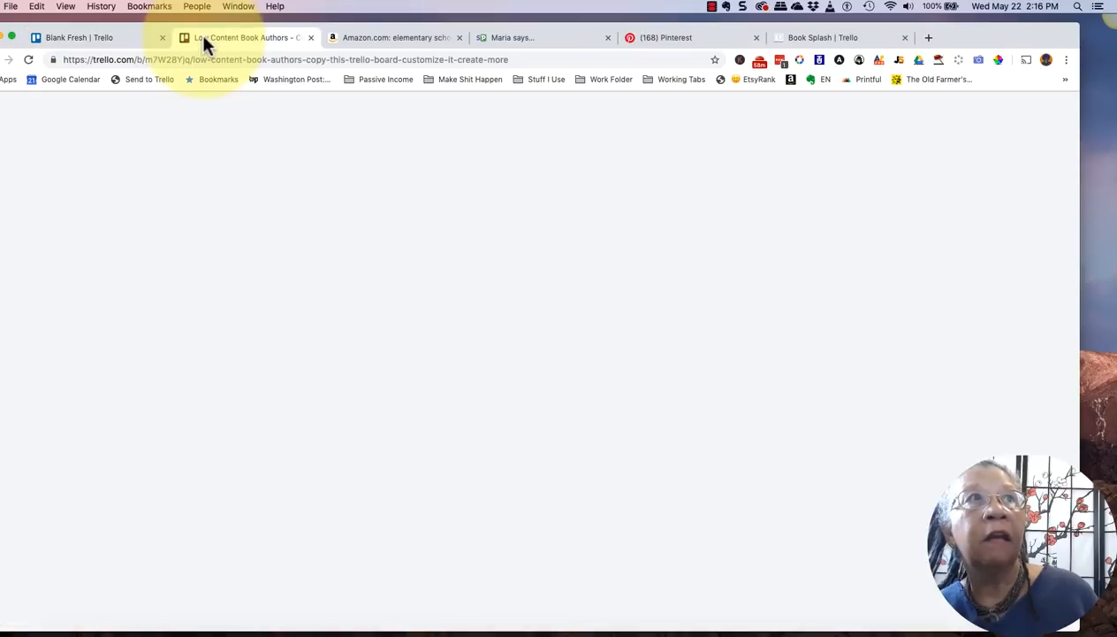
left_click(239, 37)
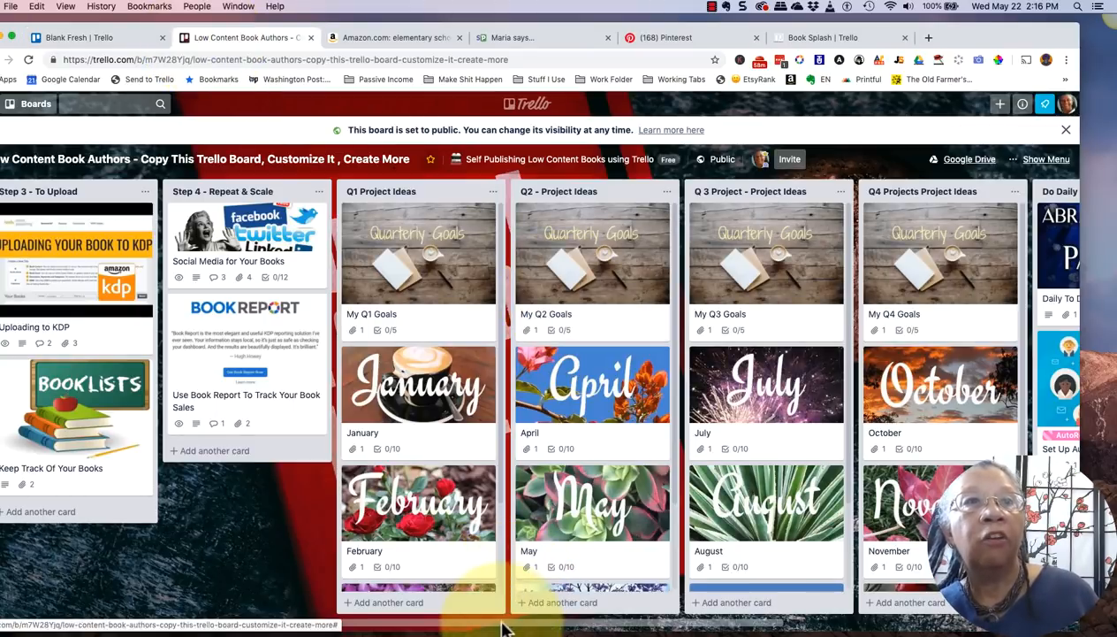
Step: Open the EXAMPLE BOOK - 2019 Teacher Planner card under Step 2 and view its attachments
scroll("right", 3)
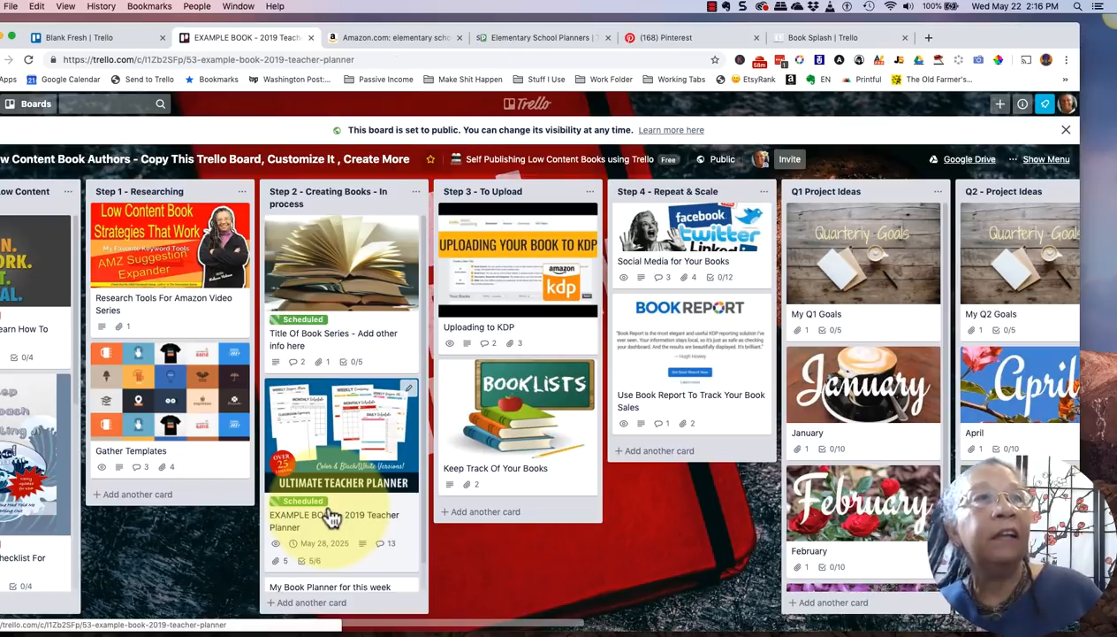
left_click(334, 520)
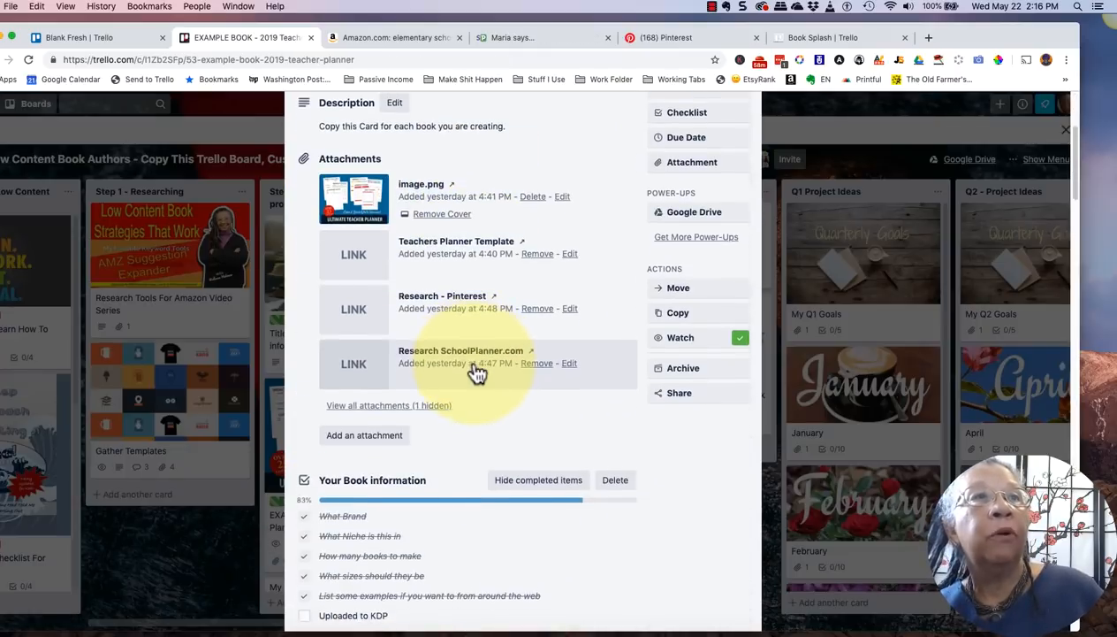
scroll("down", 3)
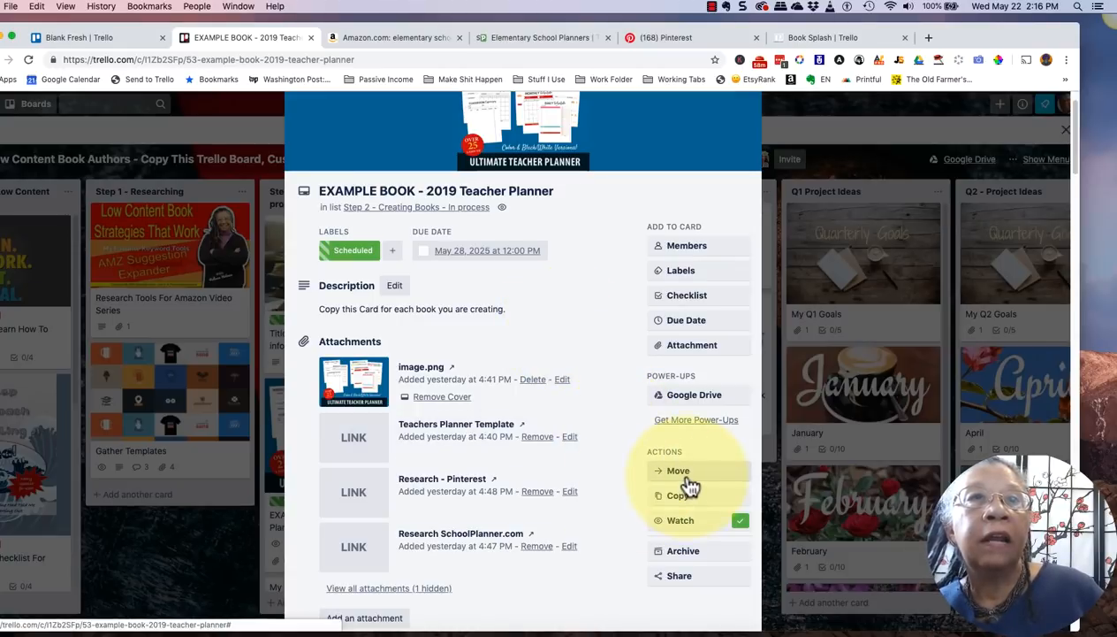
Step: Copy the Teacher Planner card to the Blank Fresh board's January ideas list and create it
left_click(679, 496)
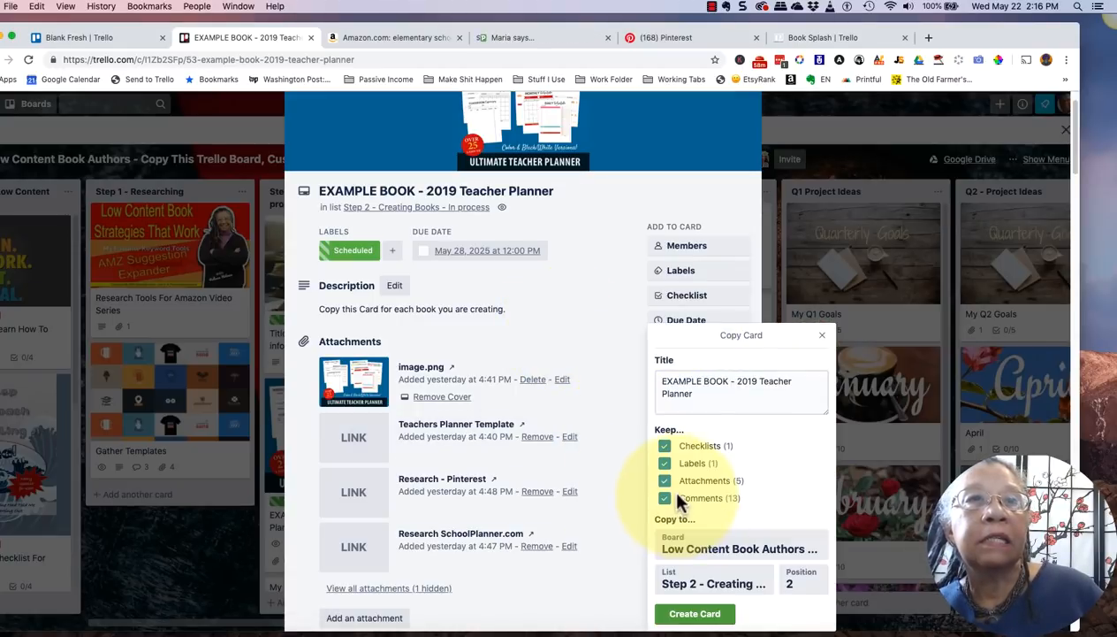
left_click(739, 548)
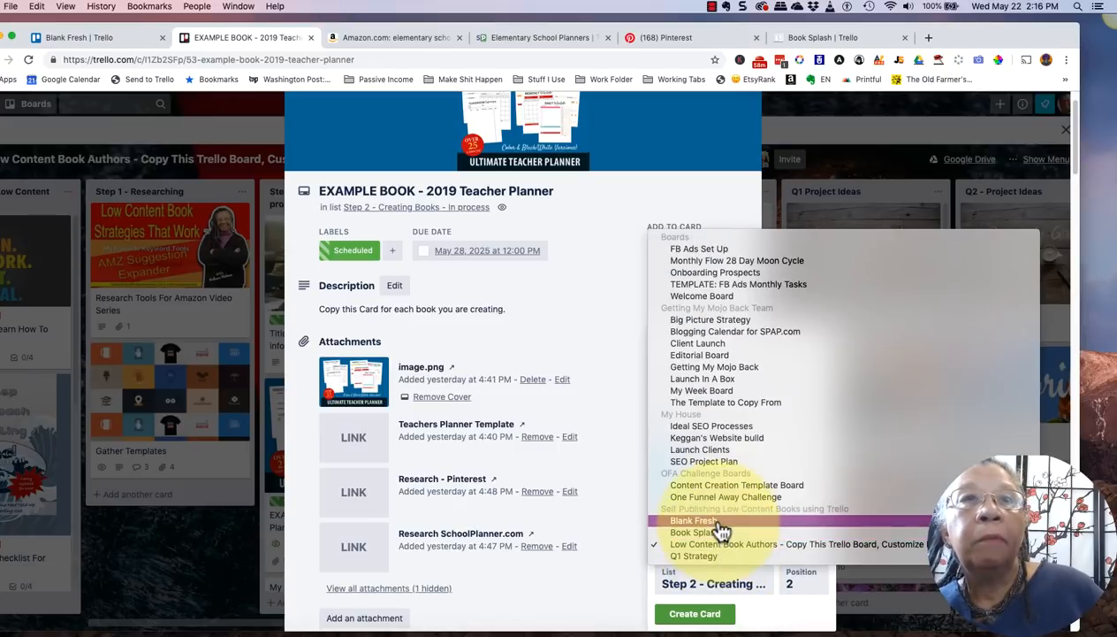
left_click(695, 519)
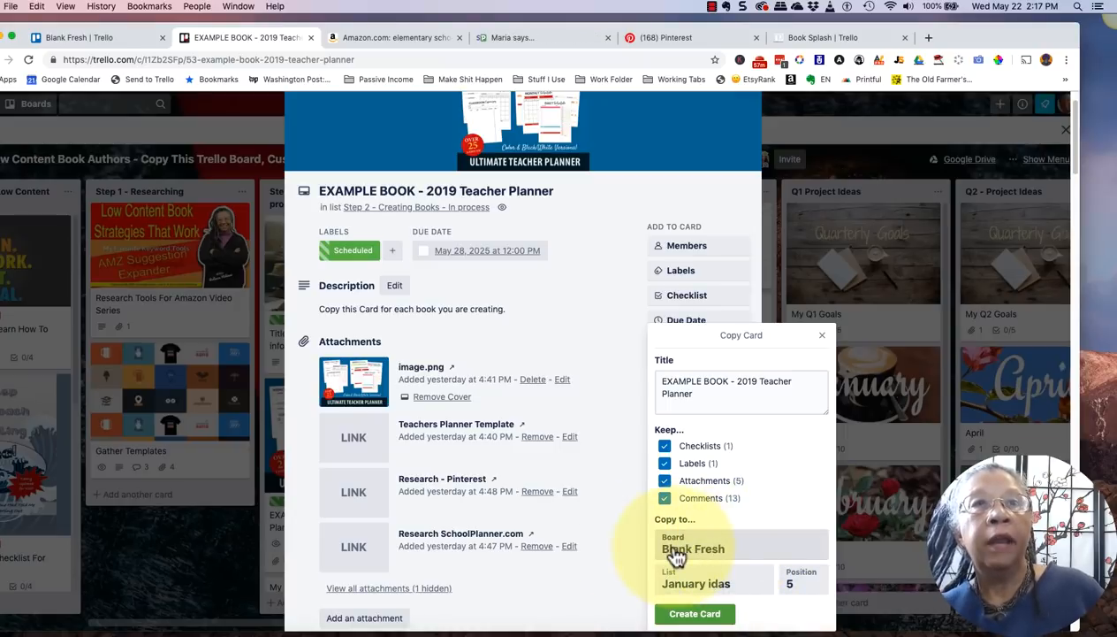
mouse_move(736, 552)
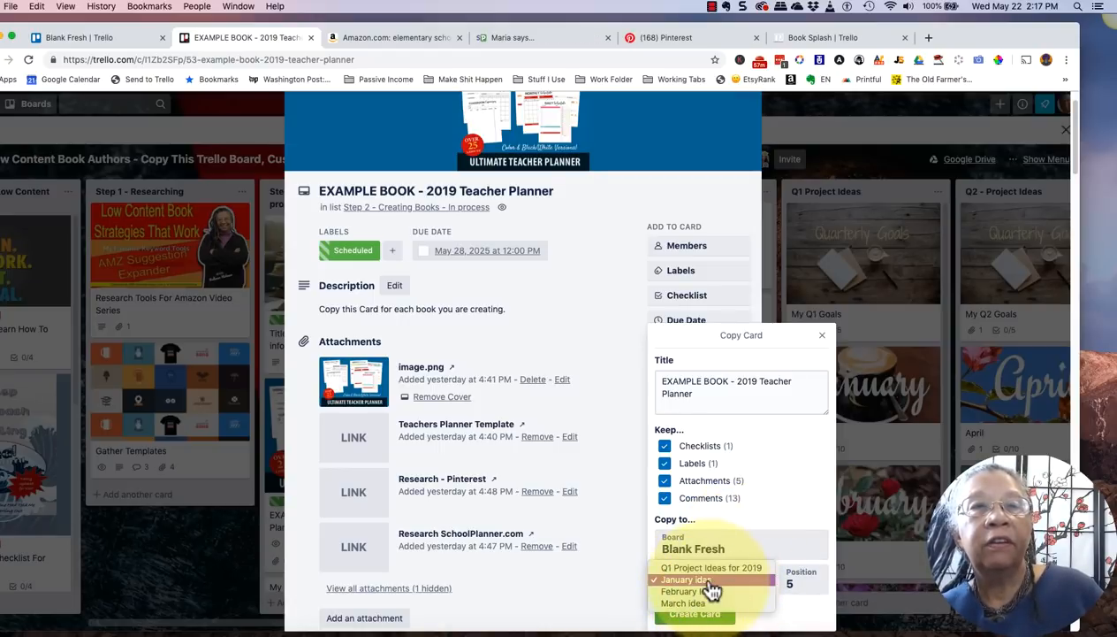
left_click(697, 583)
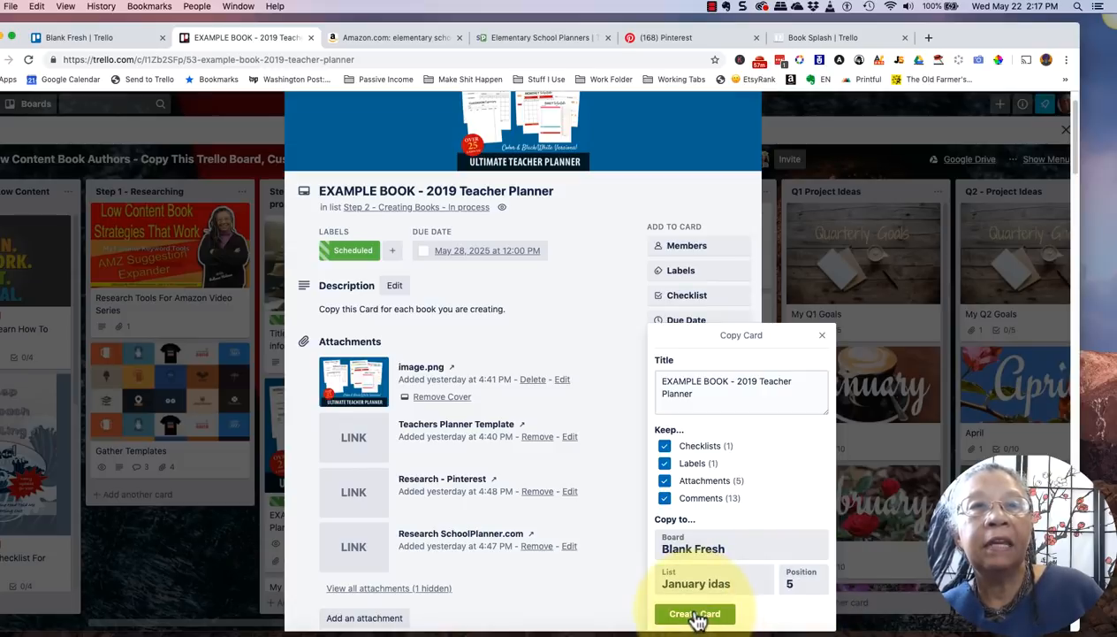
left_click(695, 614)
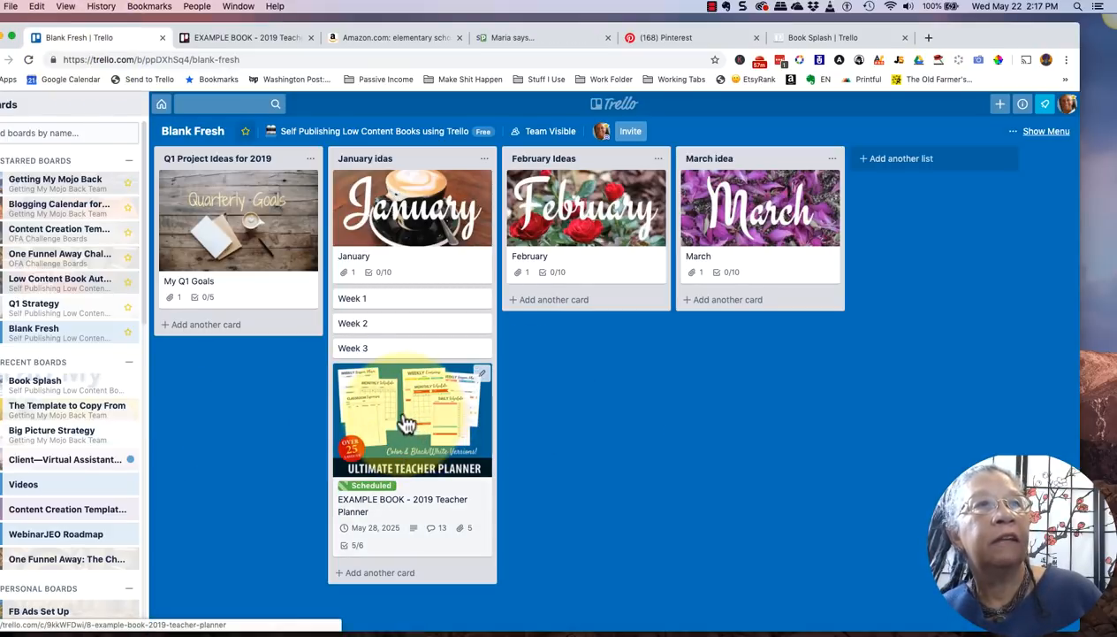
mouse_move(407, 433)
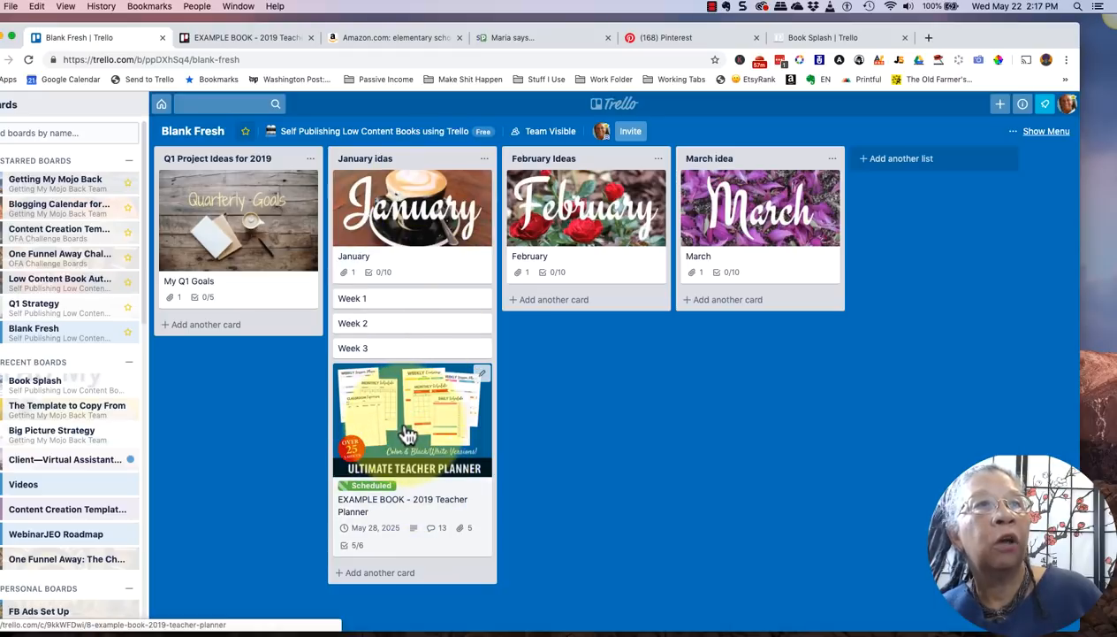
Step: Check the copied card on Blank Fresh, then go back to the Low Content Book Authors tab
left_click(412, 421)
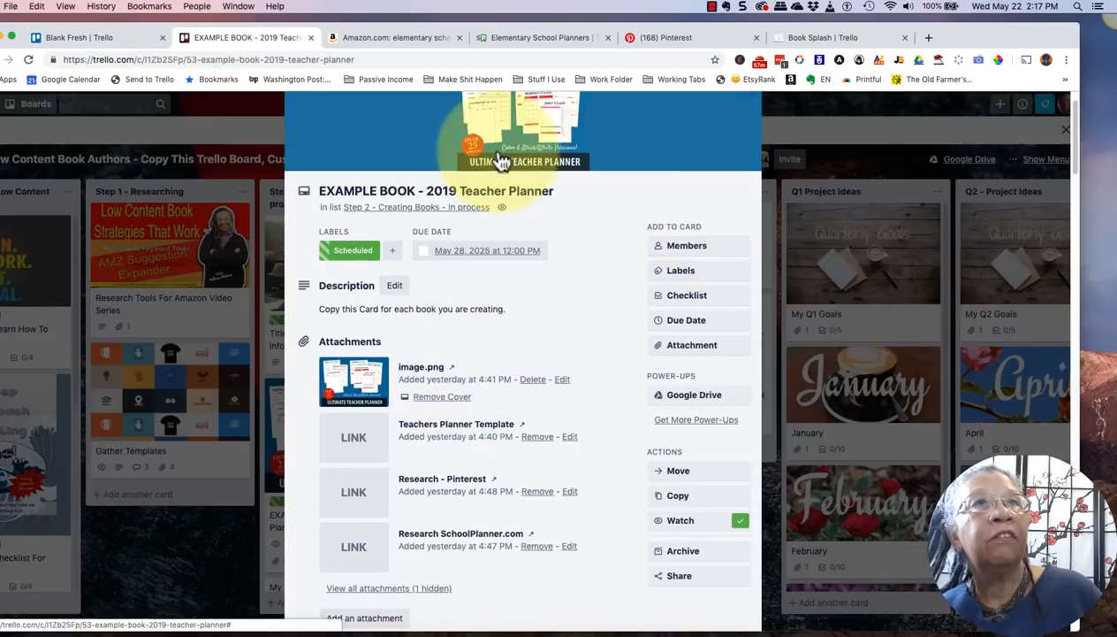
left_click(1066, 131)
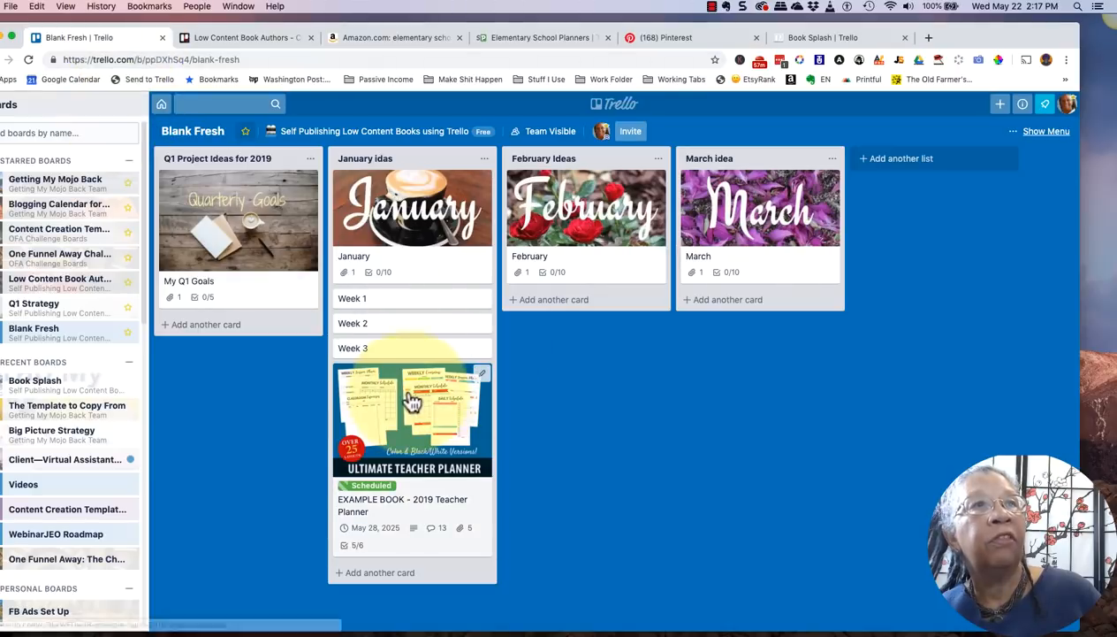
left_click(239, 37)
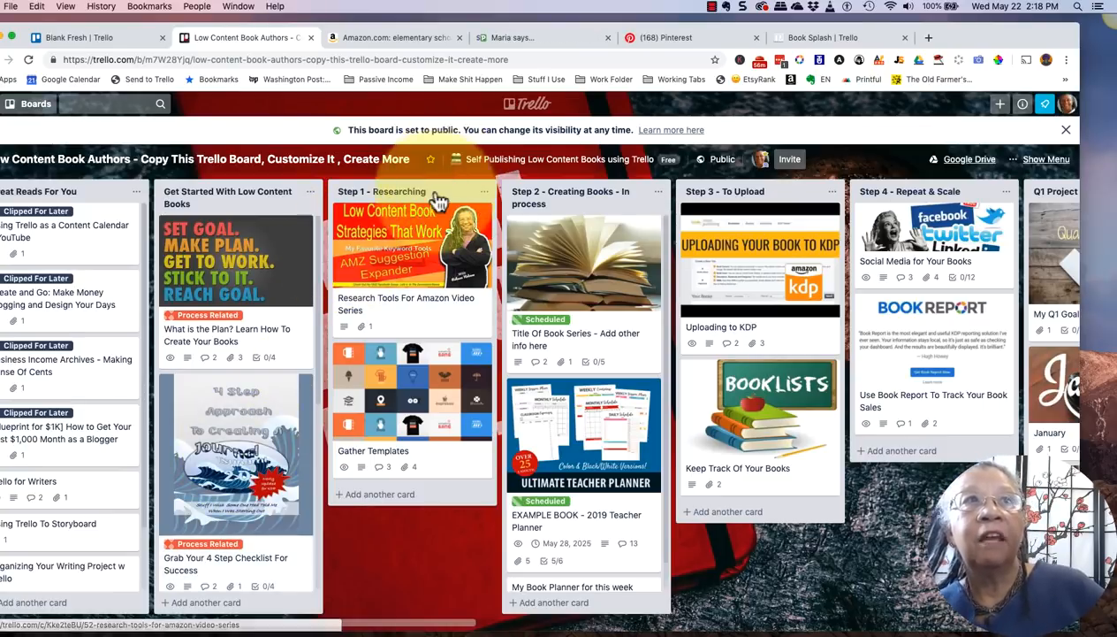
mouse_move(576, 198)
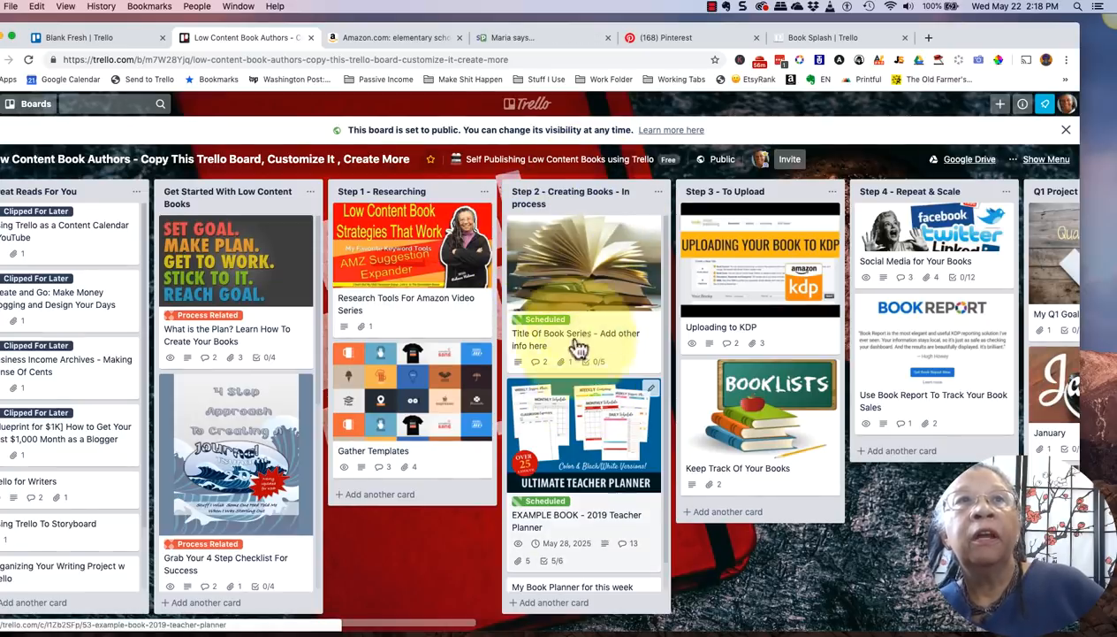
scroll("right", 3)
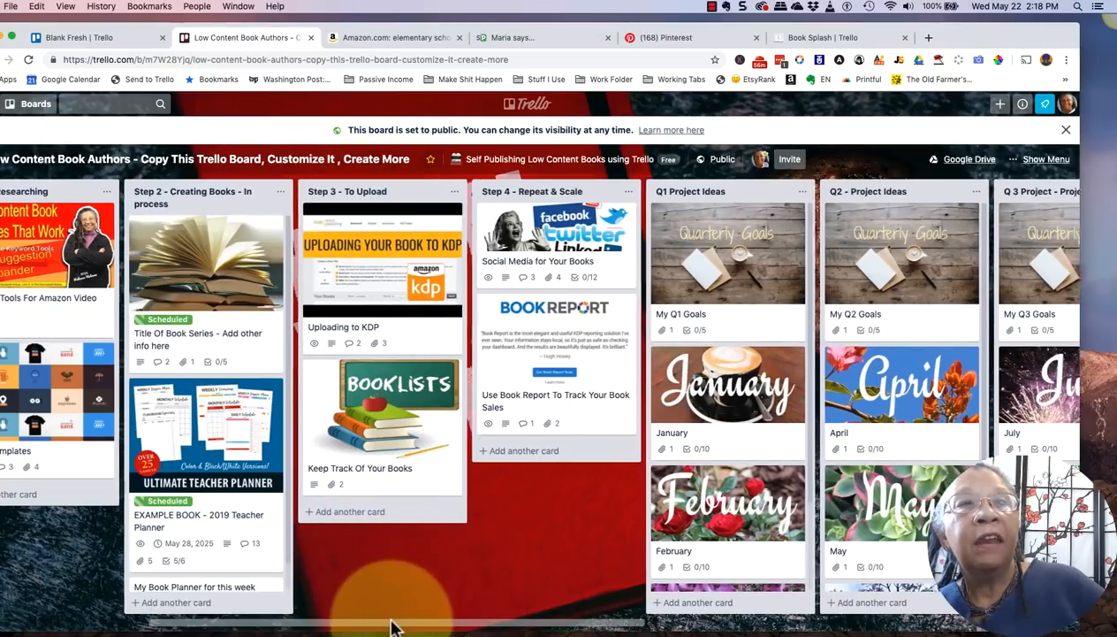
scroll("right", 3)
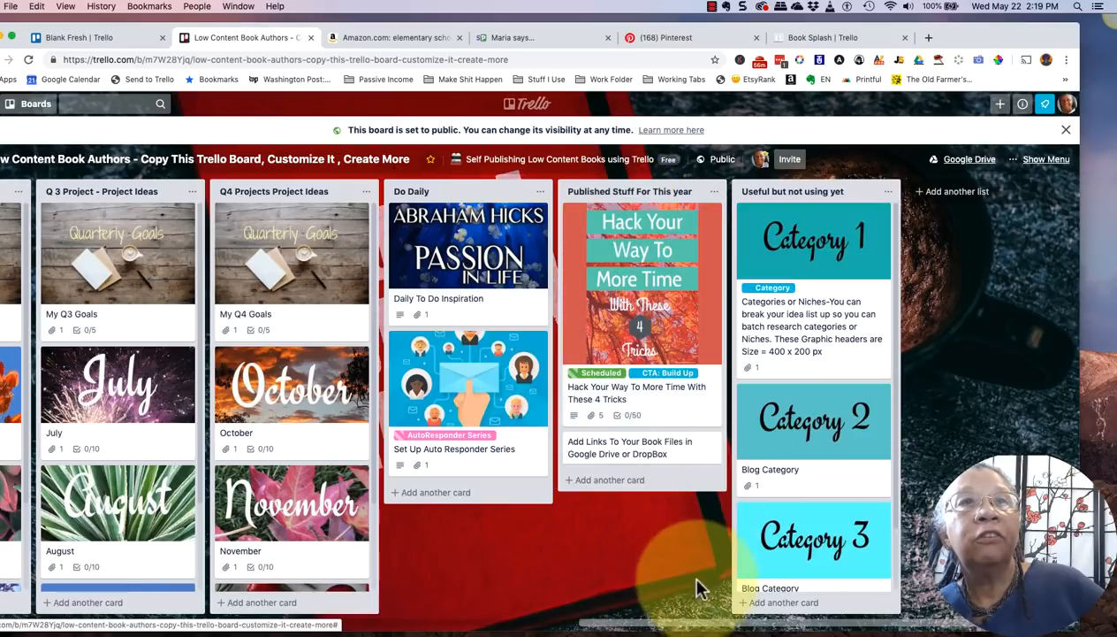
scroll("left", 3)
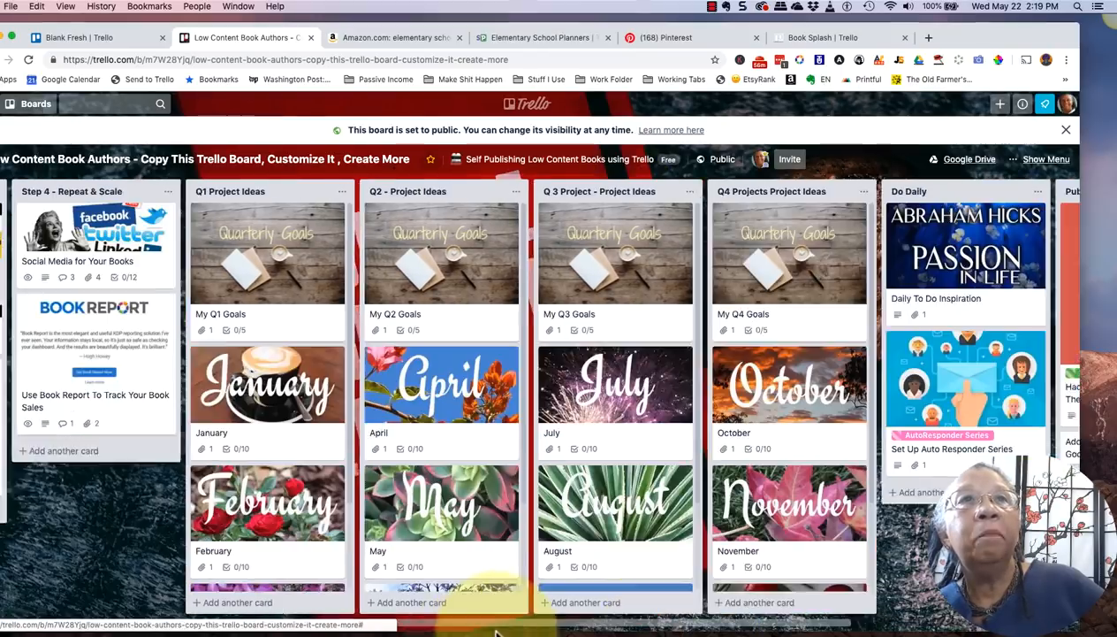
scroll("right", 3)
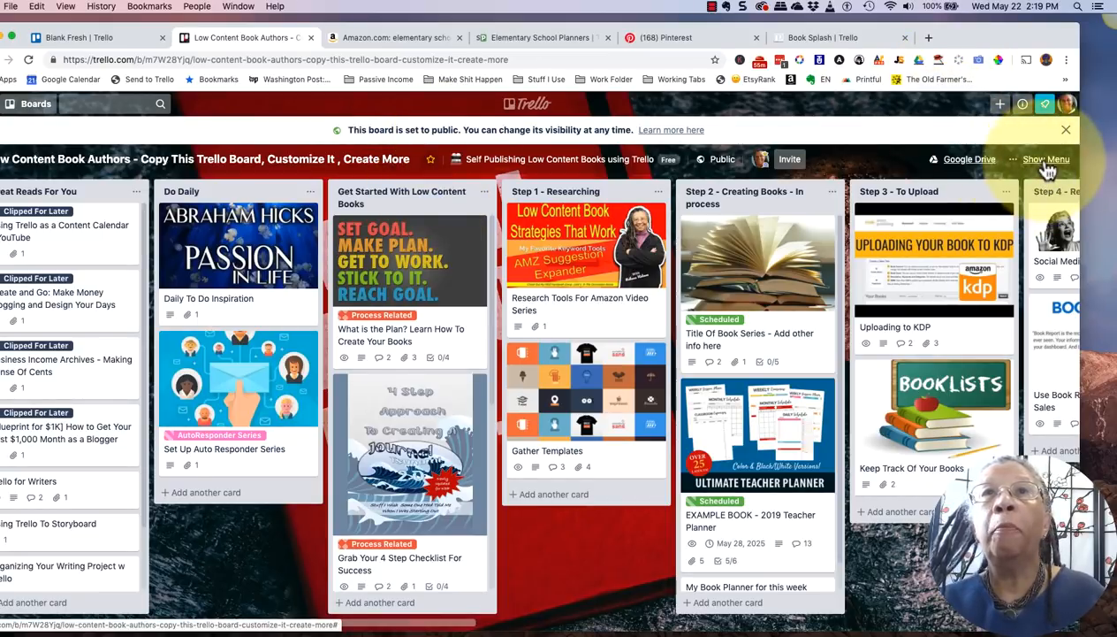
left_click(1047, 159)
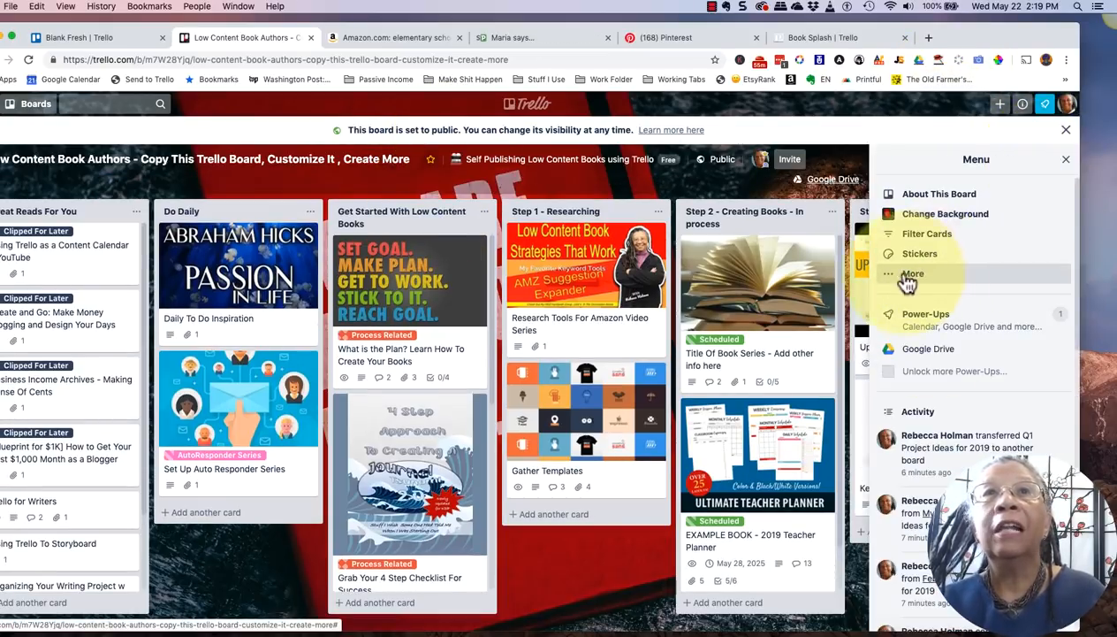
left_click(913, 272)
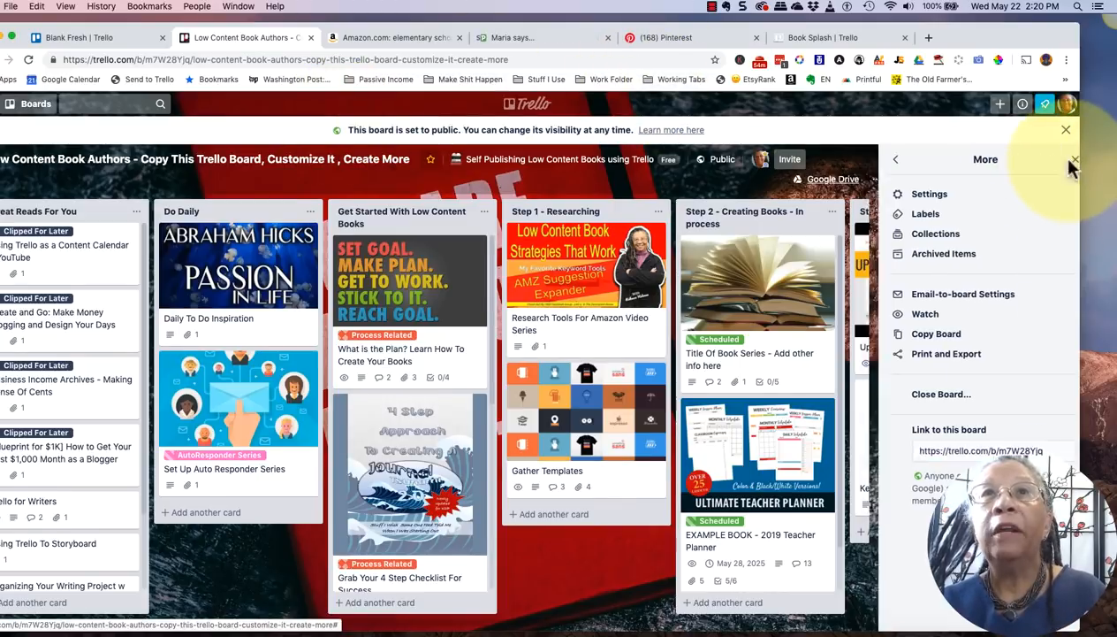
left_click(1066, 131)
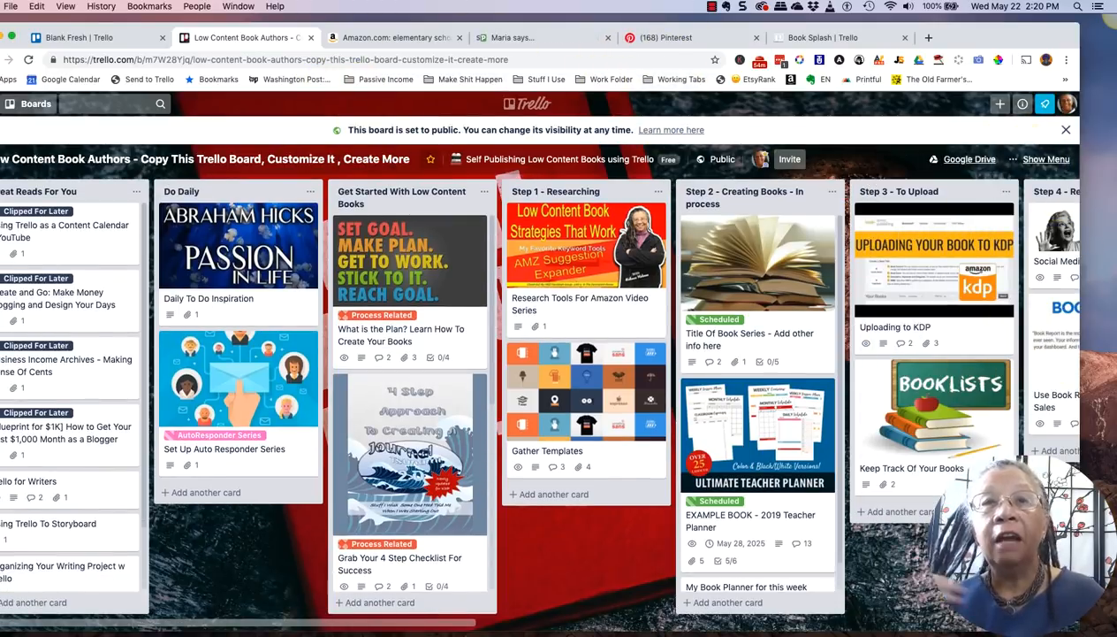